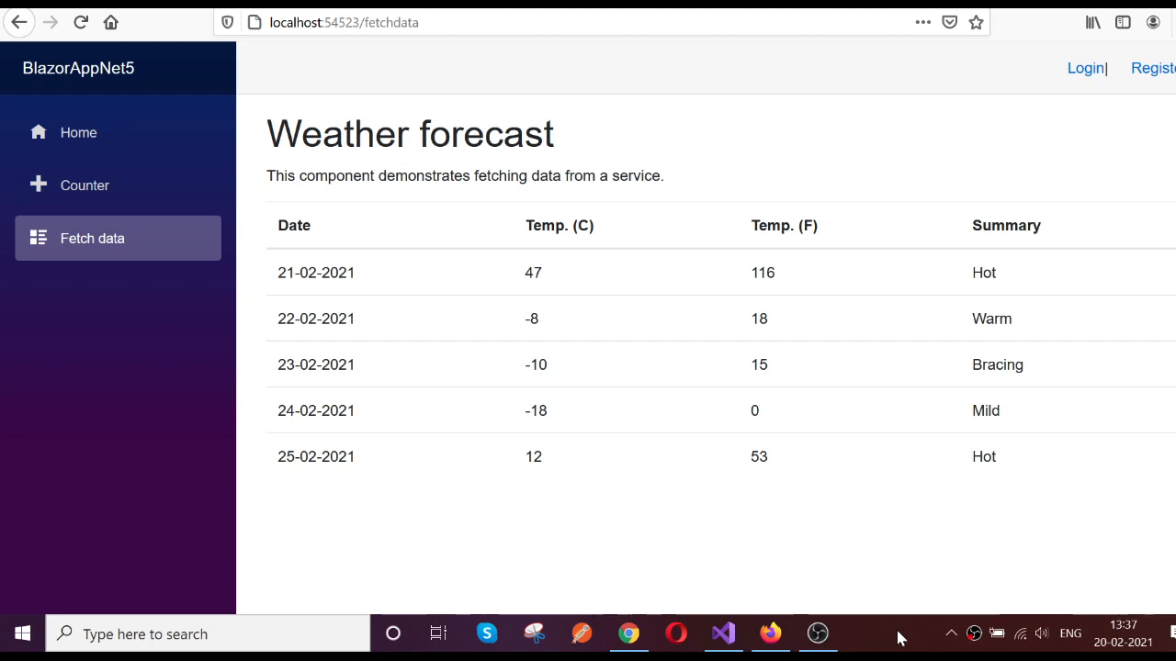
pyautogui.moveTo(1085, 68)
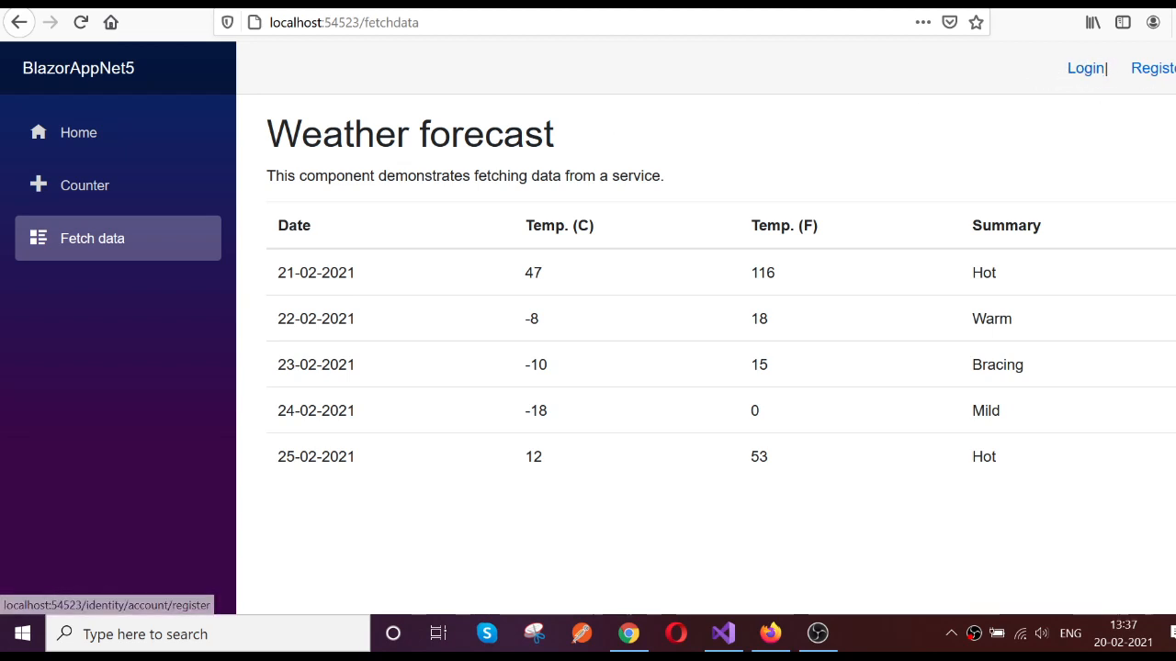
# Step: Browse the running app's Counter and Fetch data pages in Firefox
pyautogui.click(85, 184)
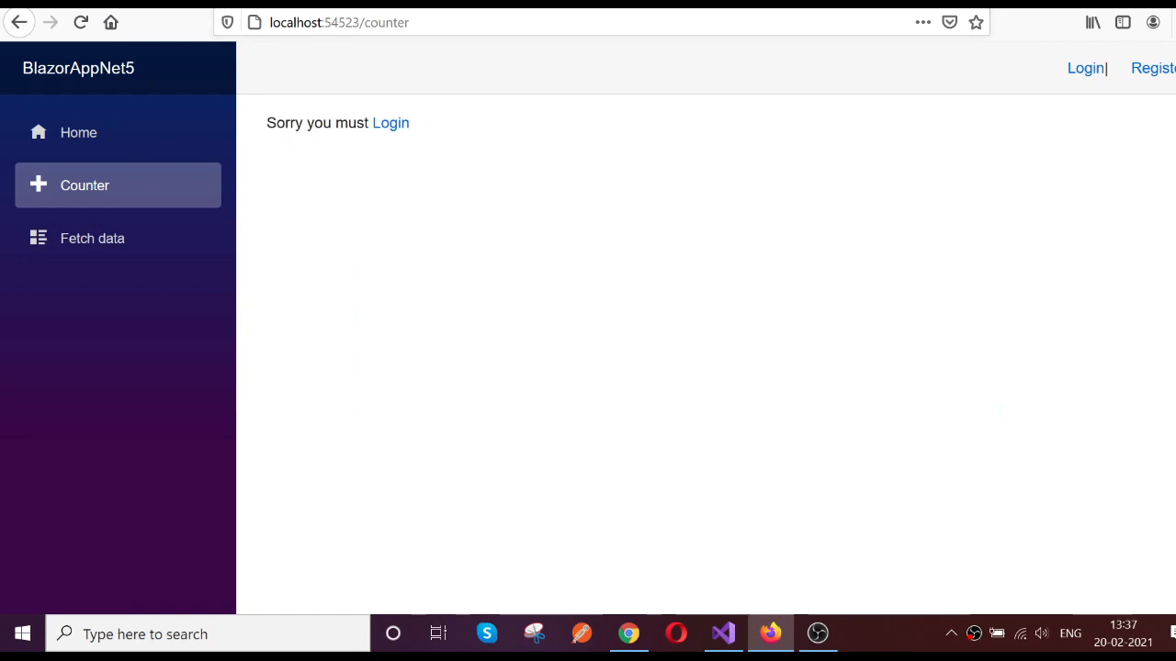
pyautogui.moveTo(376, 51)
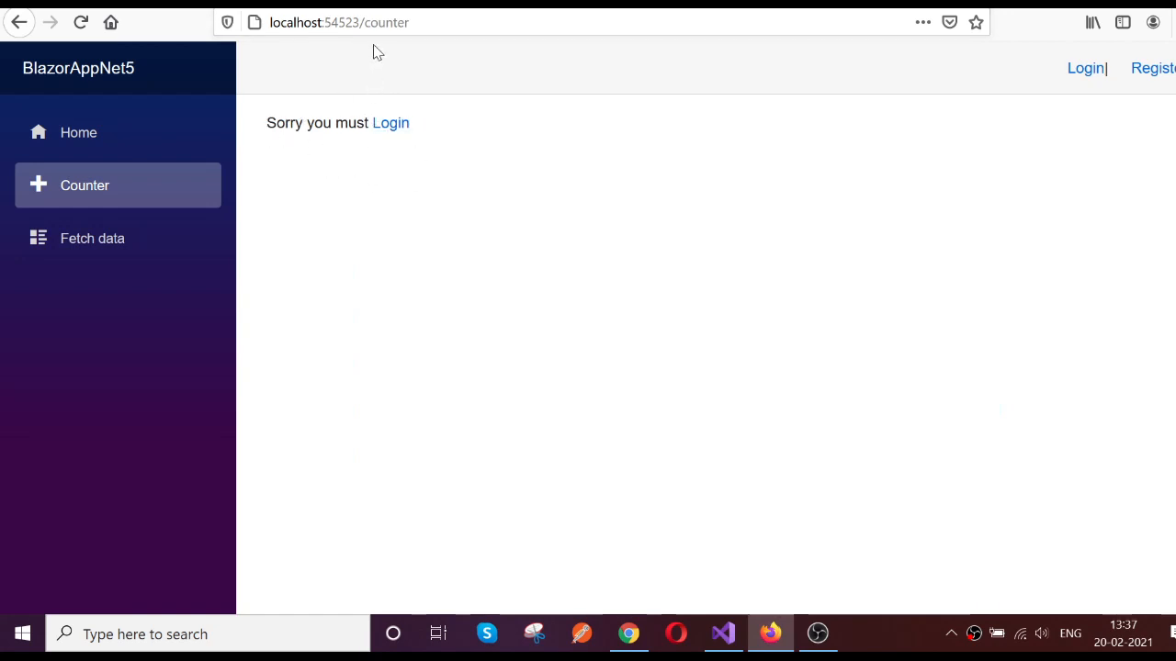
pyautogui.moveTo(389, 121)
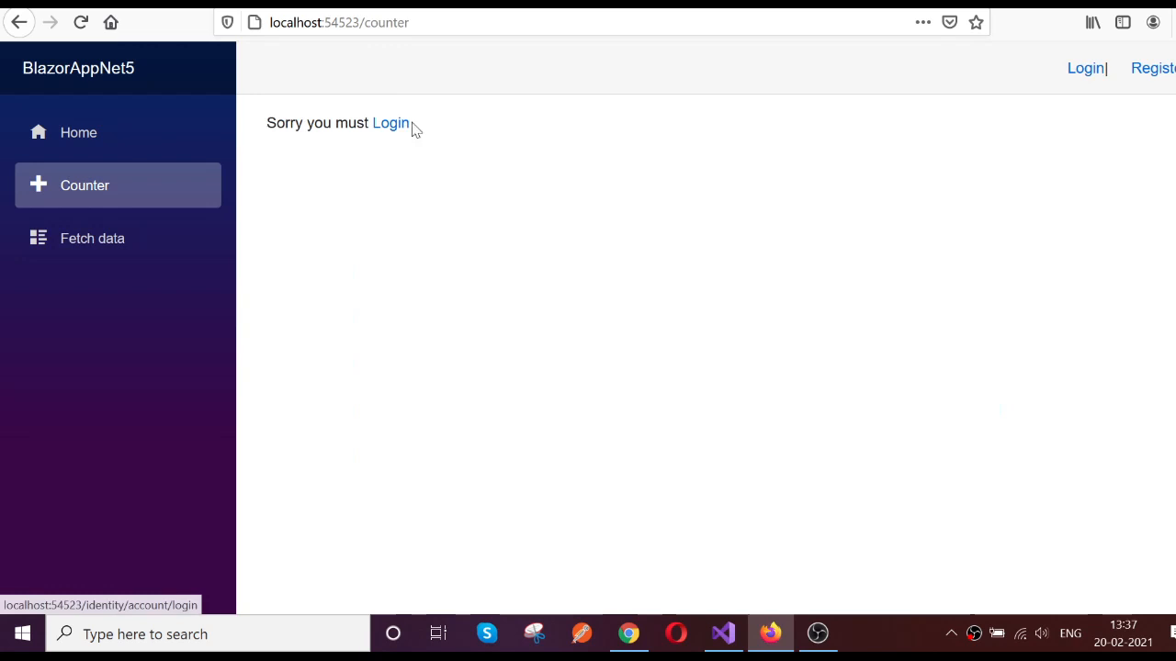
pyautogui.moveTo(499, 189)
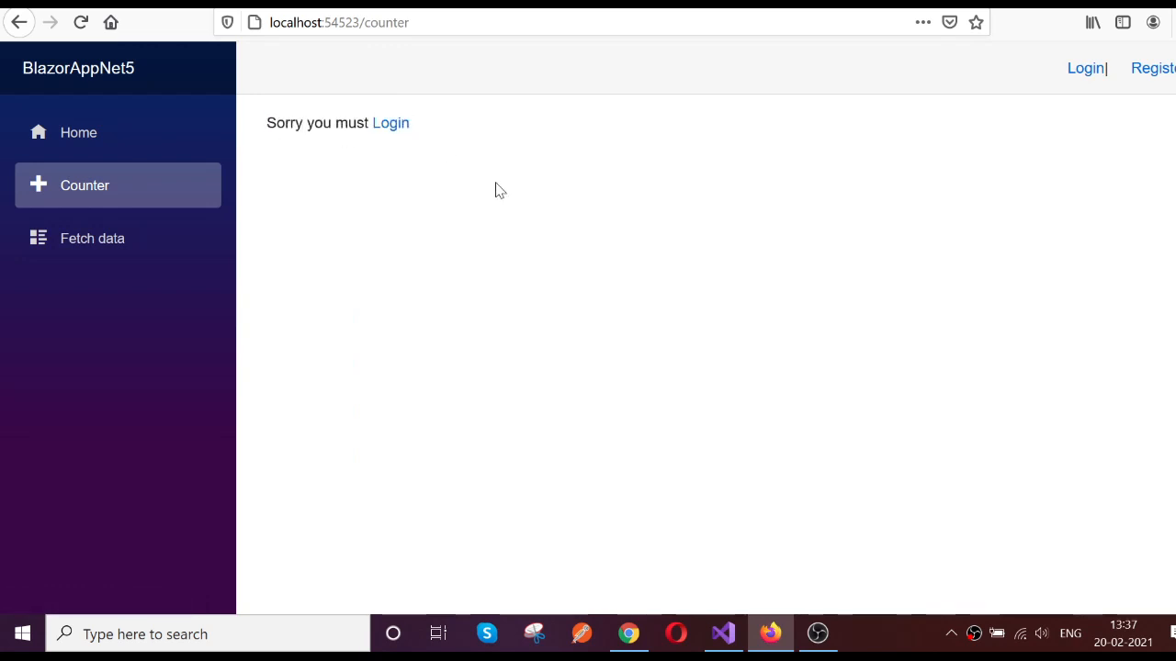
pyautogui.click(92, 239)
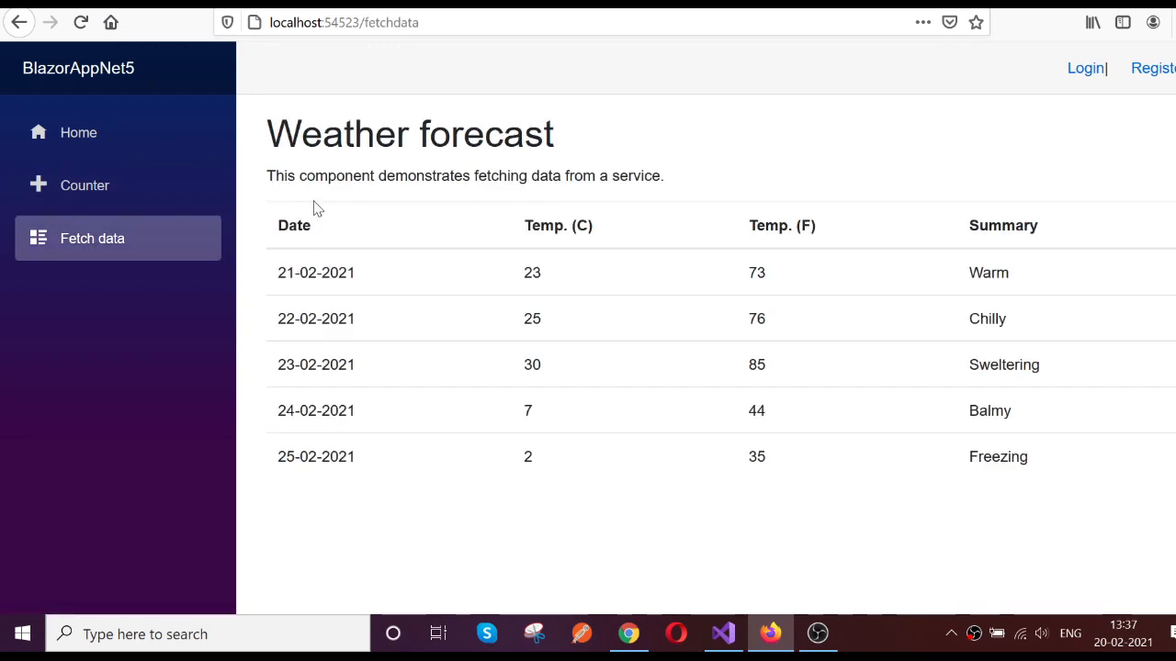
pyautogui.moveTo(592, 154)
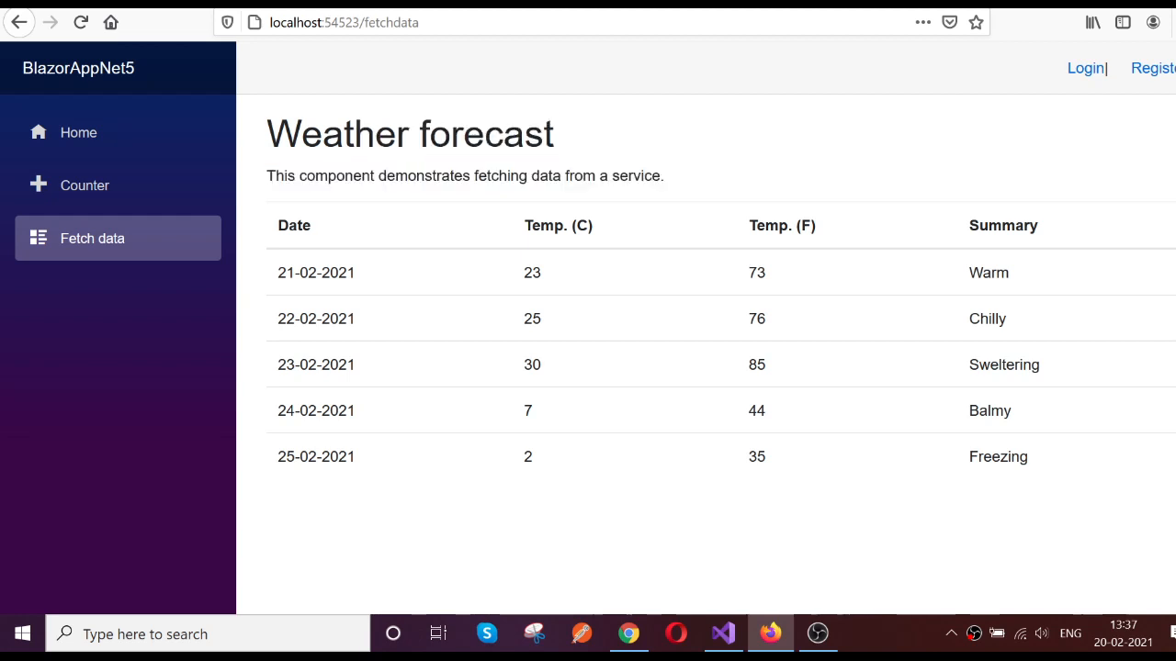
pyautogui.moveTo(757, 177)
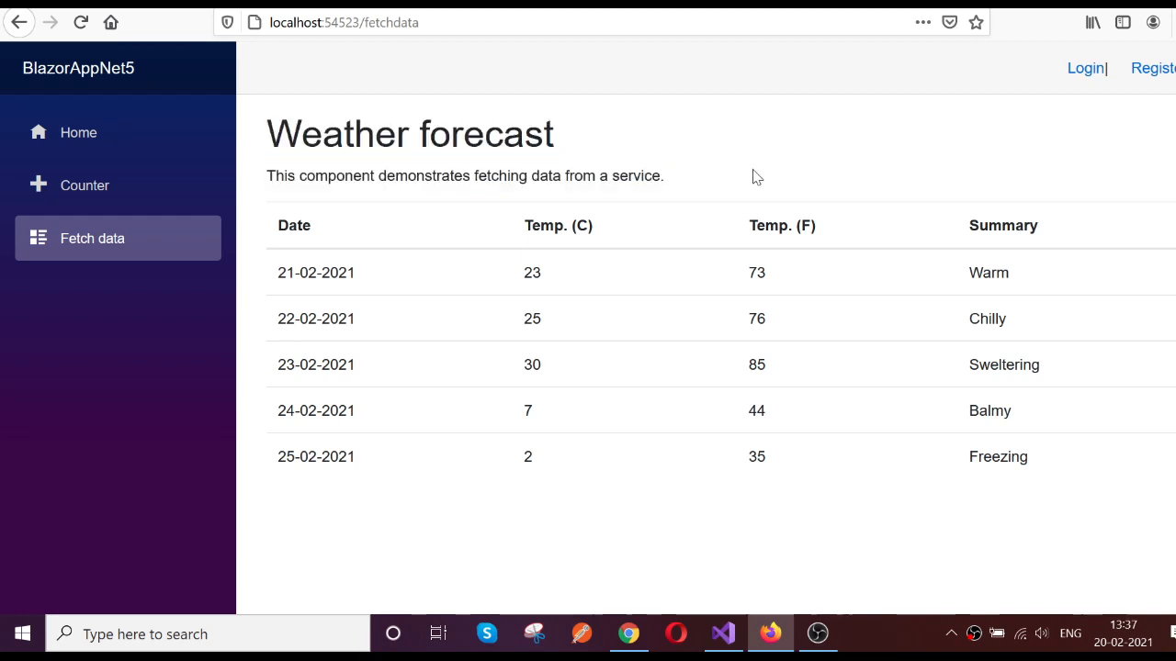
pyautogui.moveTo(266, 133); pyautogui.dragTo(441, 177)
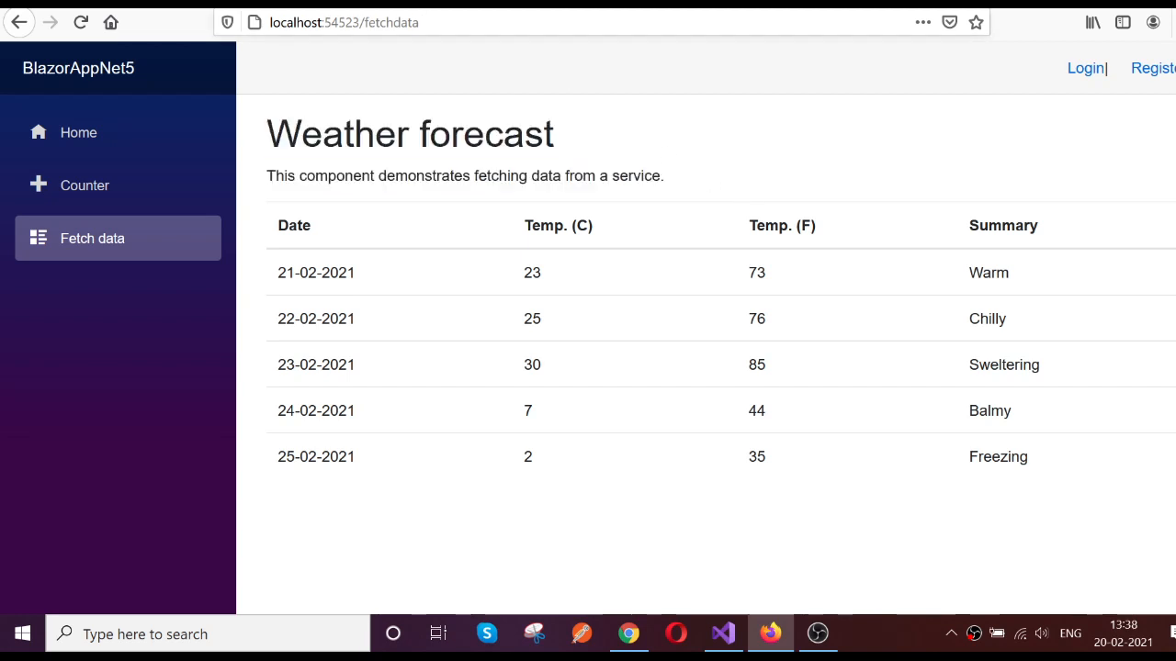
pyautogui.moveTo(267, 132); pyautogui.dragTo(441, 176)
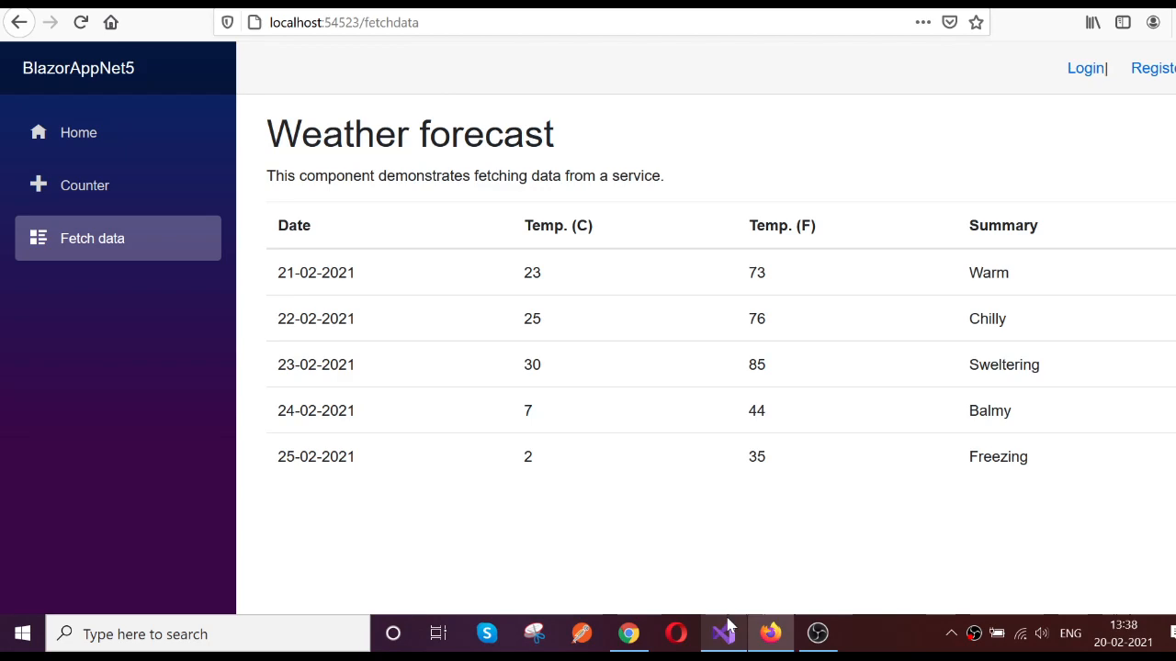
# Step: Switch to Visual Studio, glance at FetchData.razor markup and return to FetchData.razor.cs
pyautogui.click(724, 633)
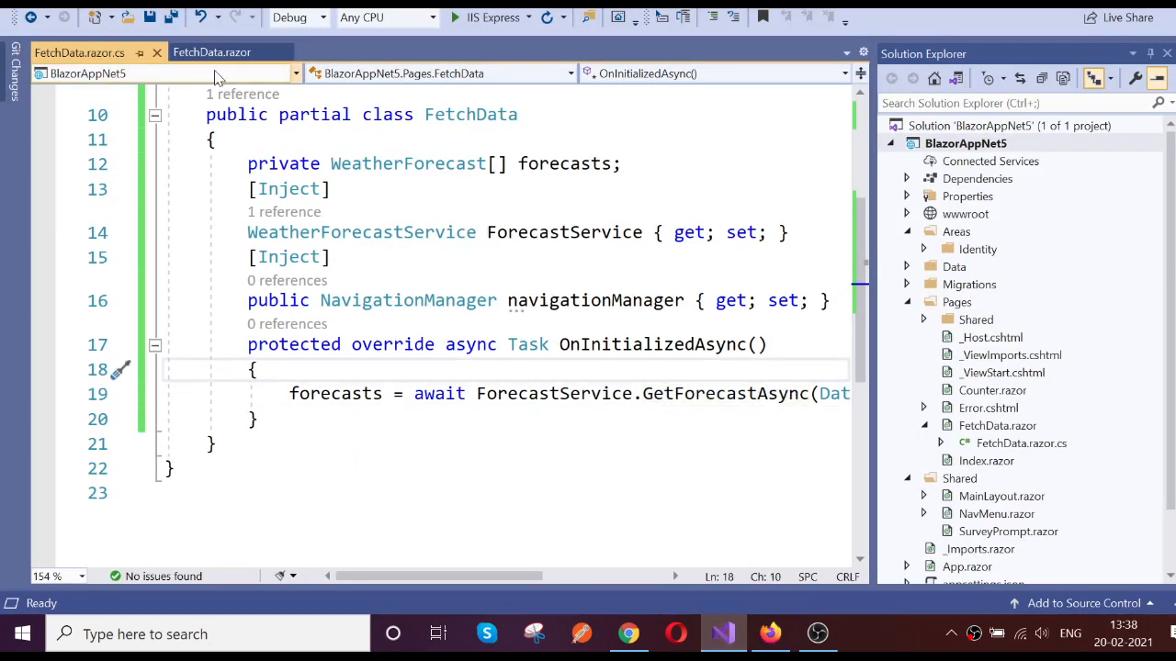
pyautogui.click(213, 52)
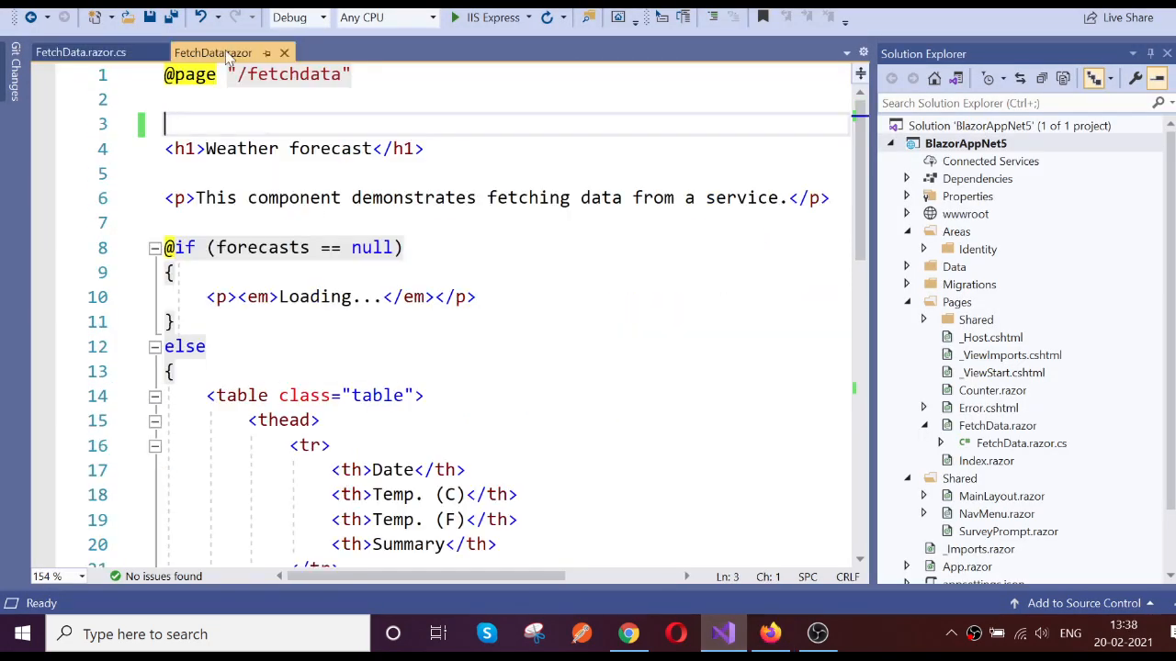
pyautogui.click(81, 51)
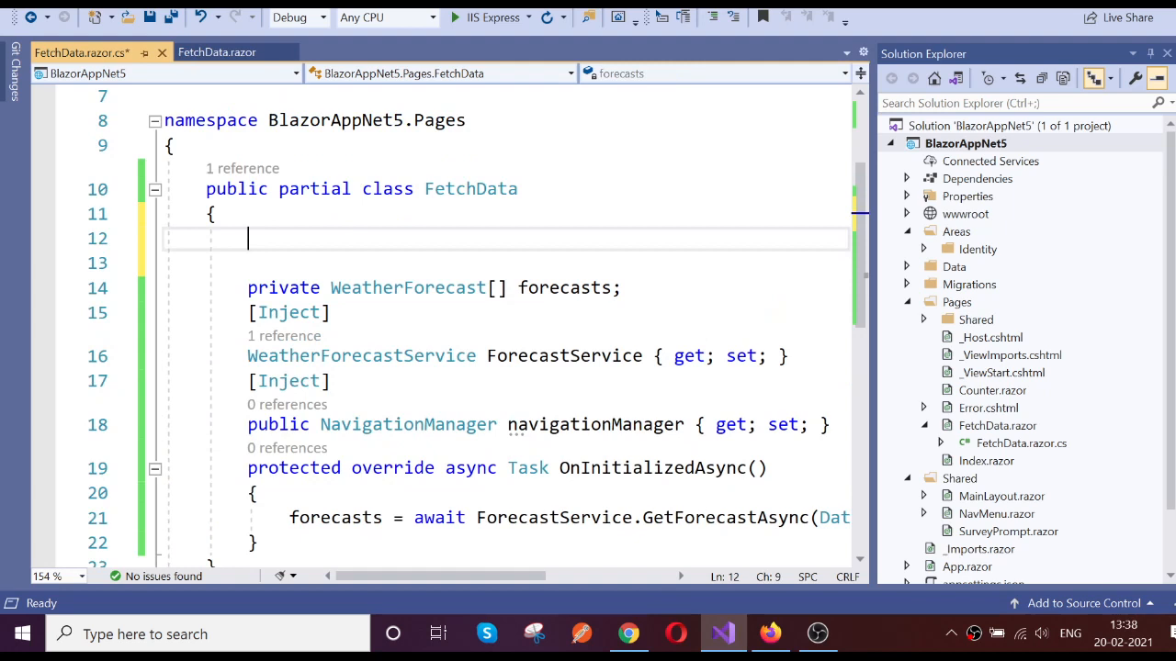
# Step: Declare 'private Task<AuthenticationState> authenticationState;' in the FetchData class
pyautogui.write('pr')
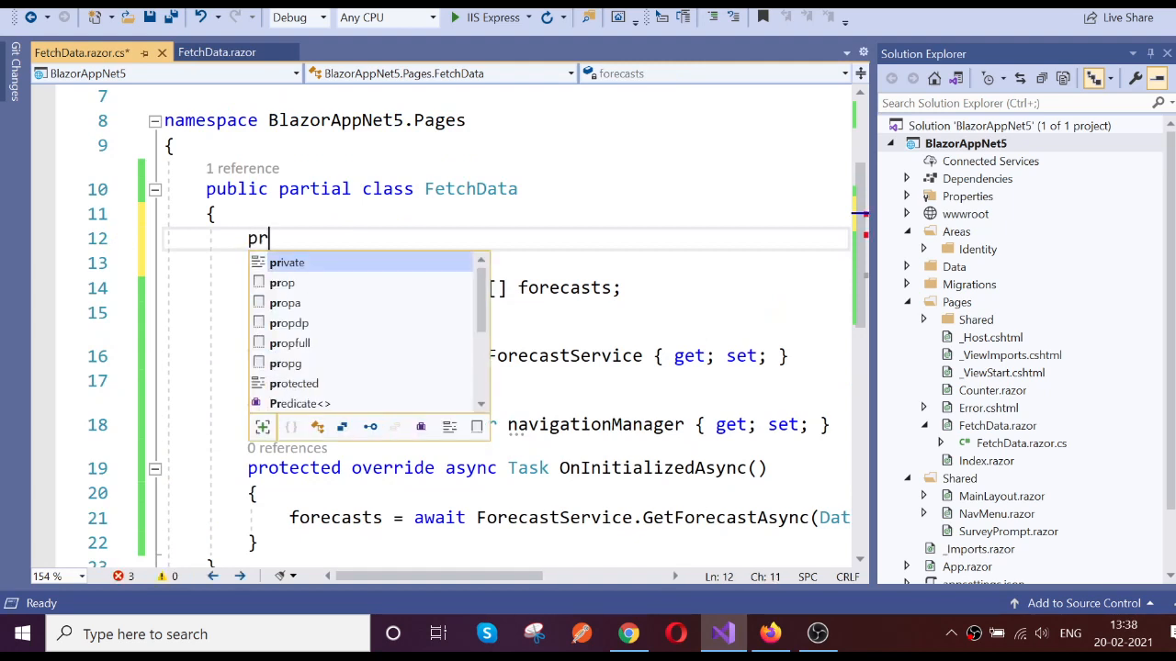
pyautogui.press('Tab')
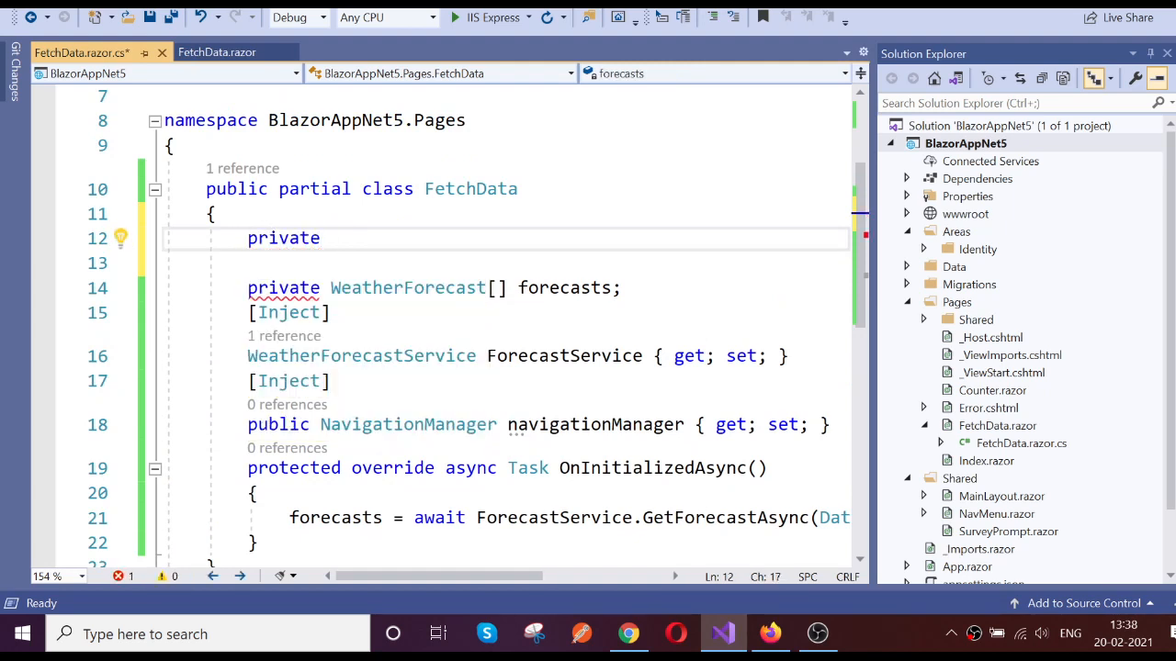
pyautogui.write('Au')
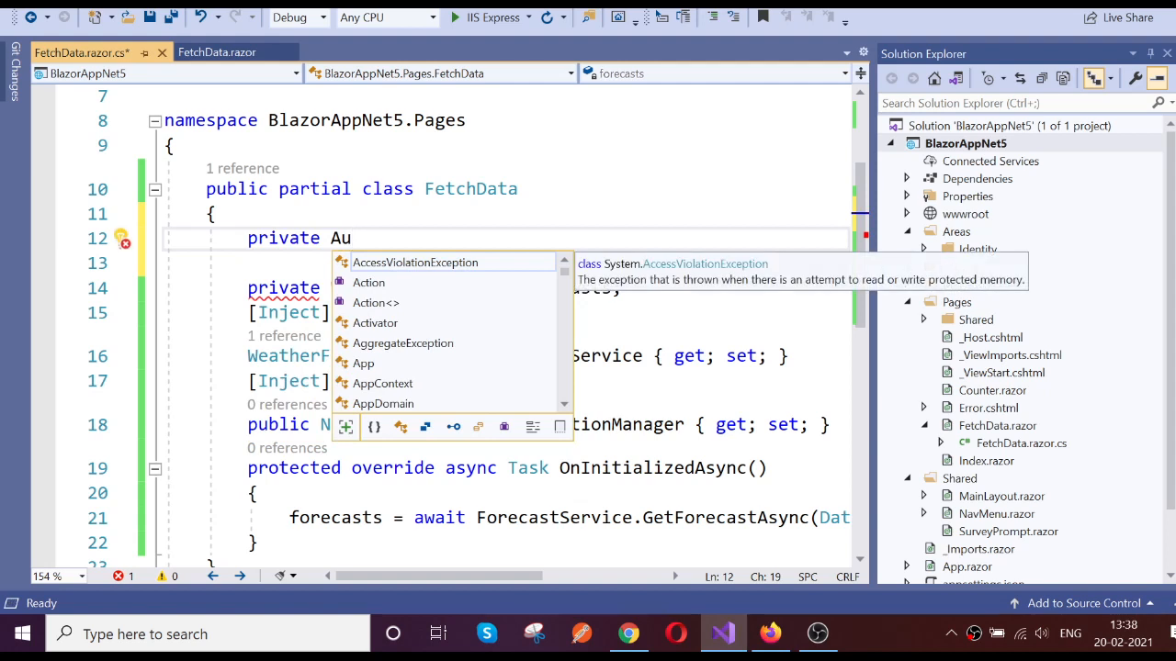
pyautogui.write('the')
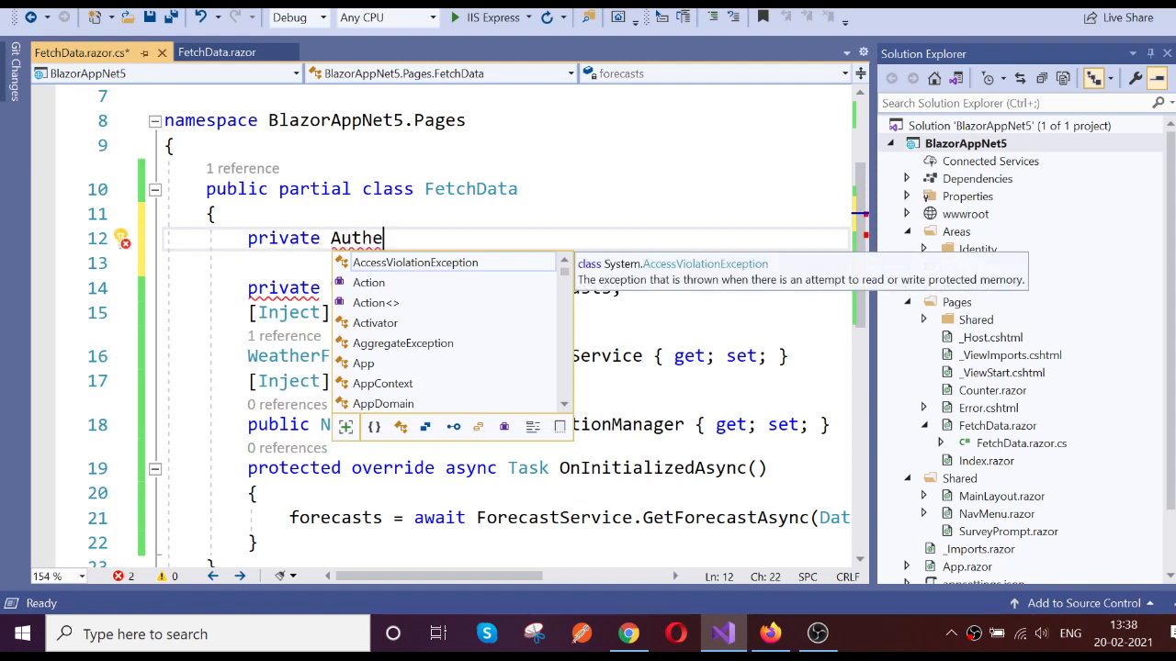
pyautogui.write('nticat')
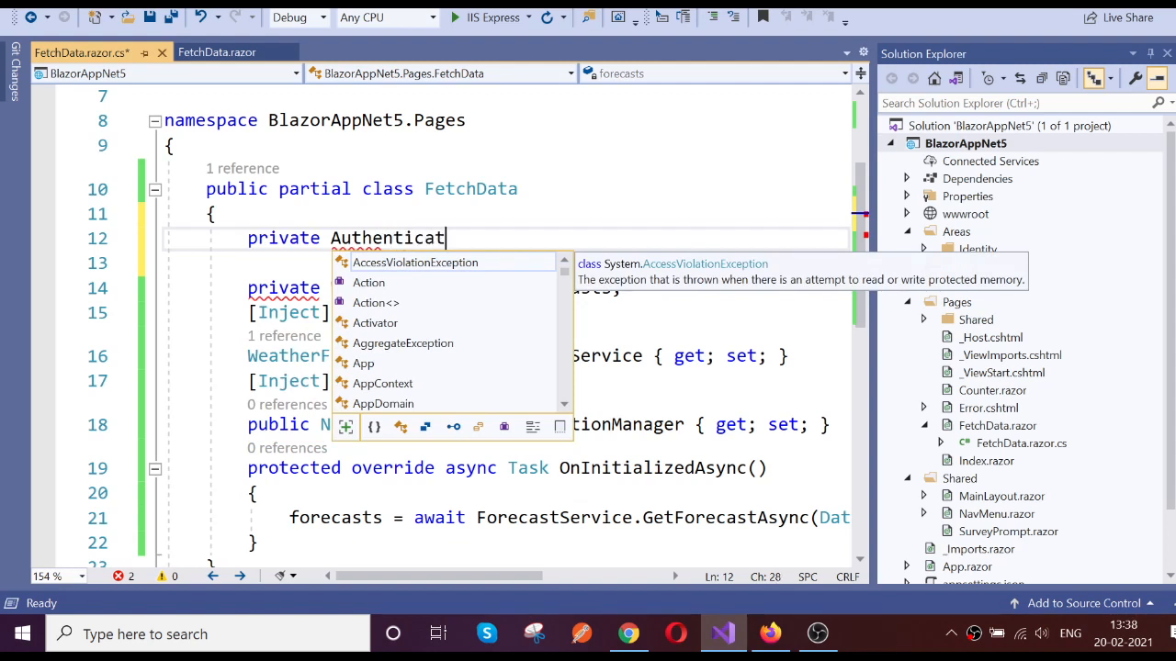
pyautogui.write('ionSt')
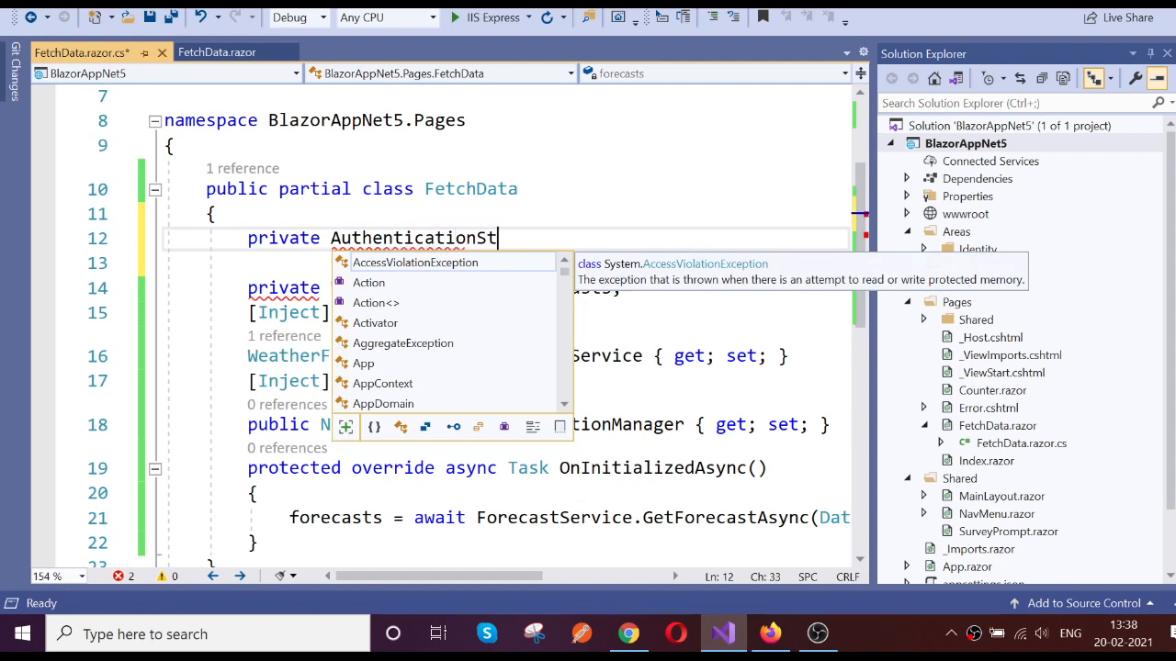
pyautogui.write('ate authenticationState')
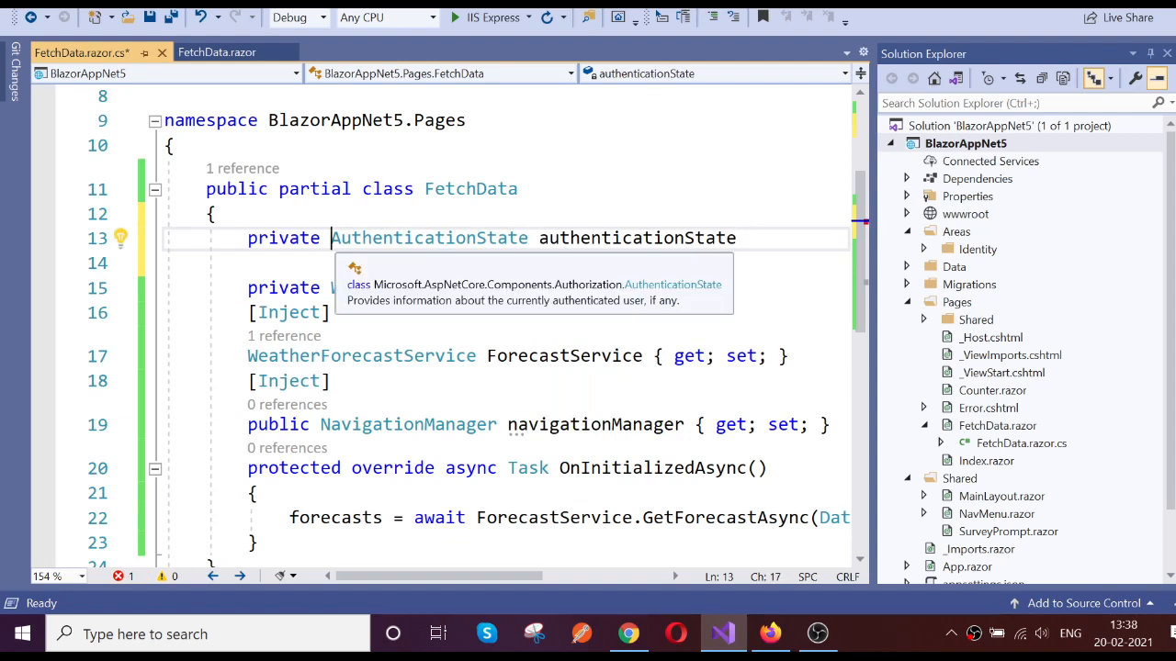
pyautogui.write('Tas')
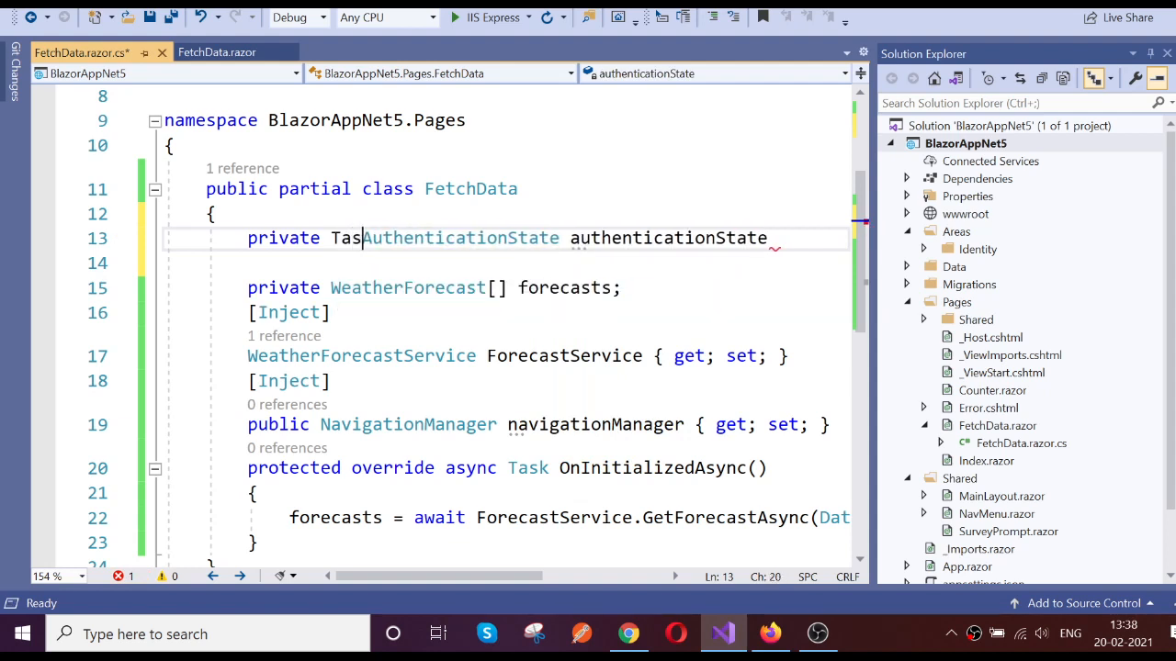
pyautogui.write('k<')
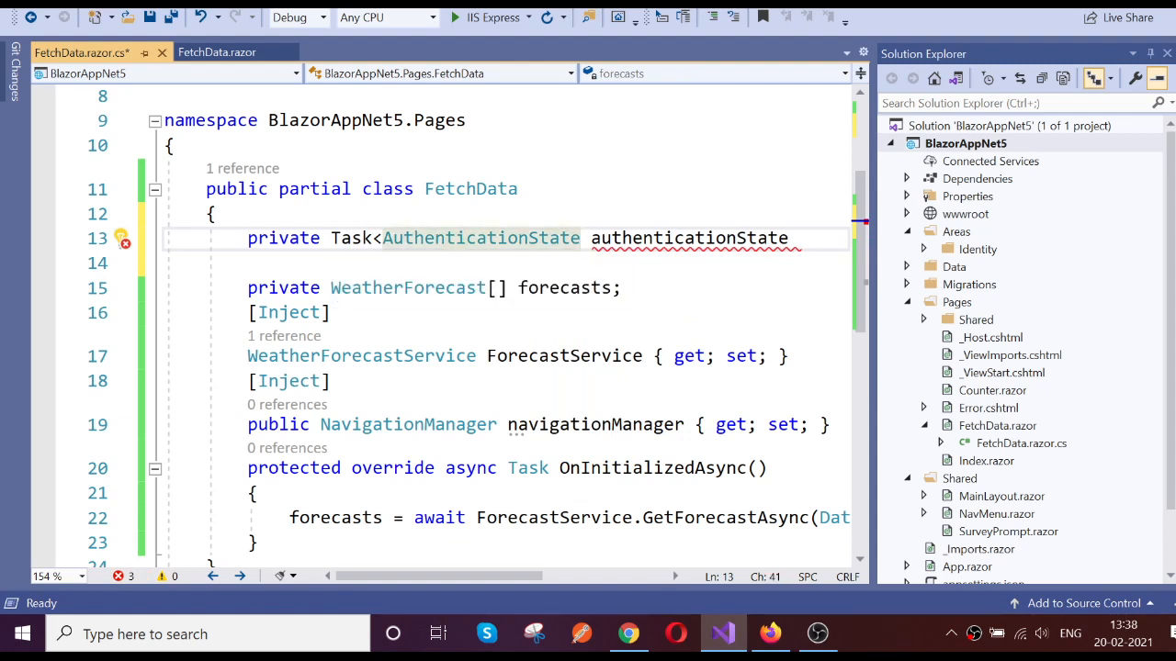
pyautogui.write('>')
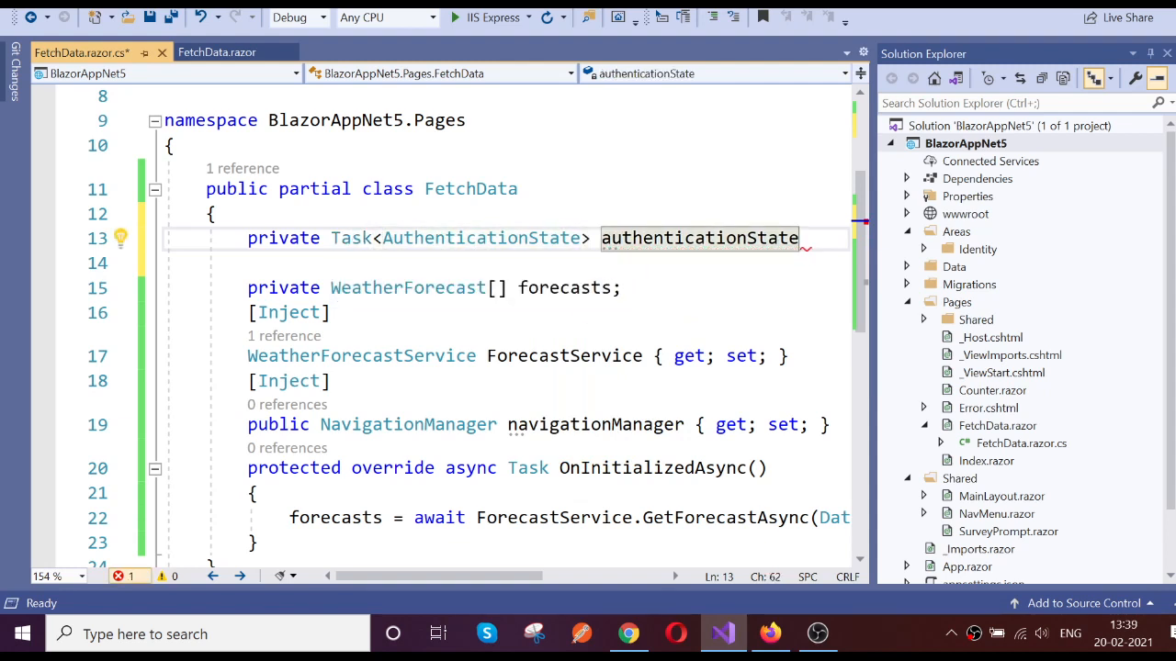
pyautogui.write(';')
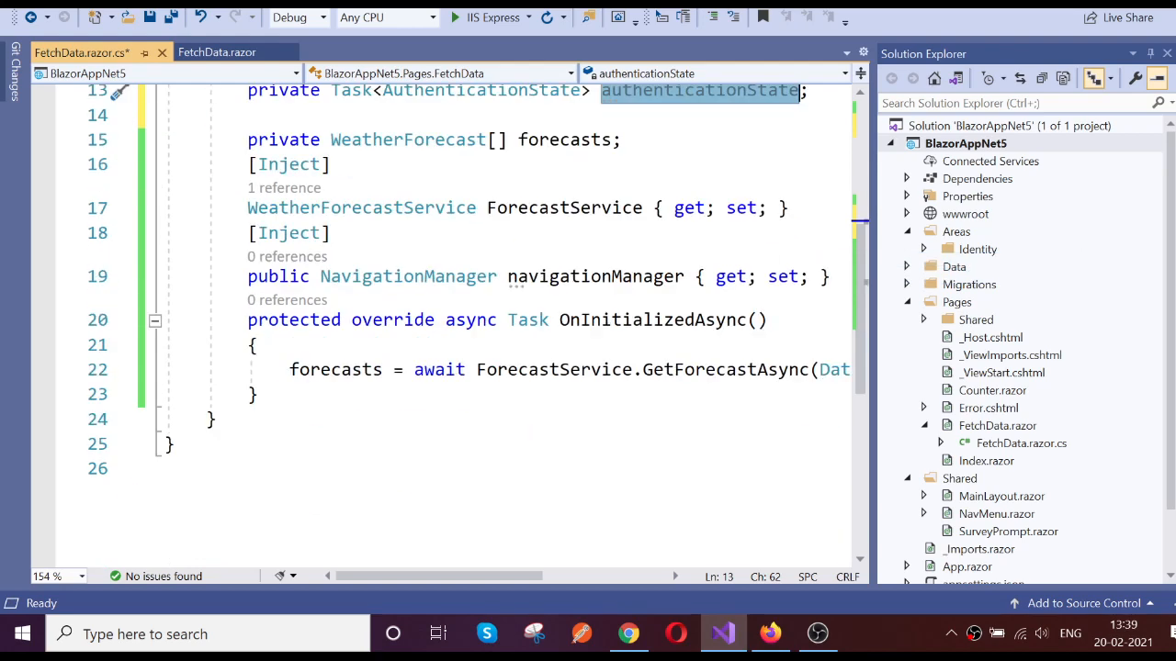
# Step: Add 'var auth = await authenticationState;' inside OnInitializedAsync
pyautogui.write('v')
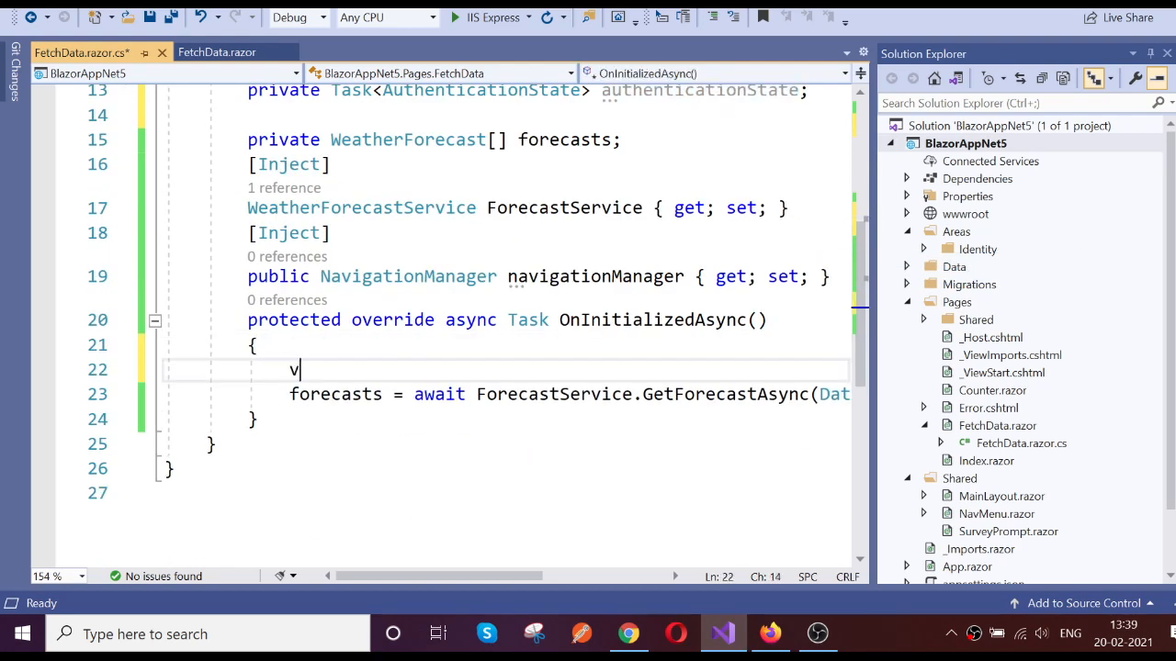
pyautogui.write('ar')
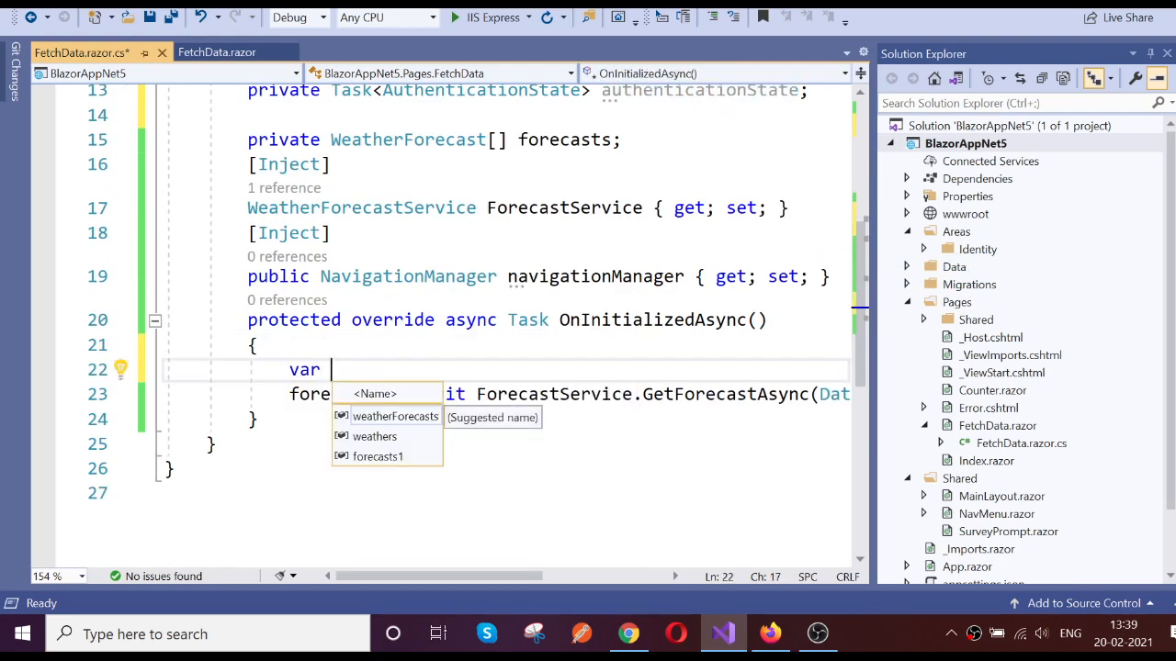
pyautogui.write('sees')
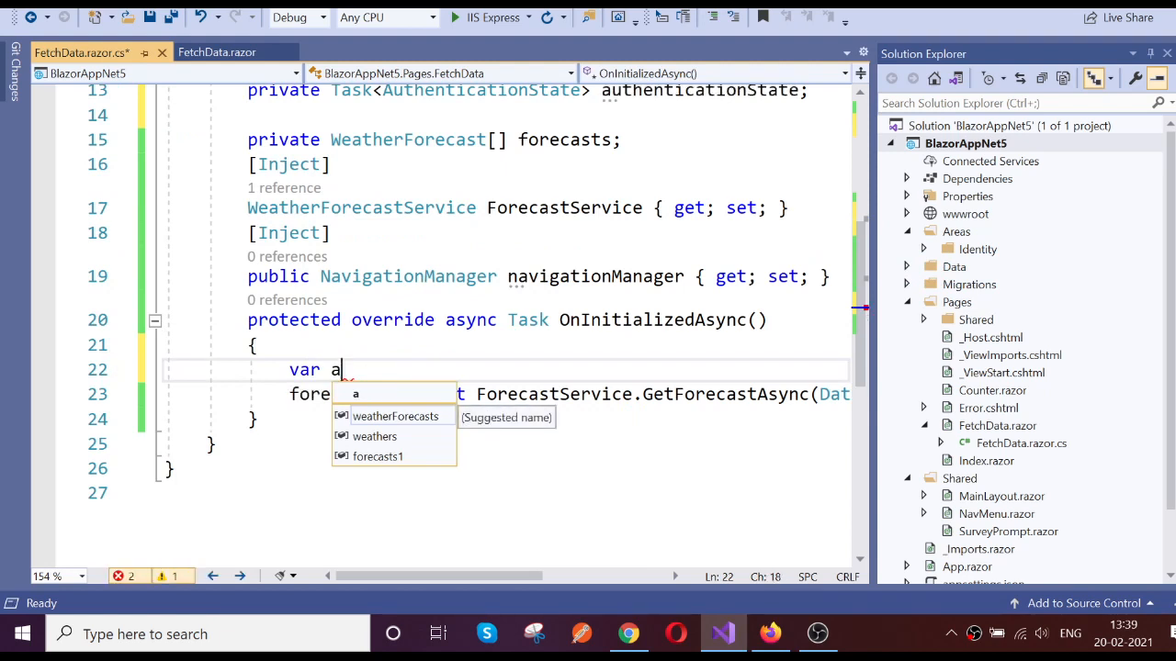
pyautogui.write('uth=')
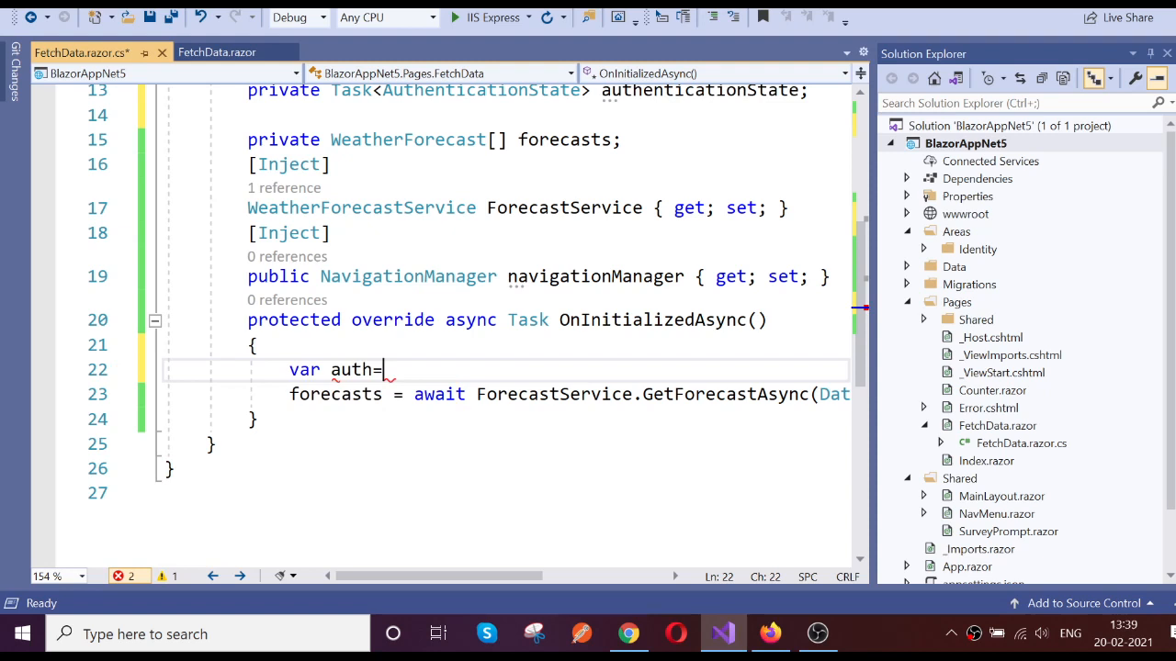
pyautogui.write('await authenticationState;')
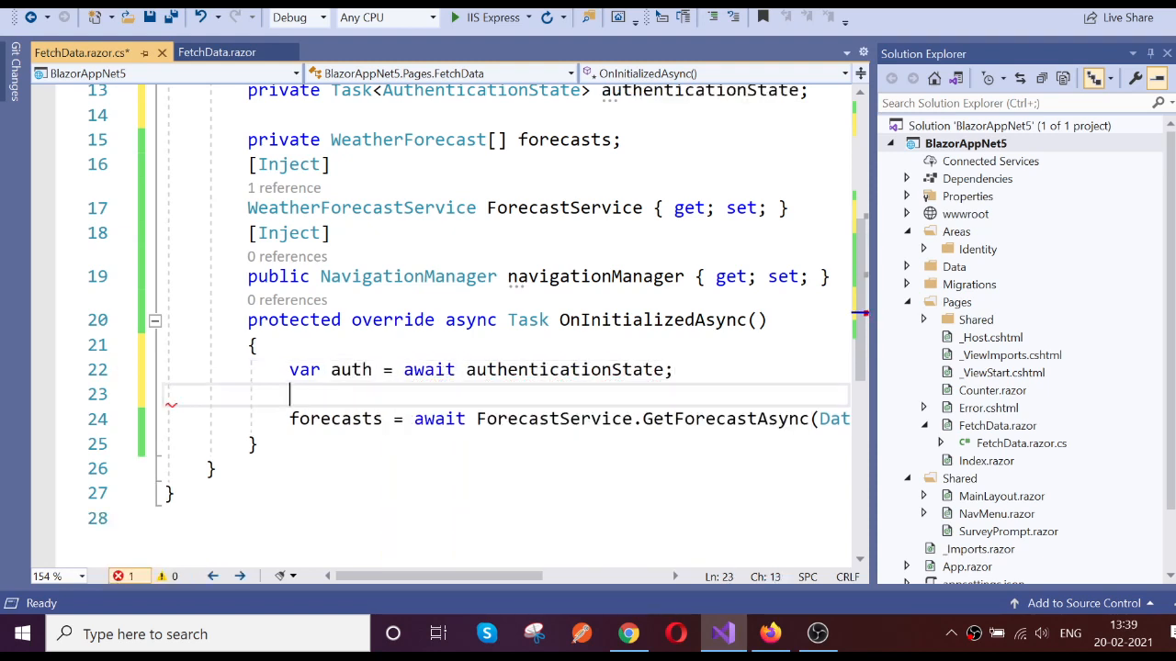
pyautogui.doubleClick(351, 370)
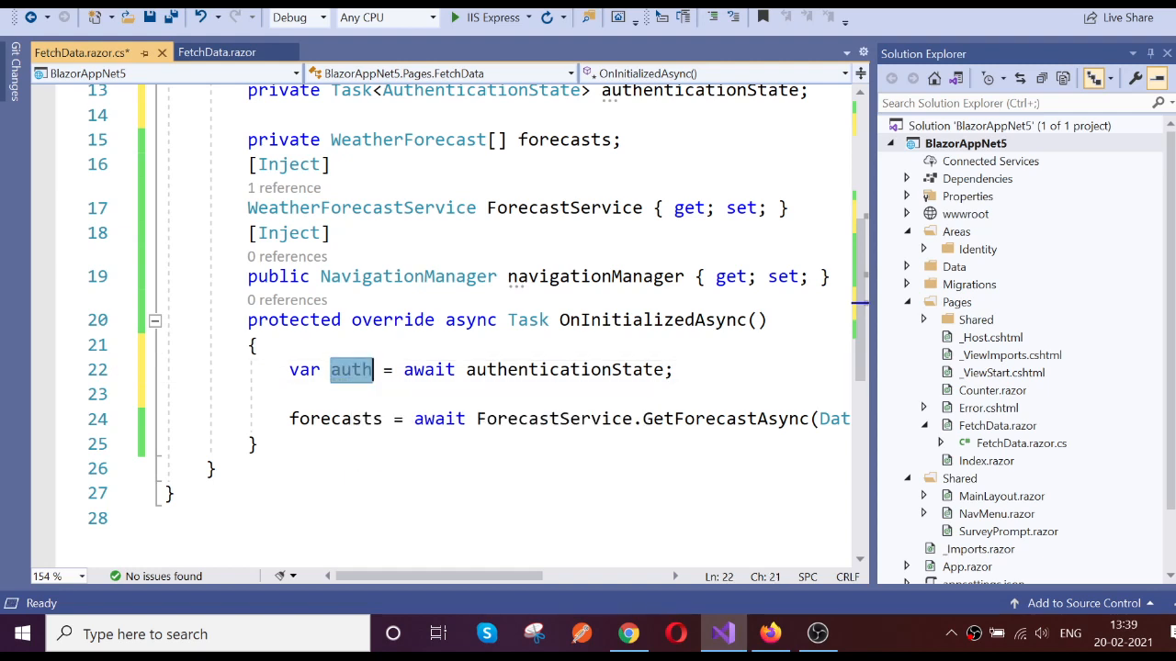
# Step: Add an empty 'if(!auth.User.Identity.IsAuthenticated)' block after it
pyautogui.write('ig')
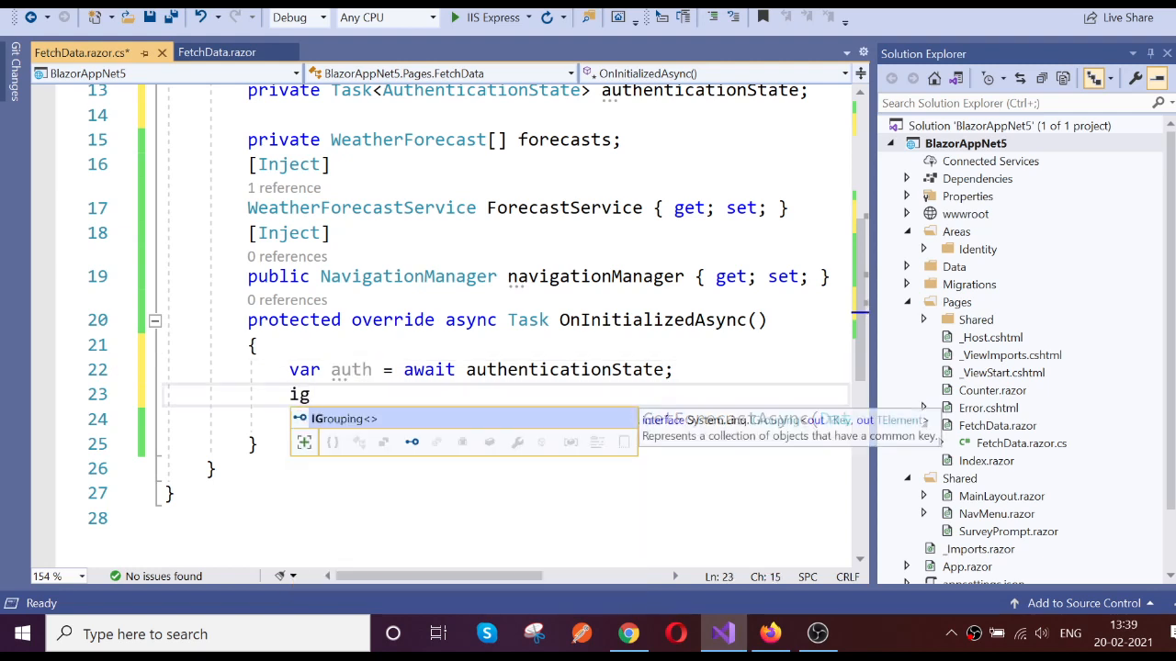
pyautogui.write('f()')
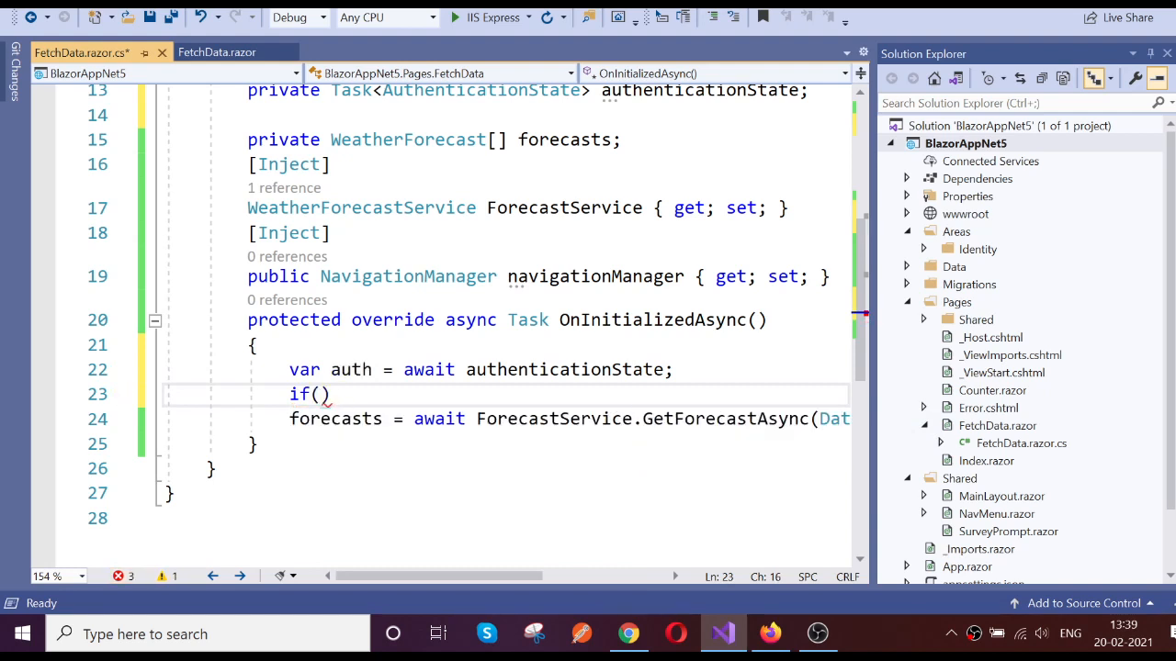
pyautogui.write('!auth.')
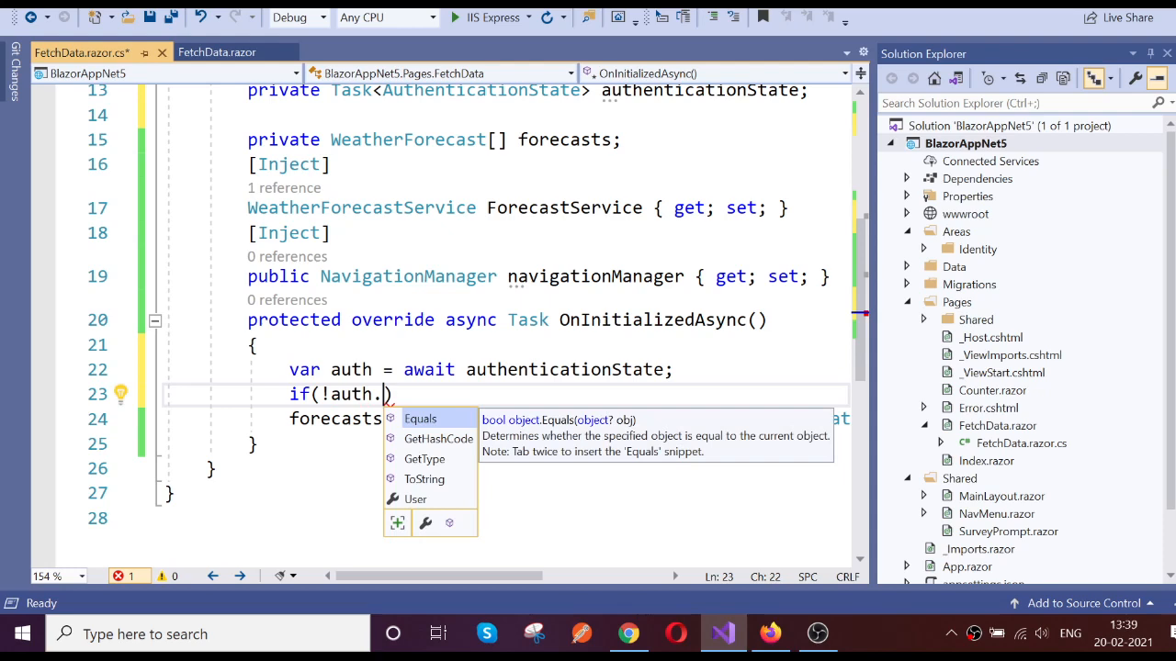
pyautogui.write('User.')
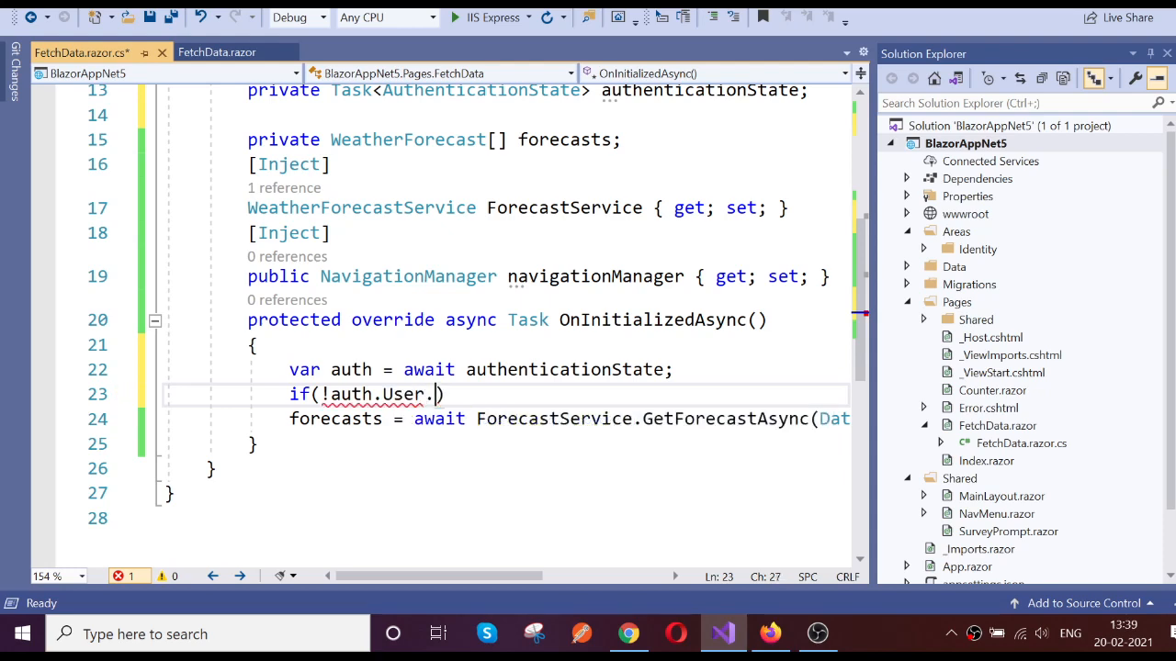
pyautogui.write('Identity')
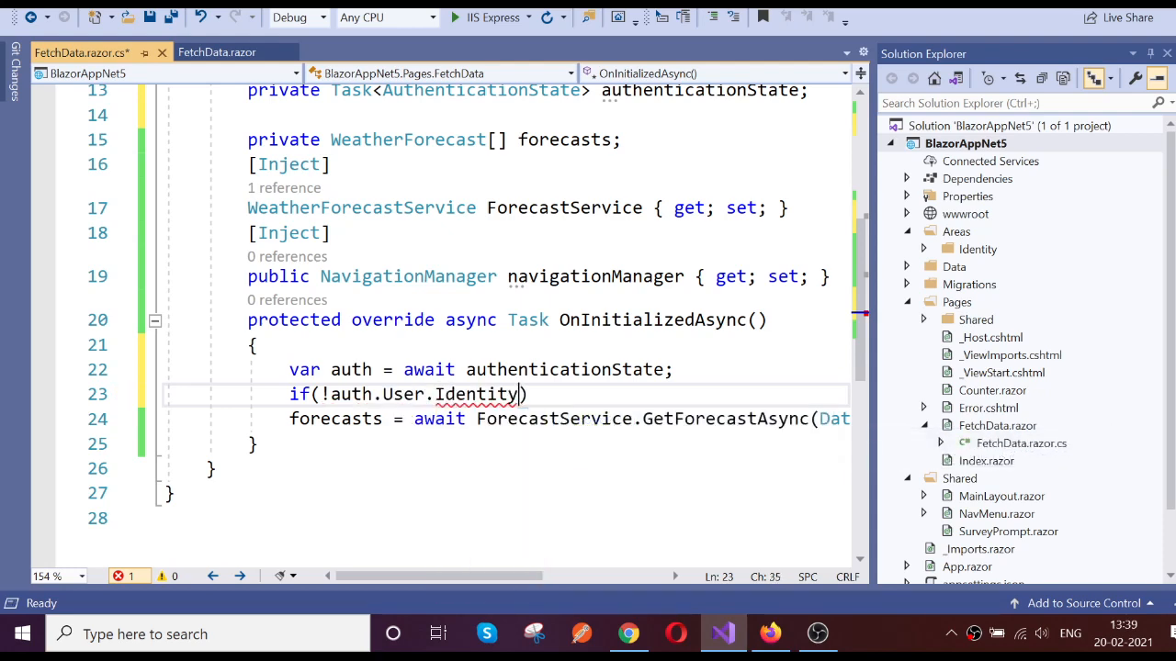
pyautogui.write('.IsAuthenticated')
pyautogui.write('{')
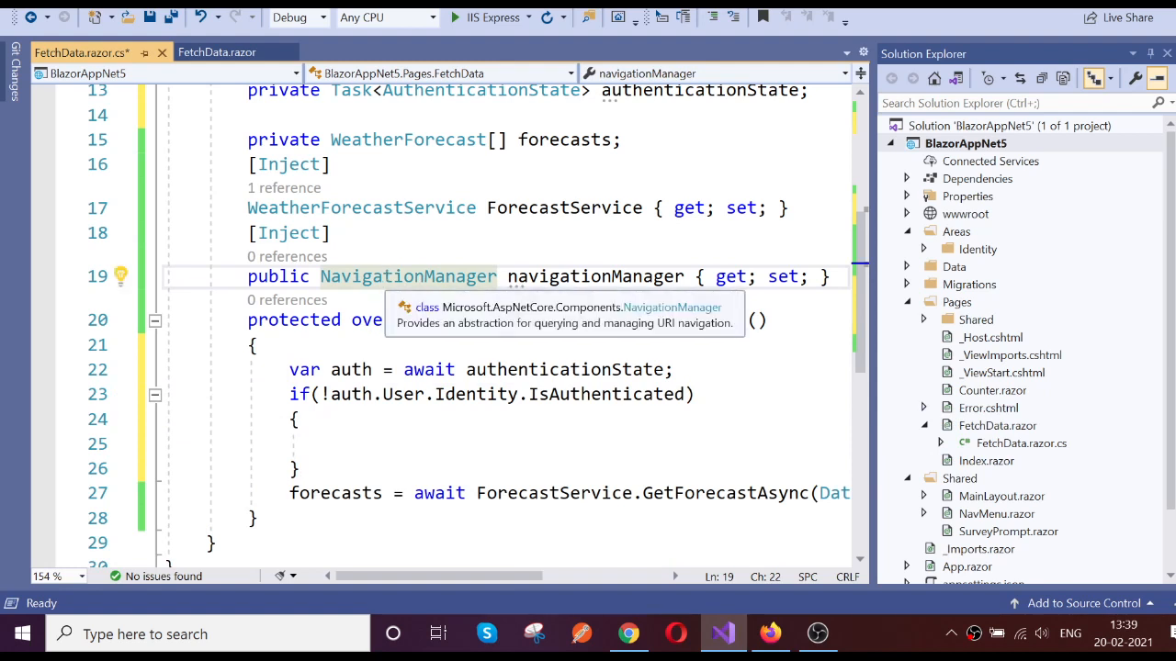
pyautogui.doubleClick(596, 275)
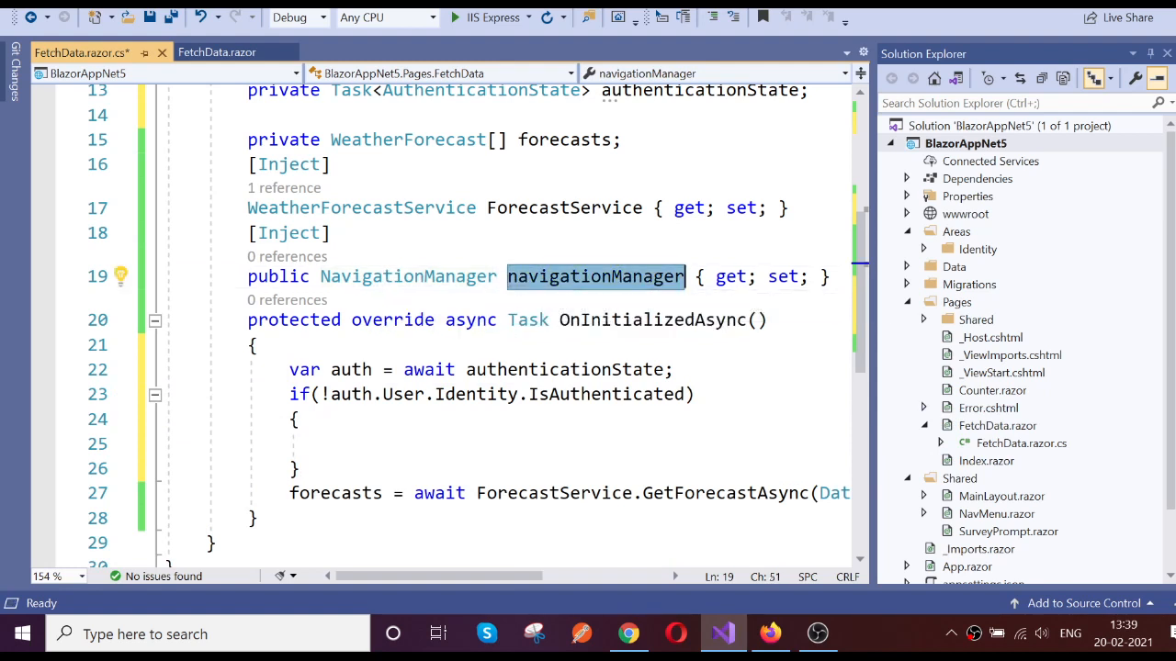
# Step: Call navigationManager.NavigateTo("/identity/account/login") inside the unauthenticated branch
pyautogui.write('navigationManager')
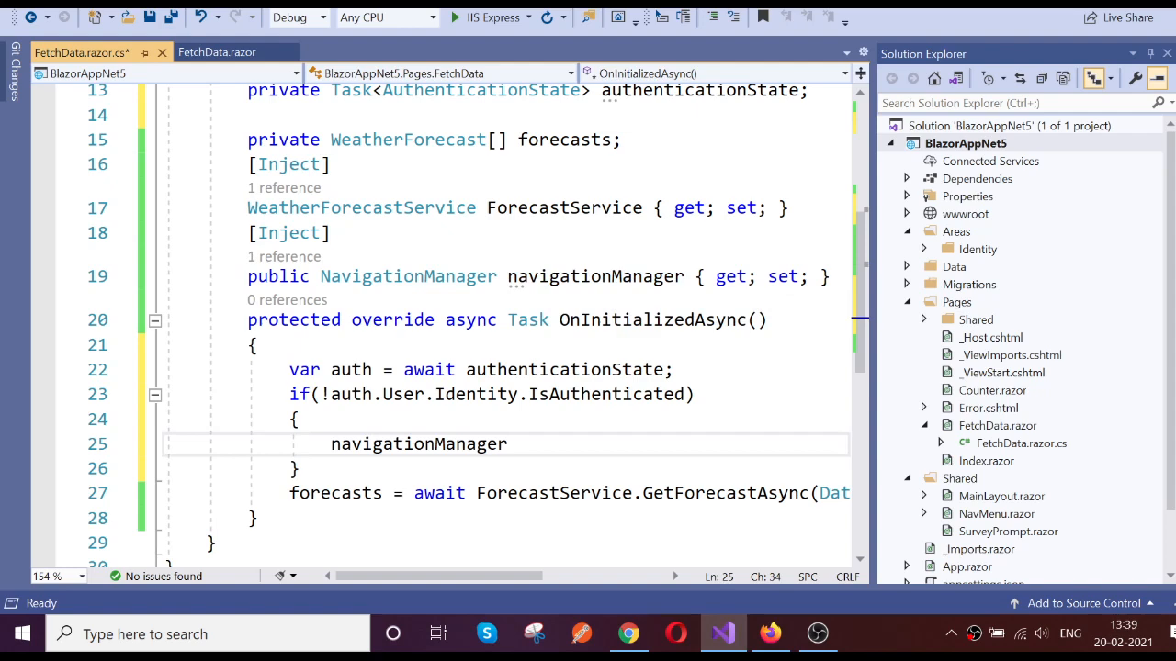
pyautogui.write('.NavigateTo("')
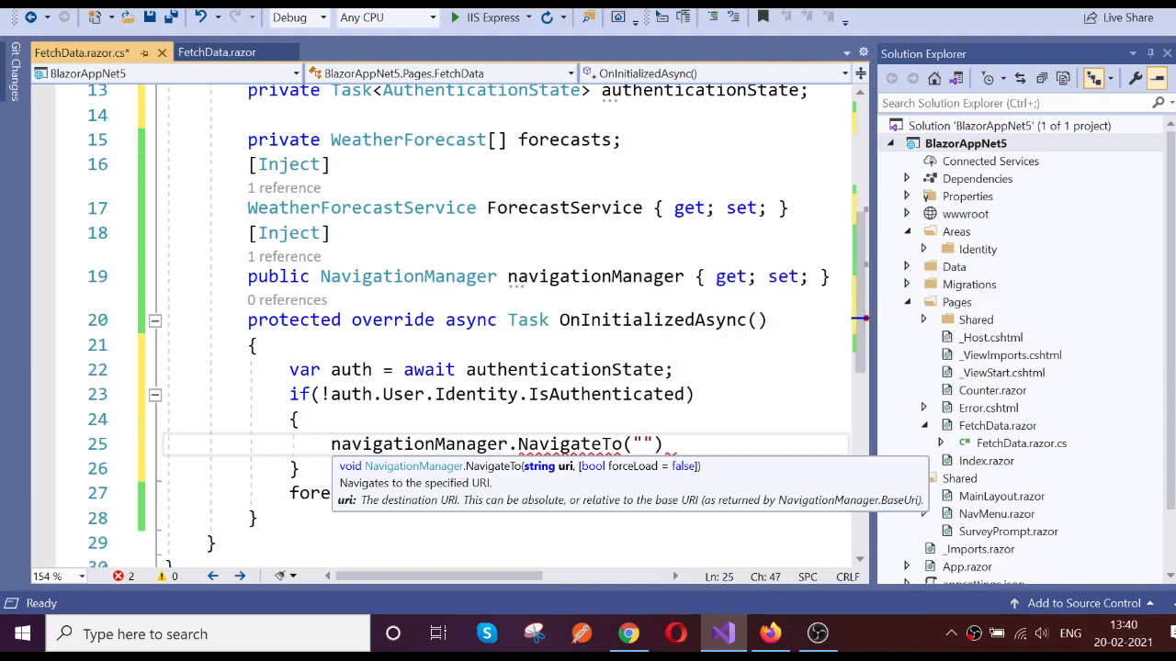
pyautogui.write('/i')
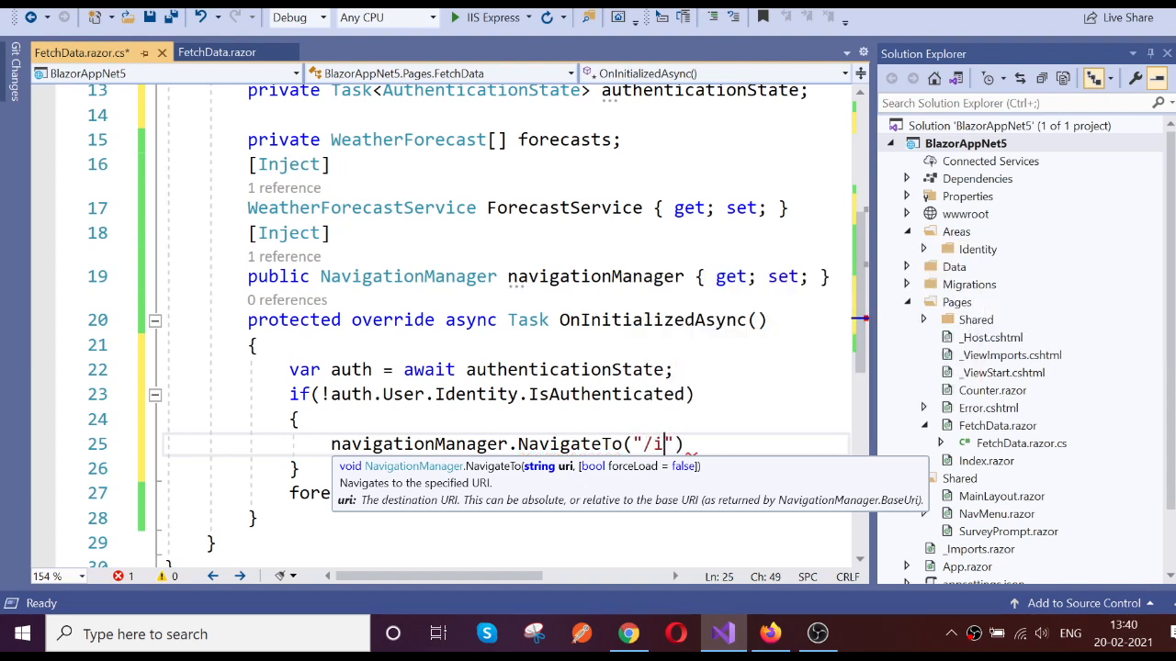
pyautogui.write('dentit')
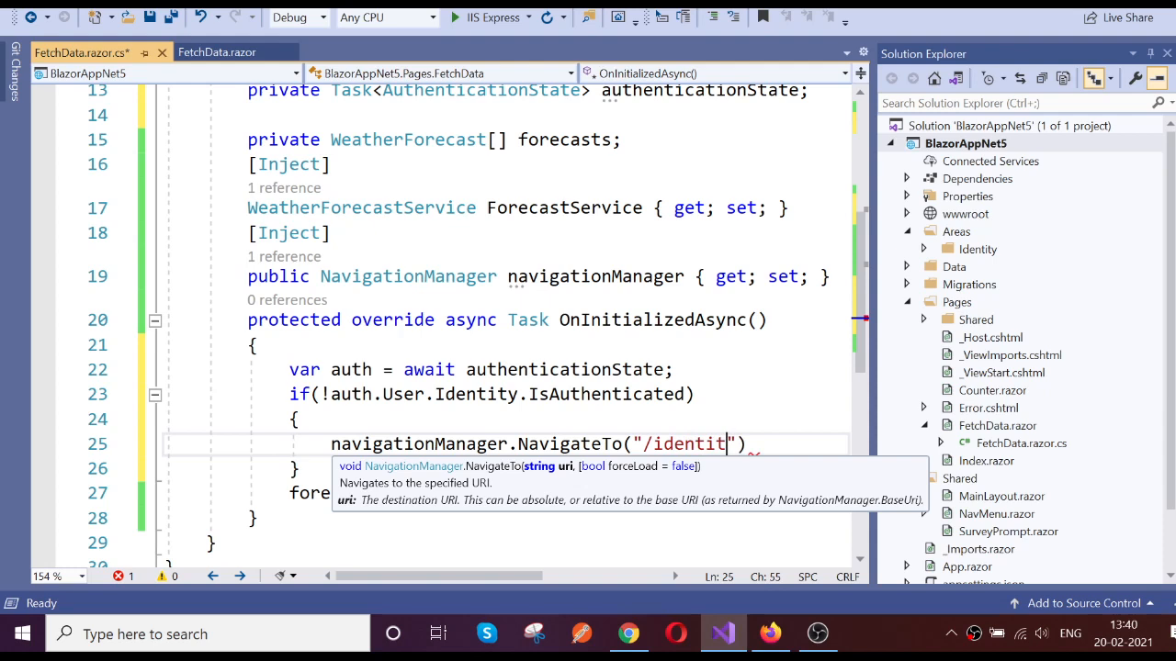
pyautogui.write('y/acco')
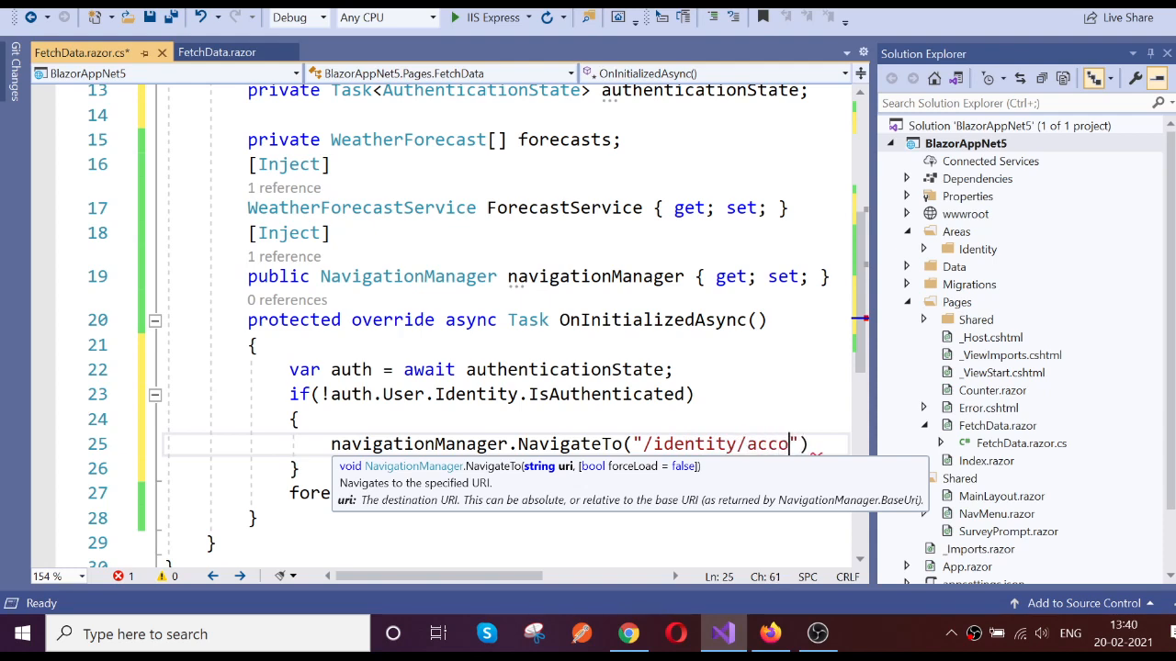
pyautogui.write('unt/')
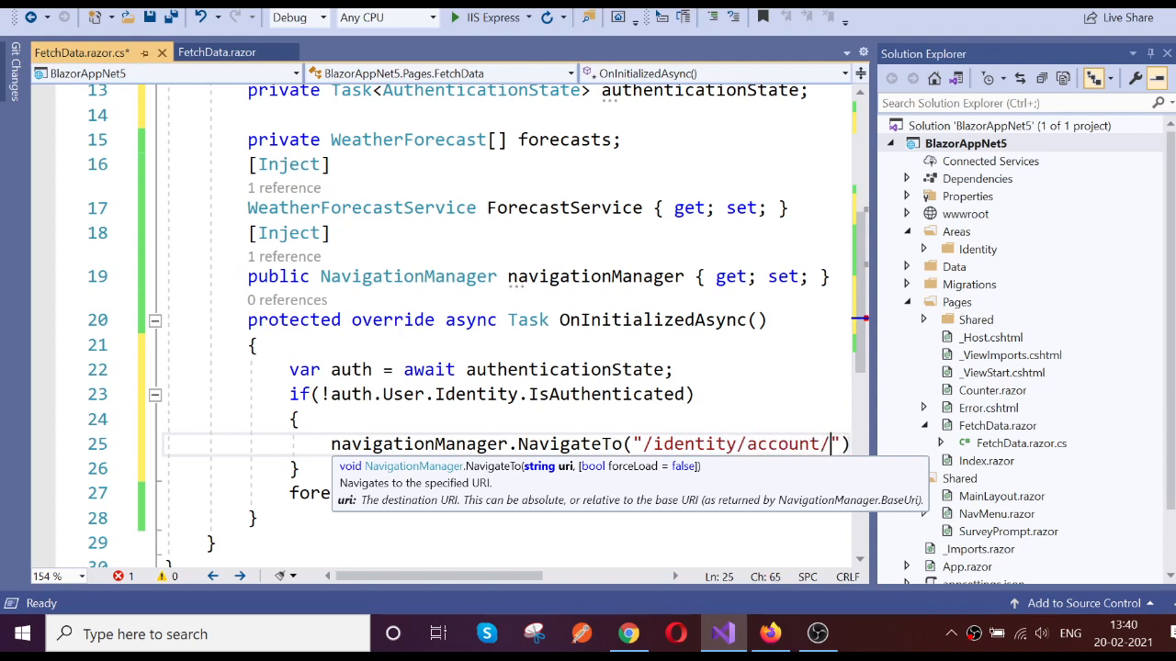
pyautogui.write('login?returnurl=')
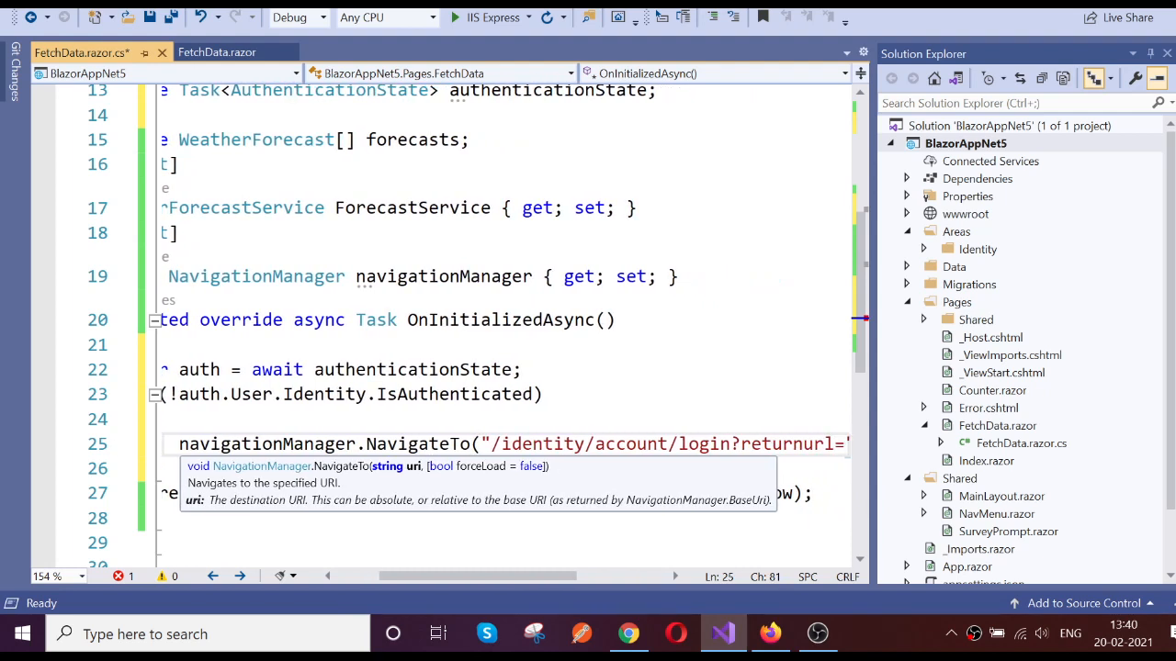
pyautogui.write('/')
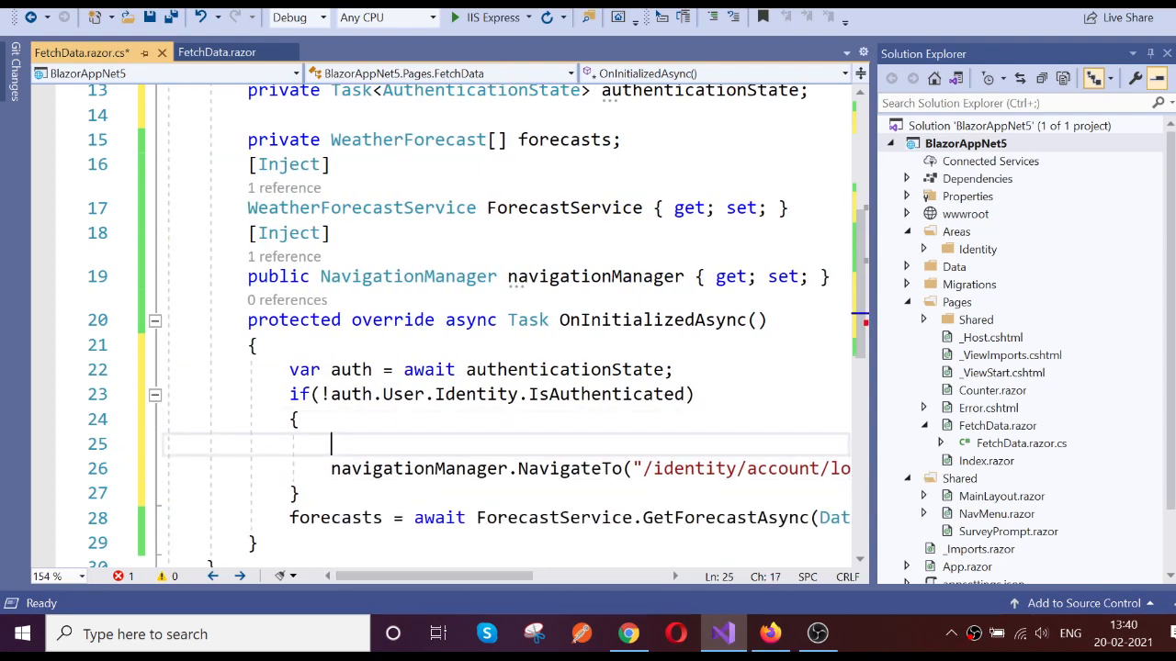
# Step: Start 'string returnUrl = WebUtility.UrlEncode(' above the NavigateTo call
pyautogui.write('s')
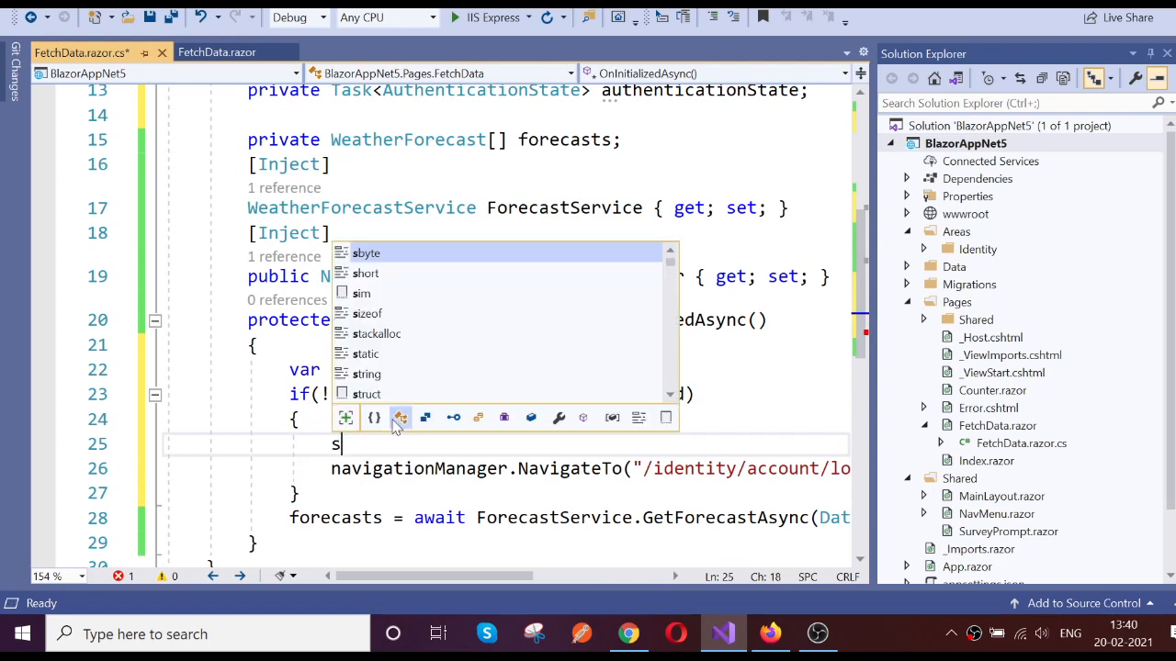
pyautogui.write('tring r')
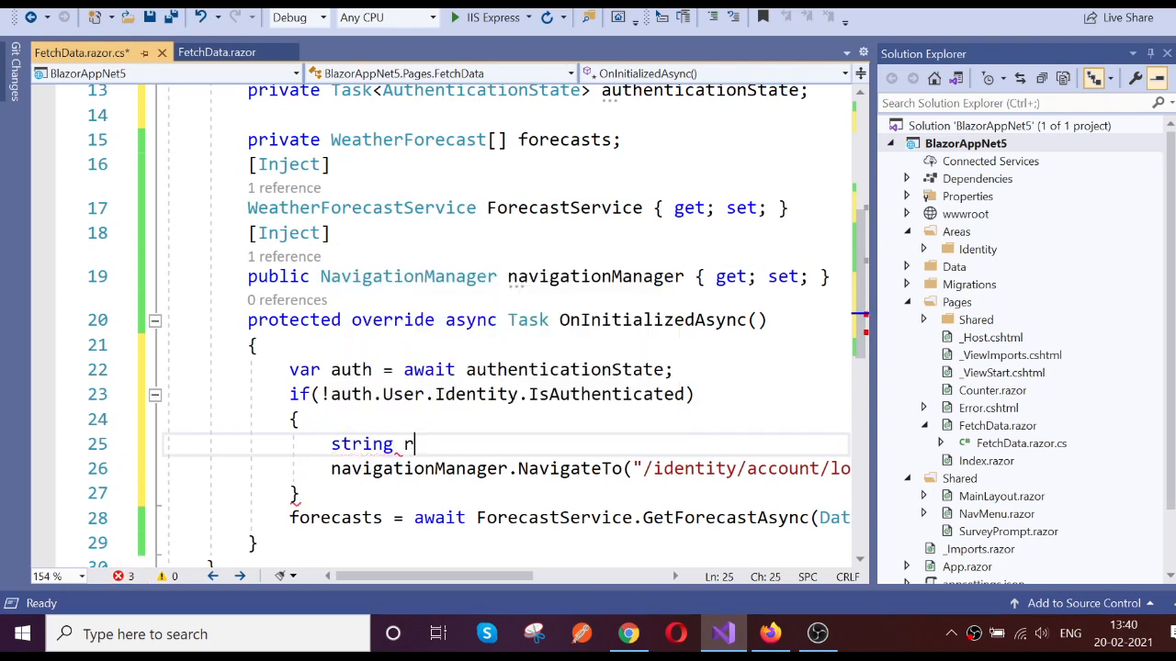
pyautogui.write('etur')
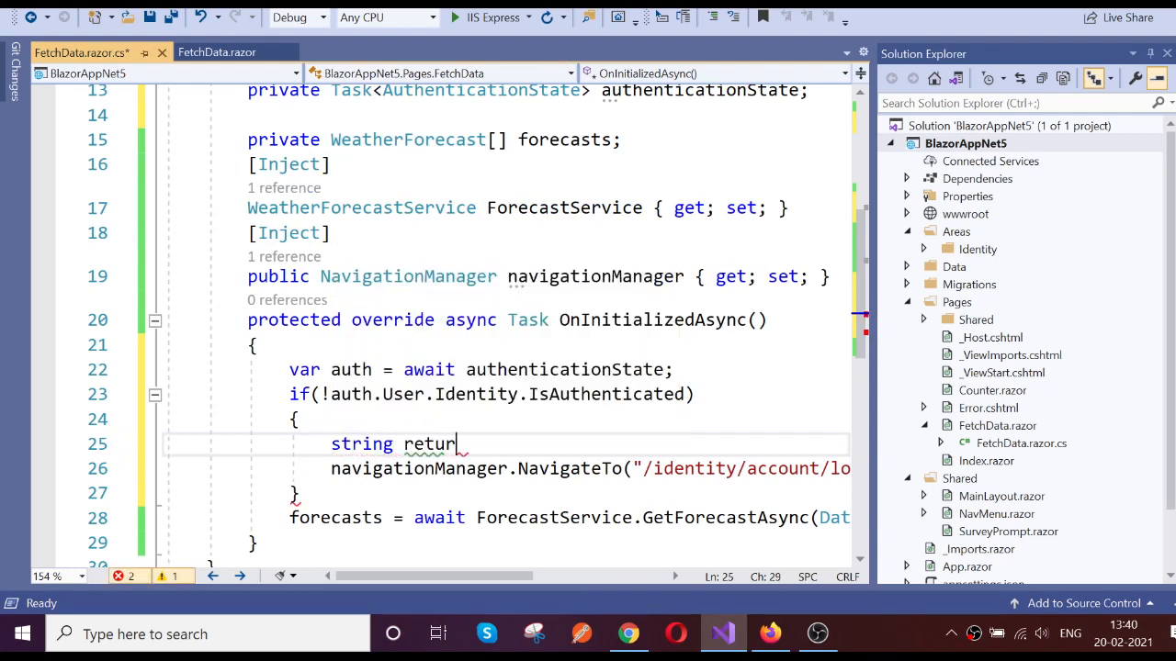
pyautogui.write('Url=')
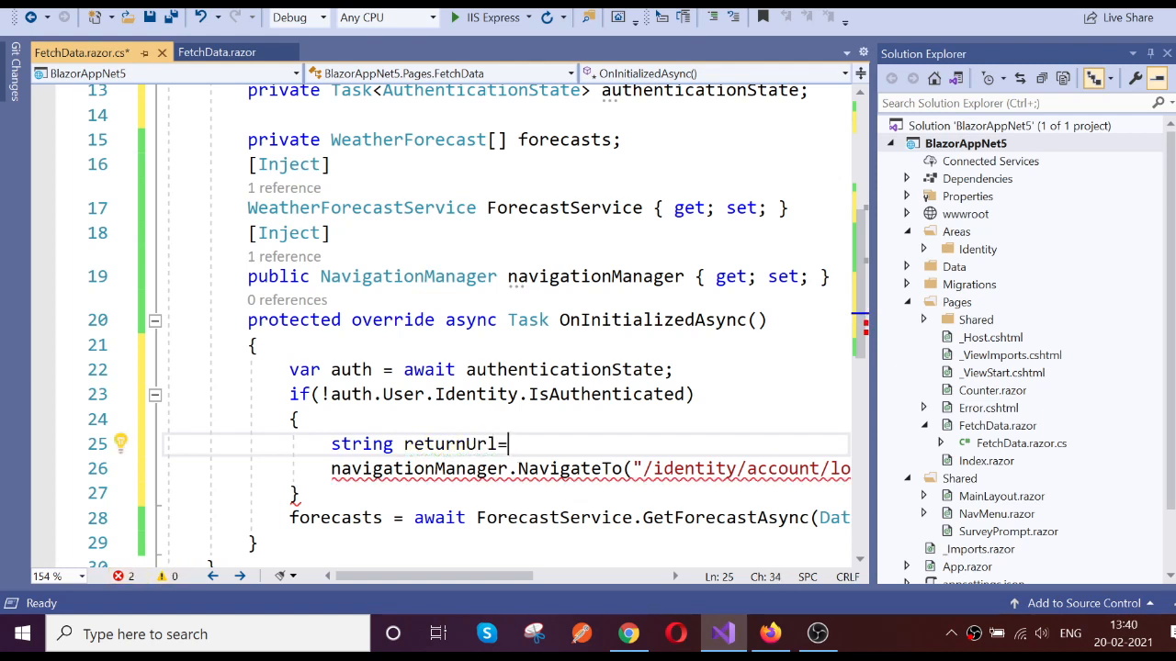
pyautogui.write('We')
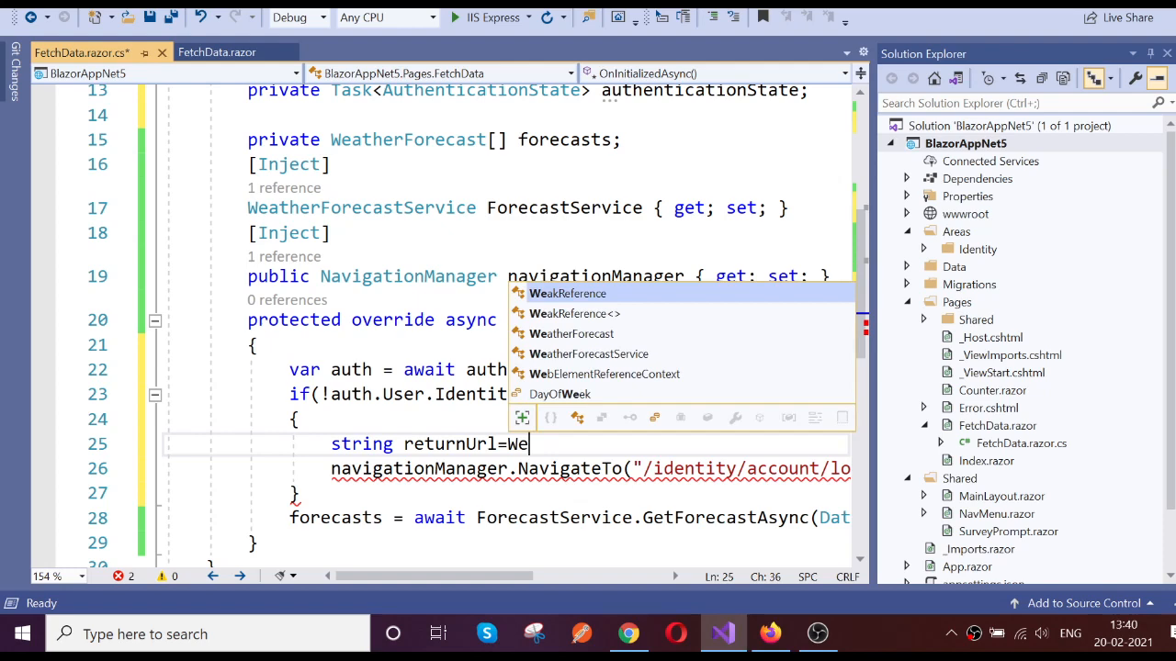
pyautogui.write('b')
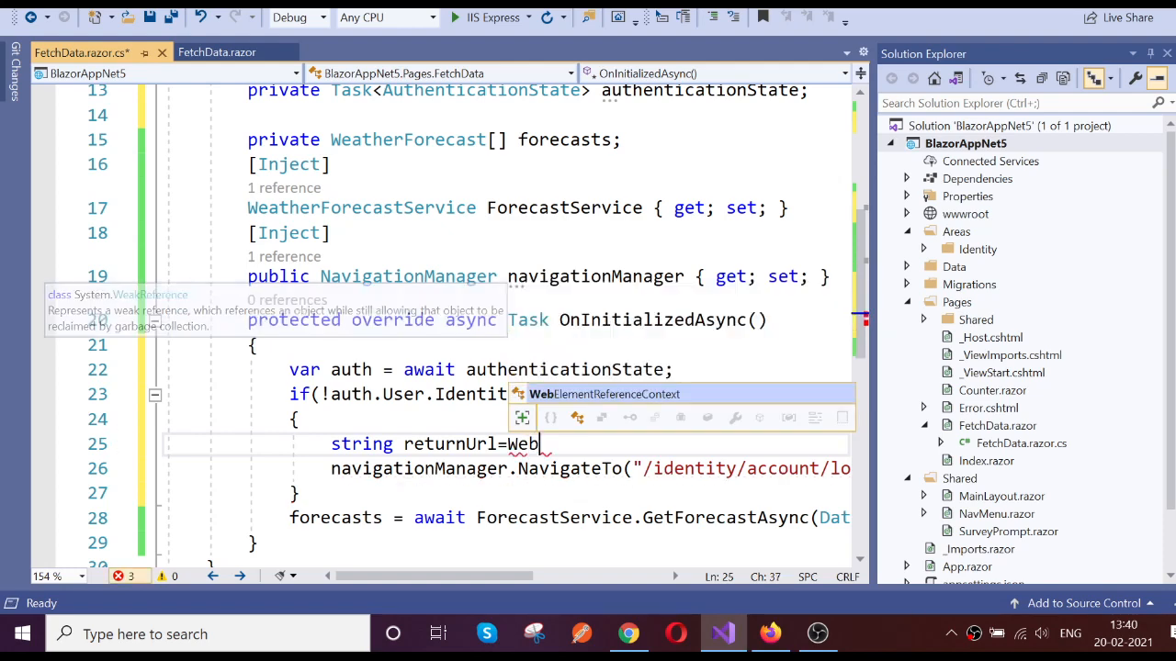
pyautogui.write('Ut')
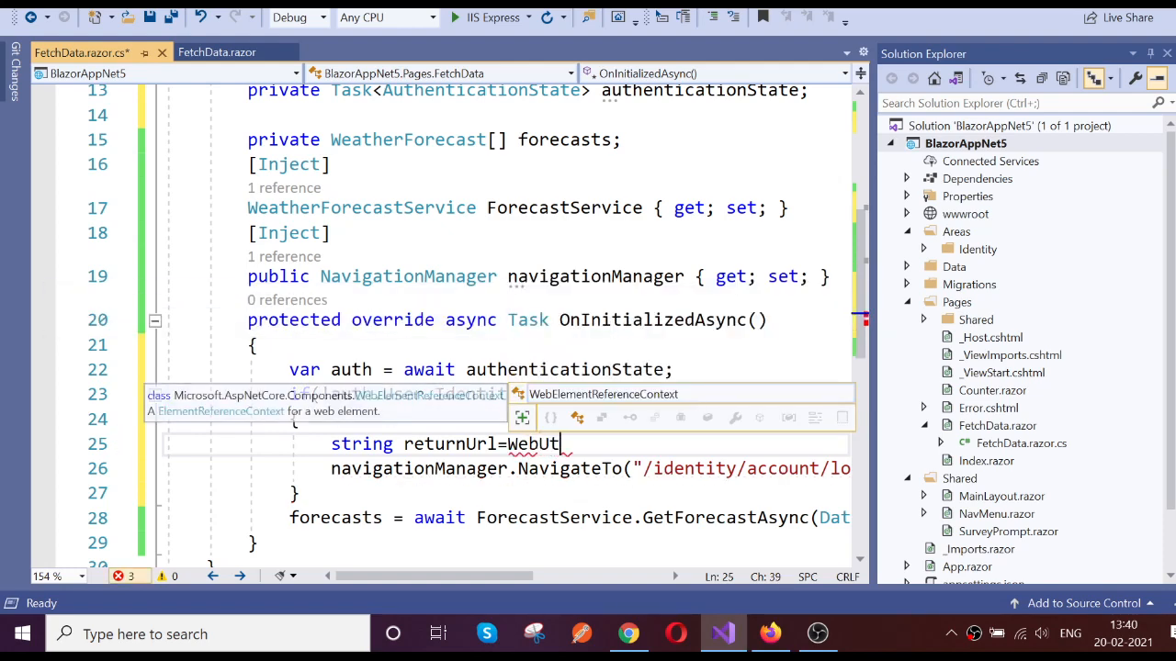
pyautogui.write('ility')
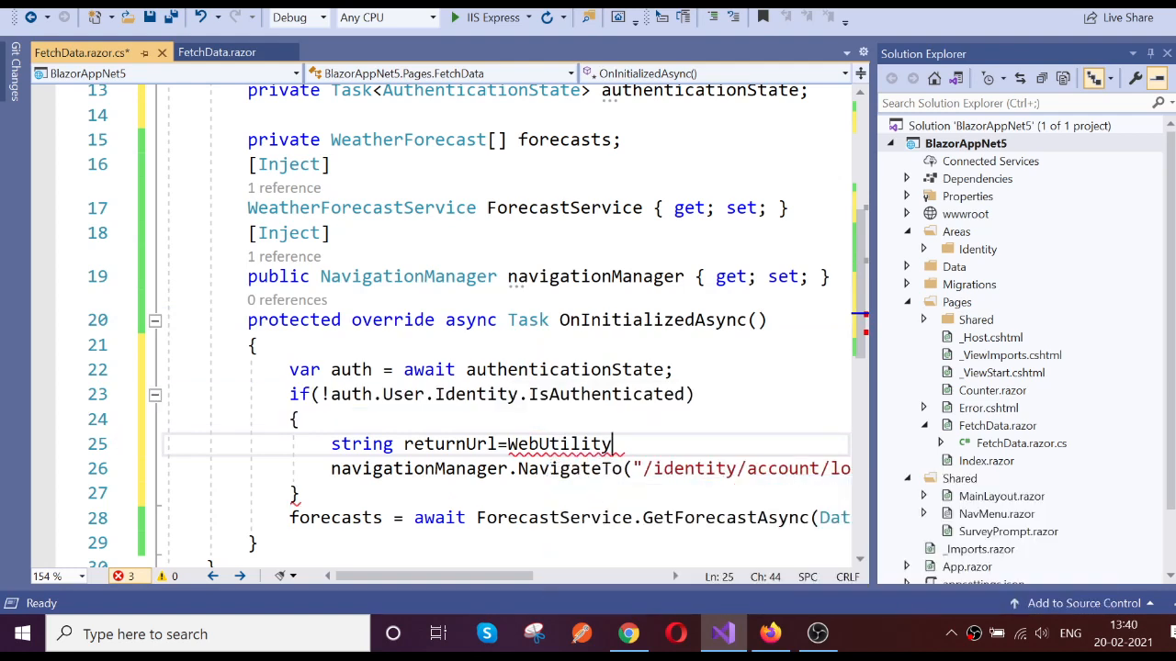
pyautogui.write('.ur')
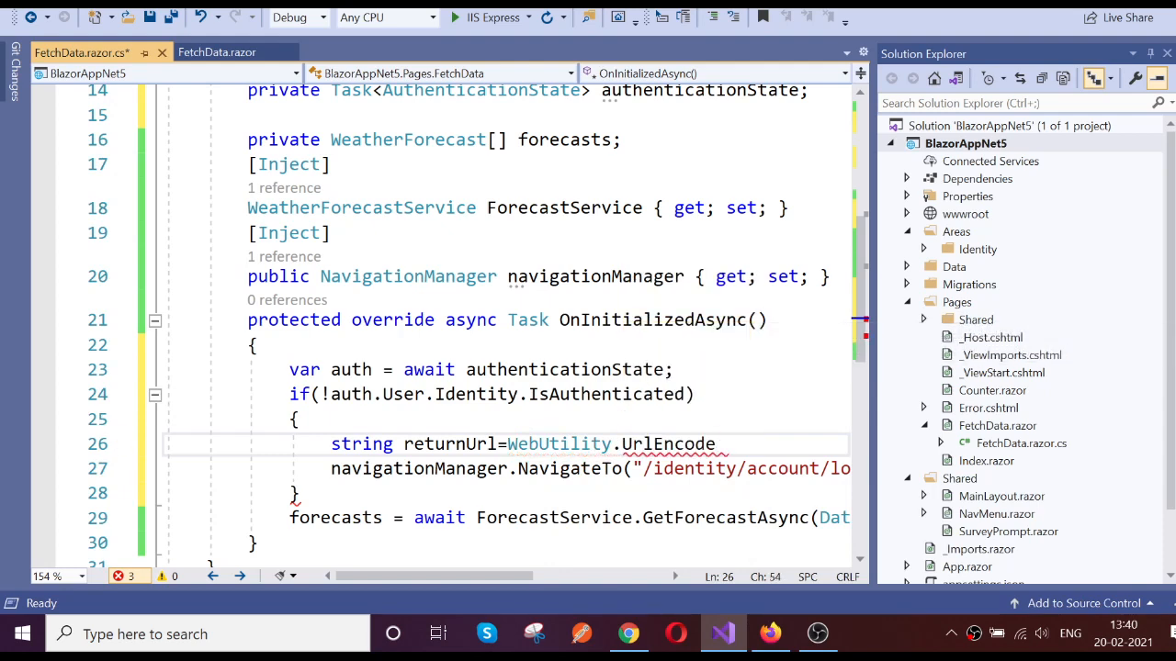
pyautogui.write('(')
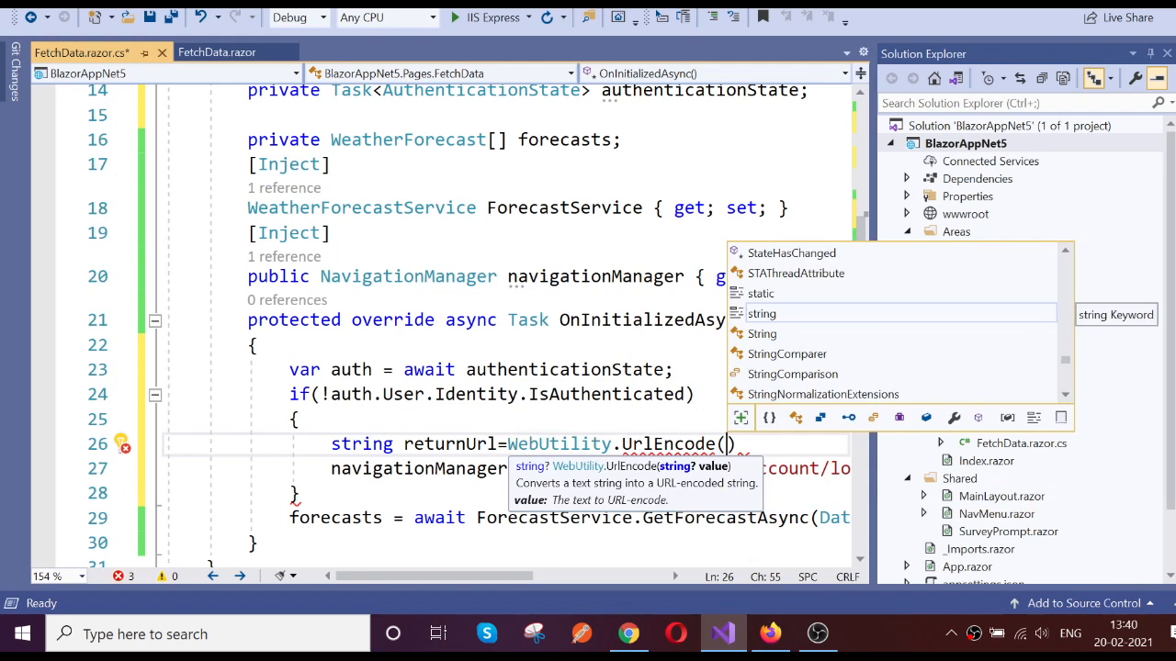
# Step: Encode "/Fetchdata" as the return URL and make the NavigateTo URL an interpolated $ string
pyautogui.write('"/"')
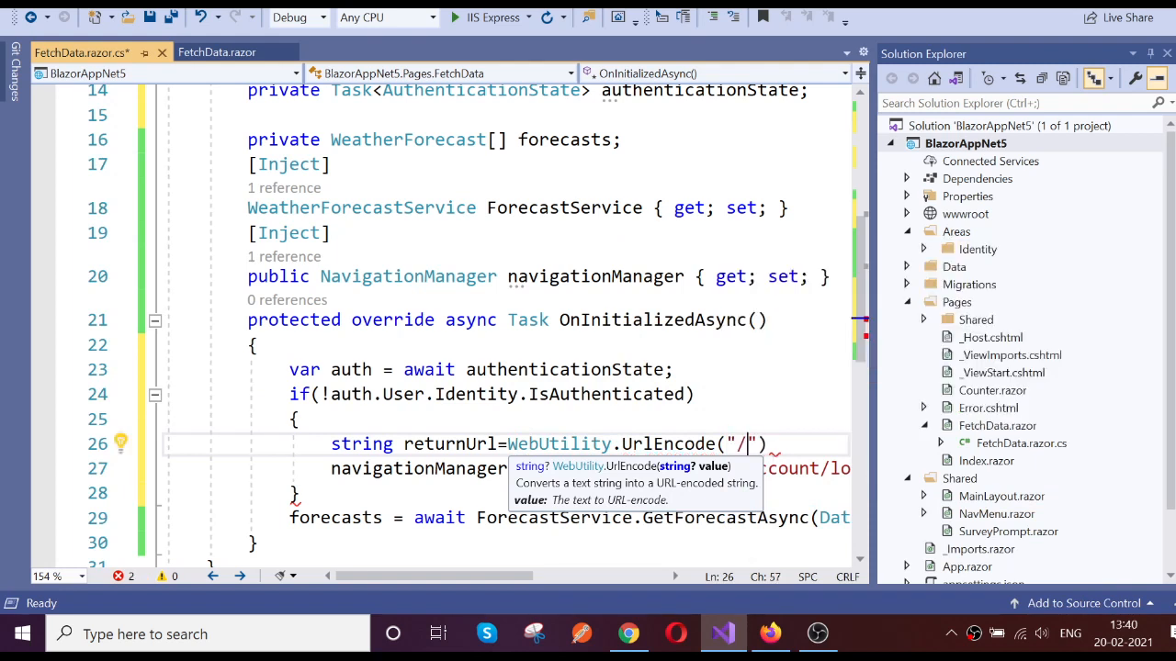
pyautogui.write('Fetc')
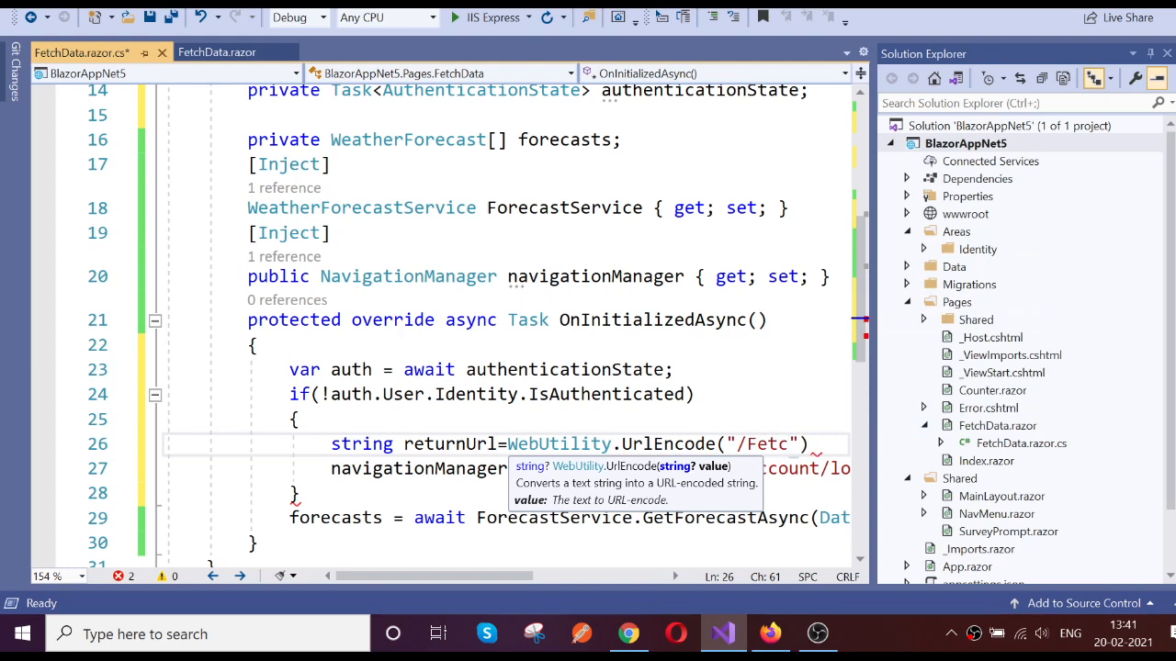
pyautogui.write('h')
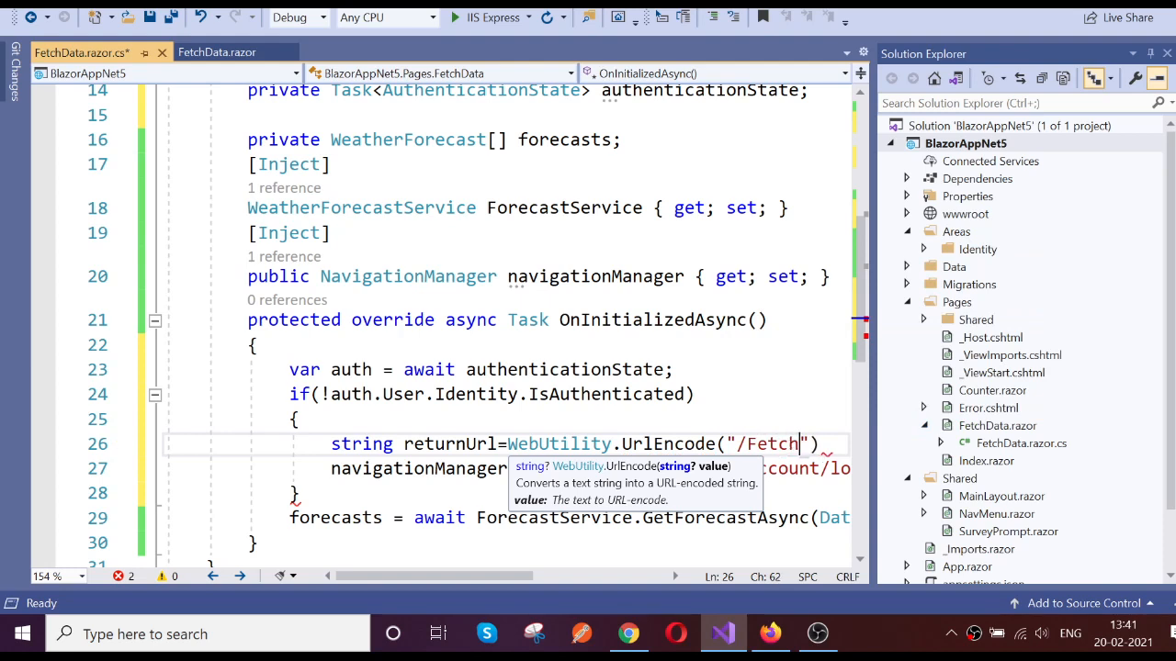
pyautogui.write('data')
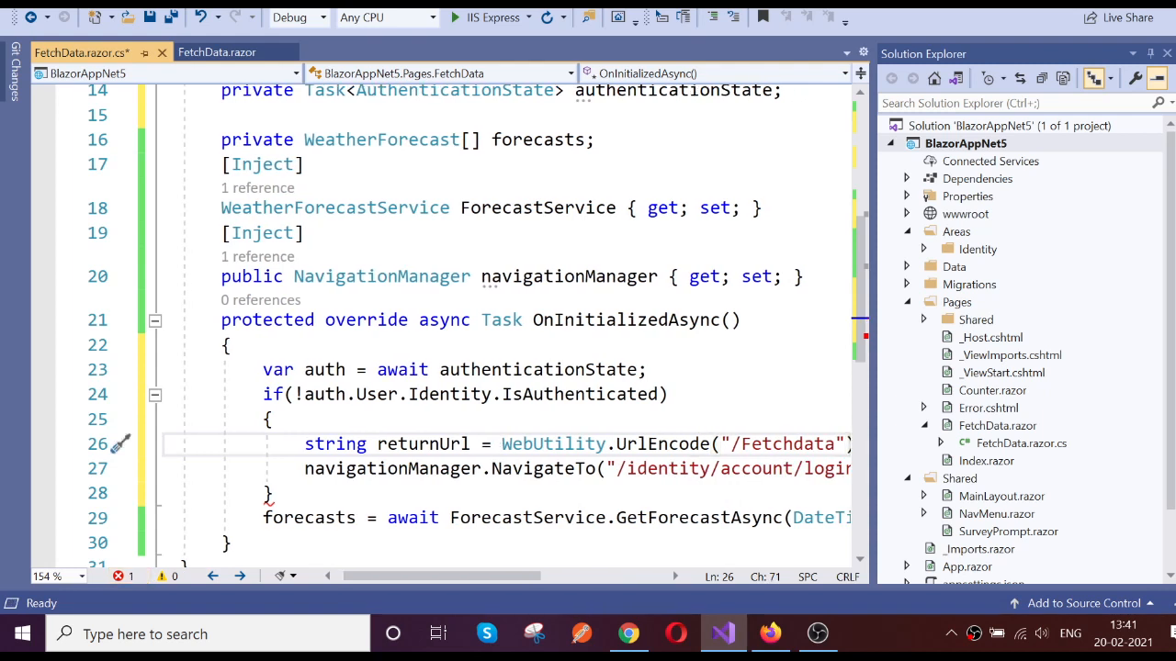
pyautogui.doubleClick(423, 443)
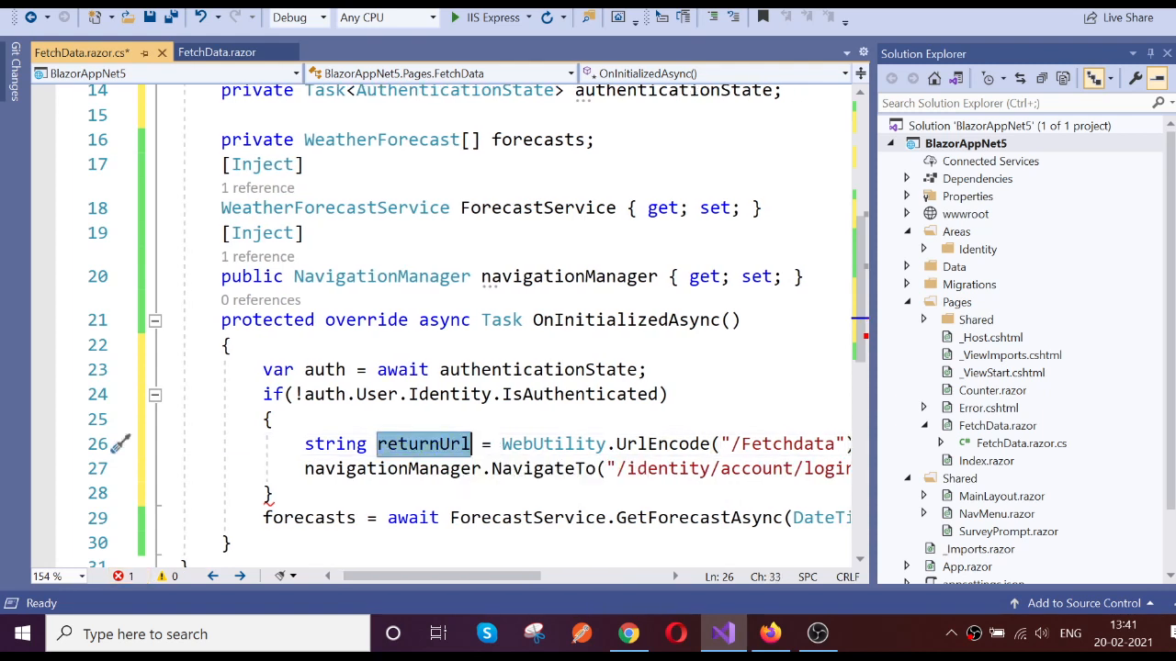
pyautogui.write('$')
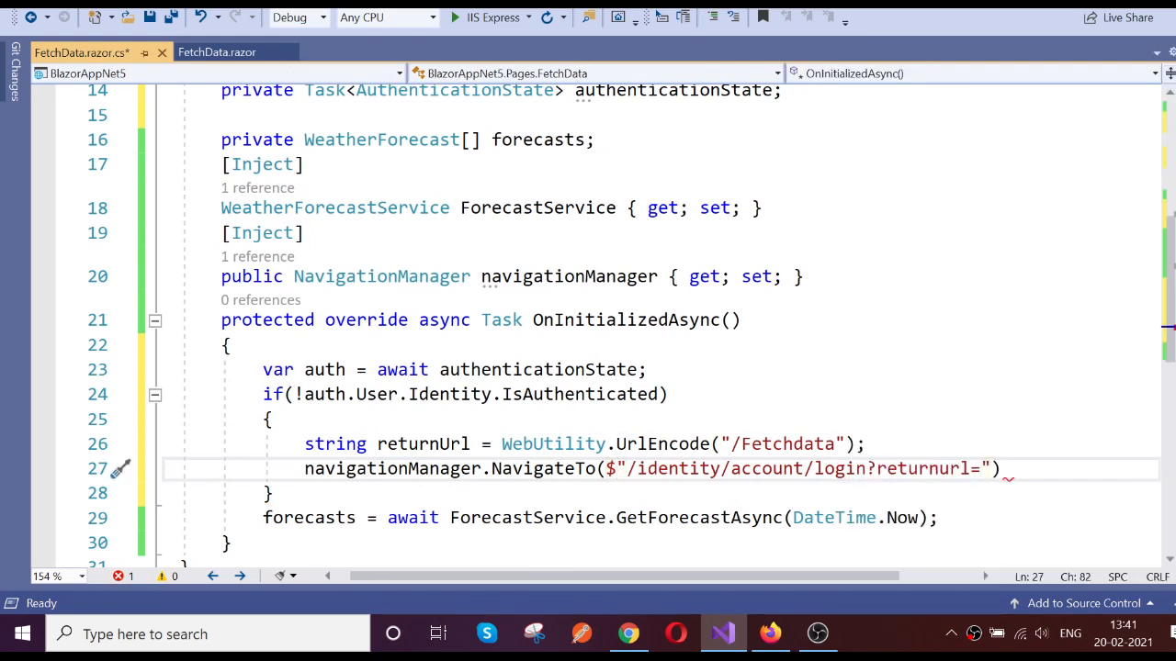
# Step: Interpolate {returnUrl} after 'returnurl=' in the login redirect address
pyautogui.write('{')
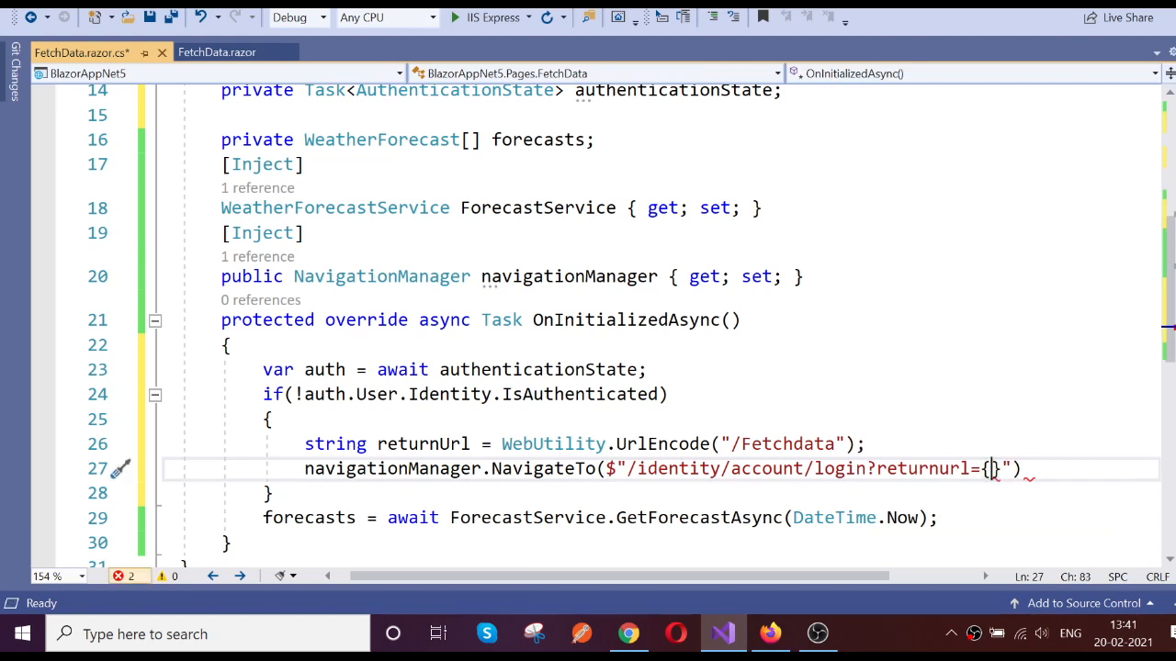
pyautogui.write('returnUrl')
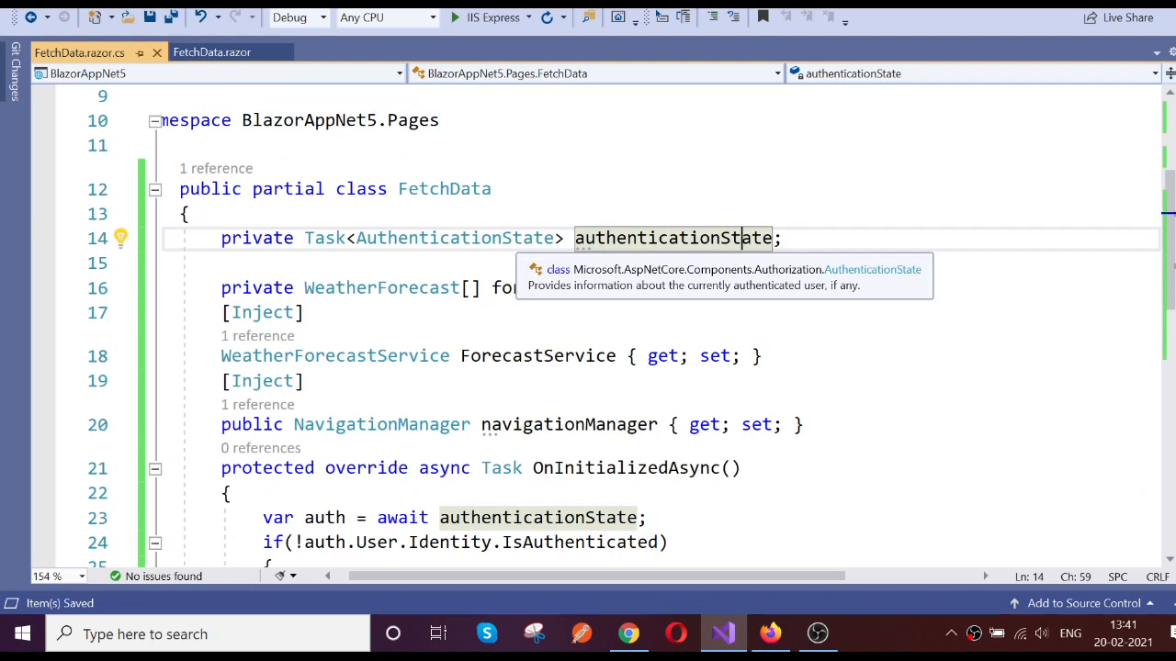
# Step: Mark authenticationState with [CascadingParameter] and turn it into a { get; set; } property
pyautogui.press('Enter')
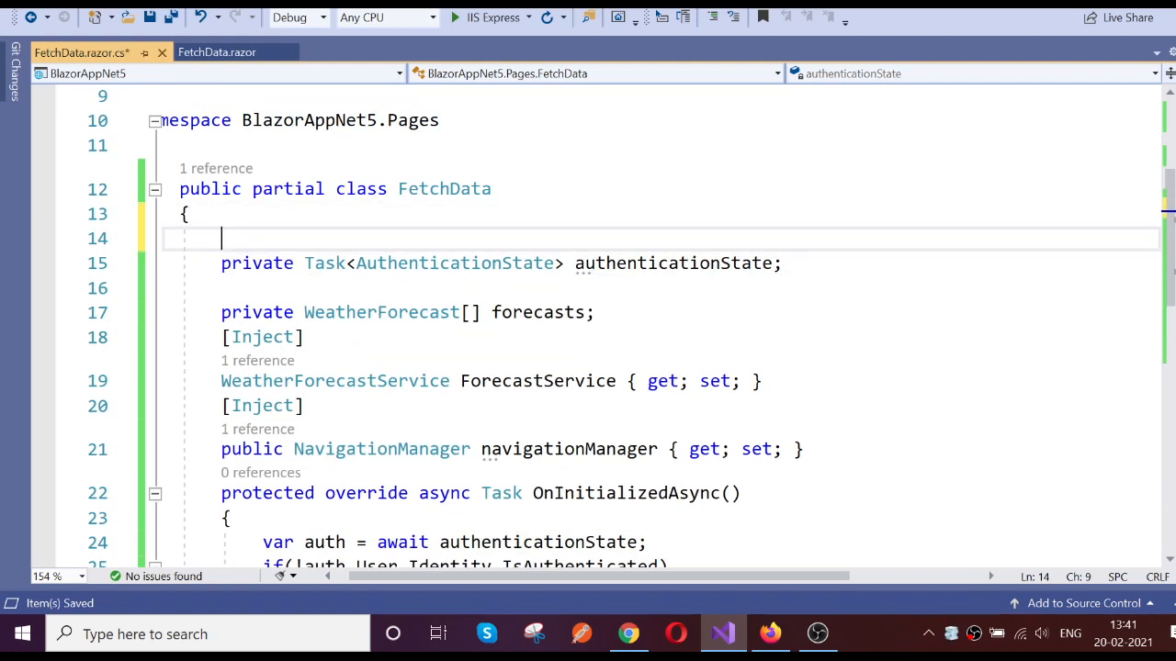
pyautogui.write('[Cas')
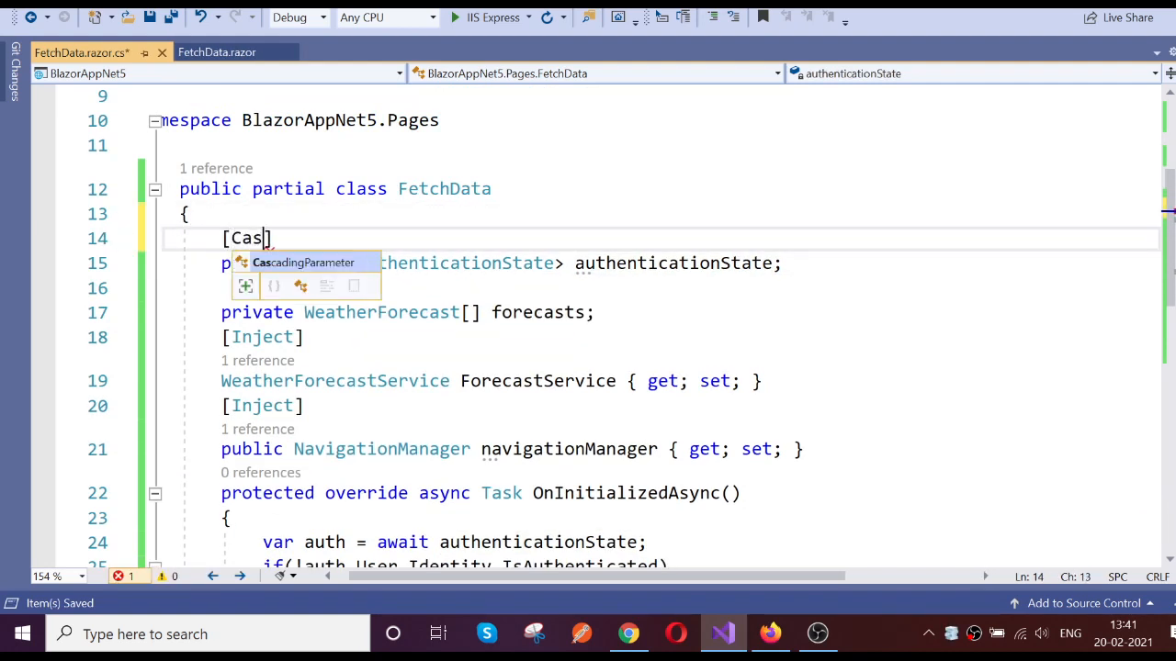
pyautogui.press('Tab')
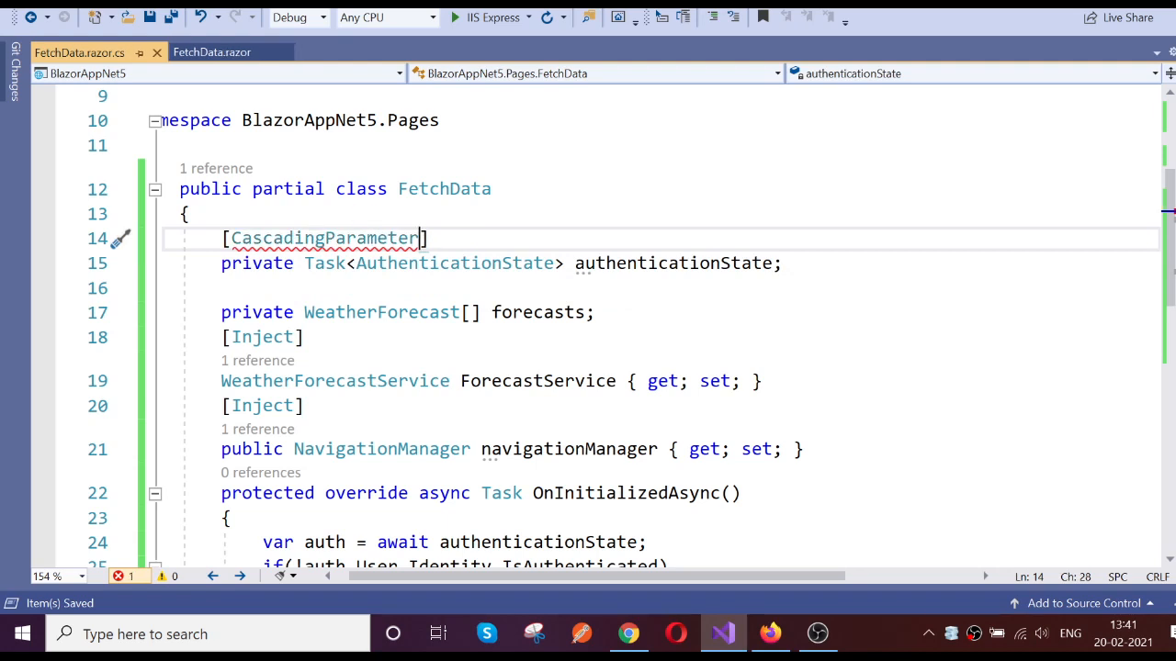
pyautogui.press('Right')
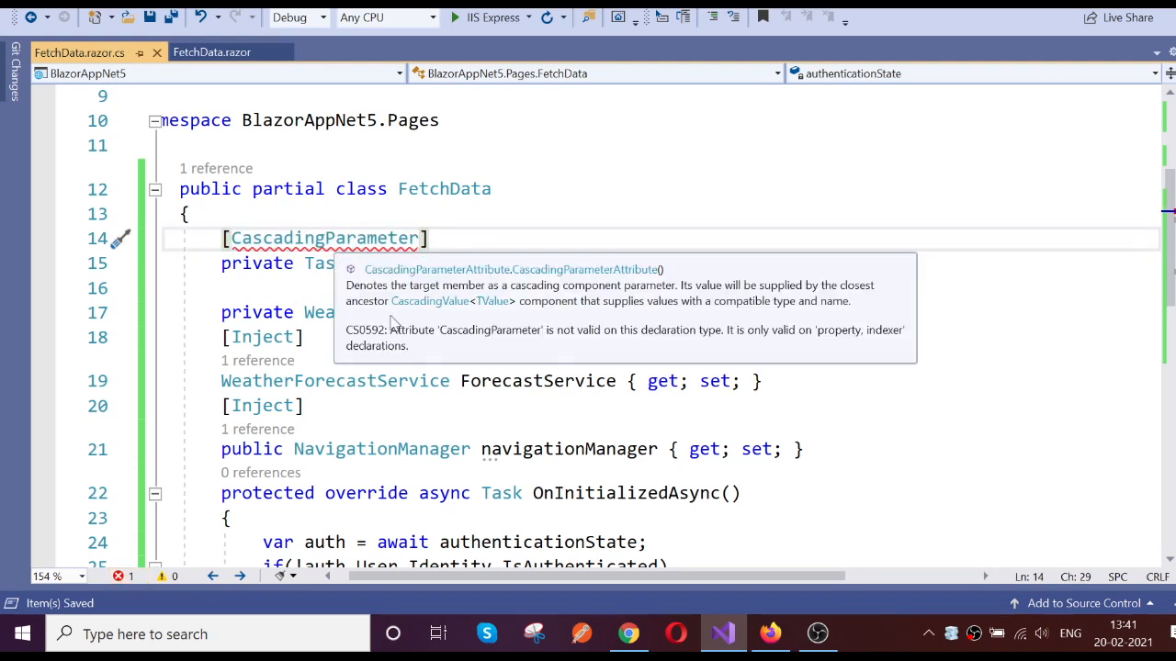
pyautogui.moveTo(603, 309)
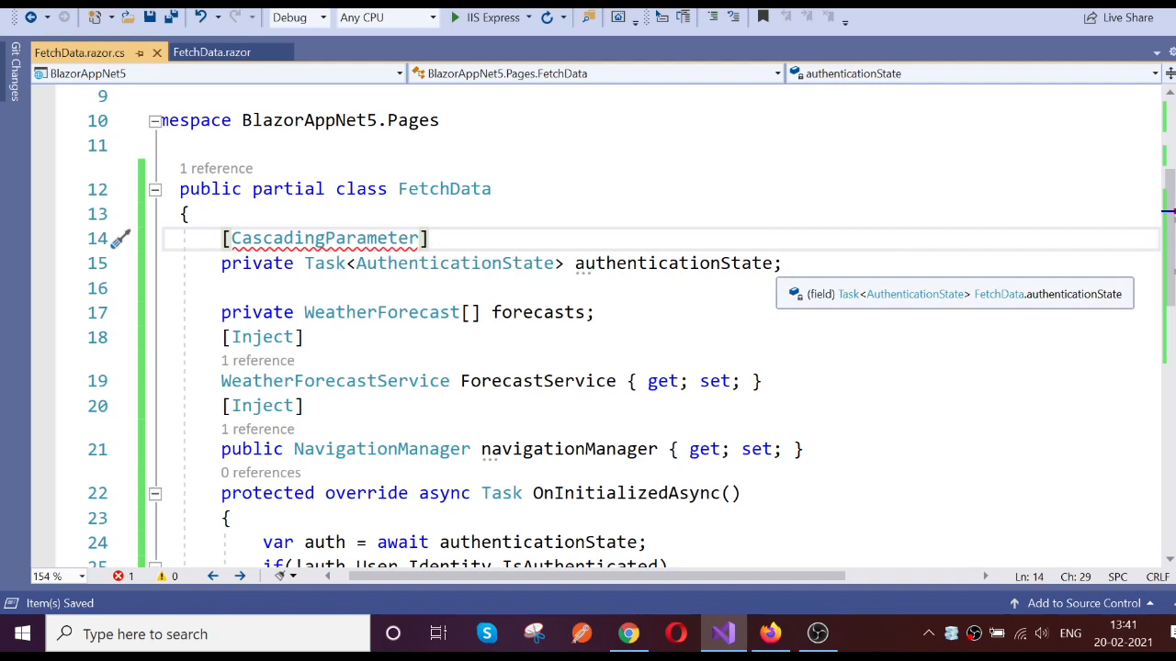
pyautogui.moveTo(864, 639)
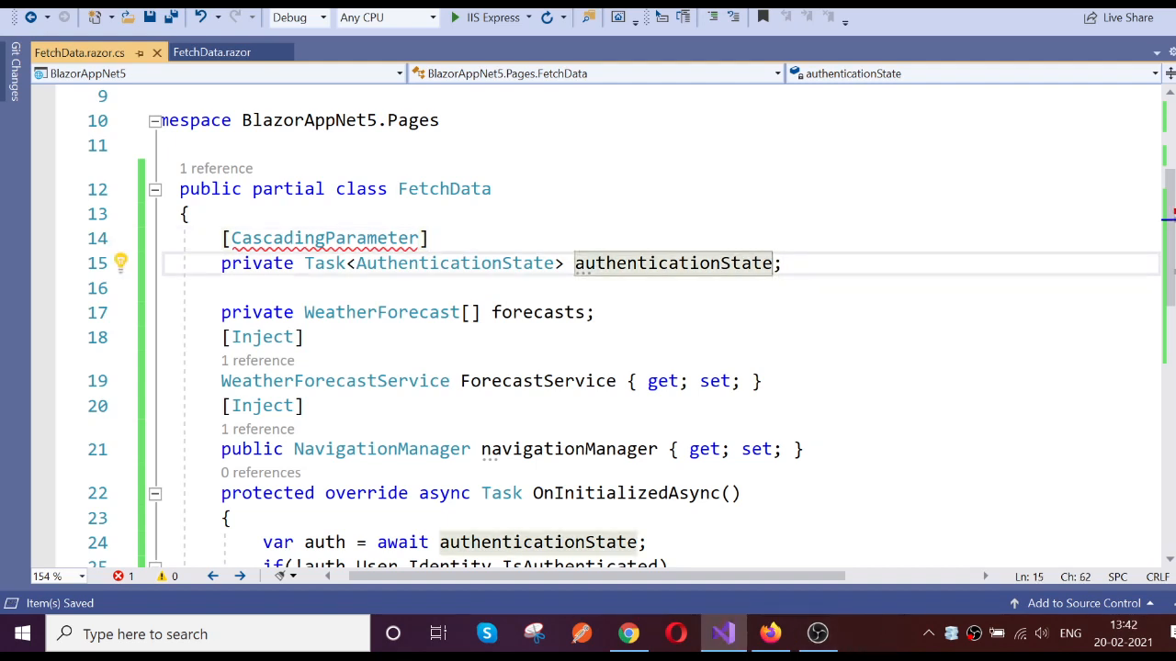
pyautogui.write('{')
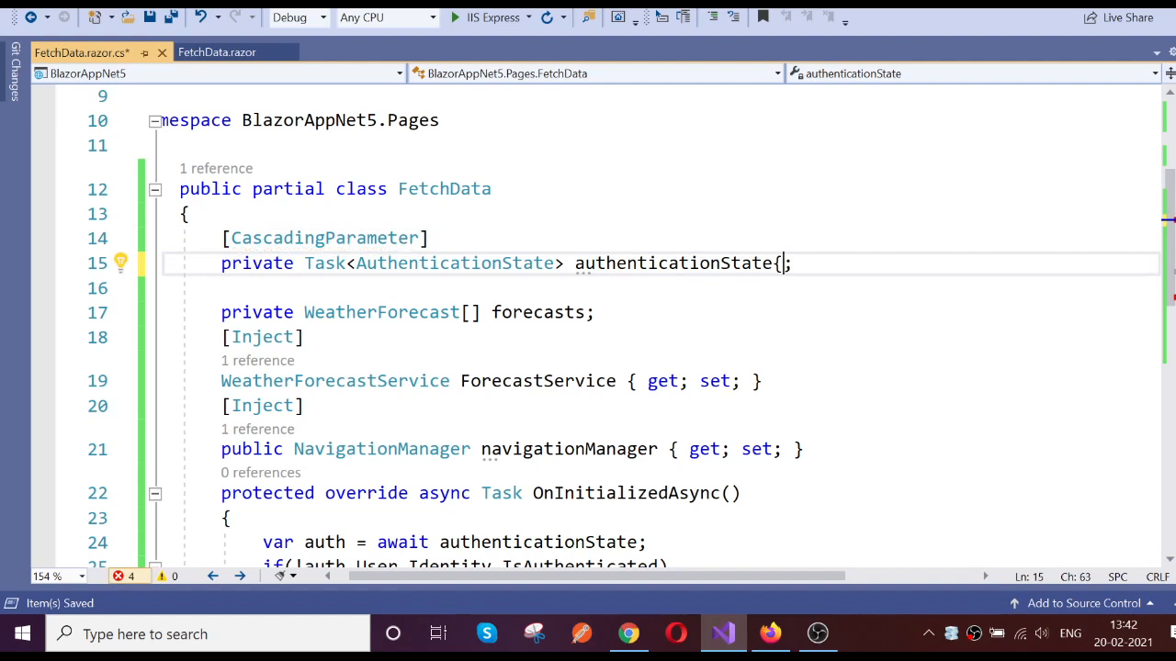
pyautogui.write('get;')
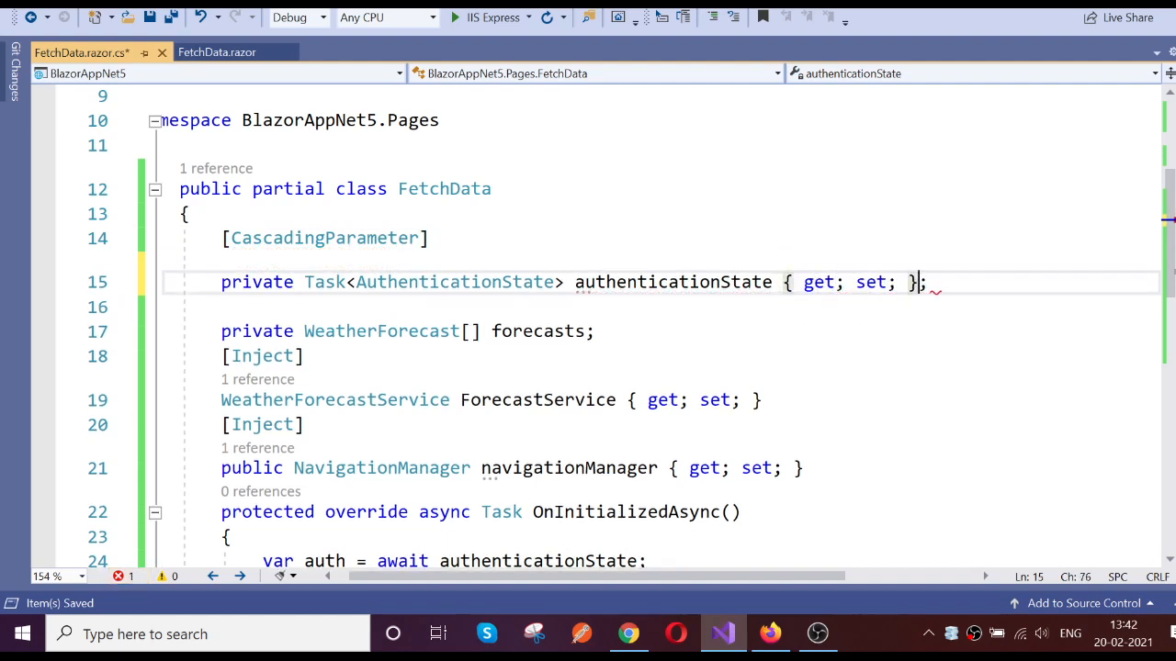
pyautogui.scroll(-3)
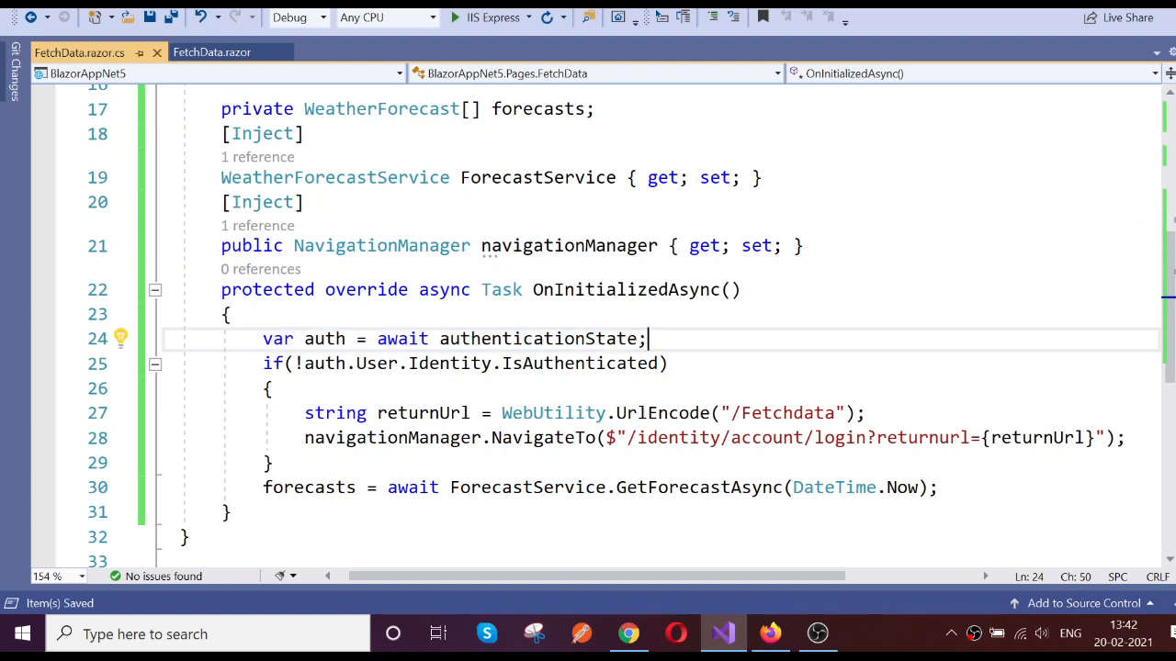
# Step: Run the app, open Home then Fetch data while signed out and inspect the login redirect URL
pyautogui.scroll(-3)
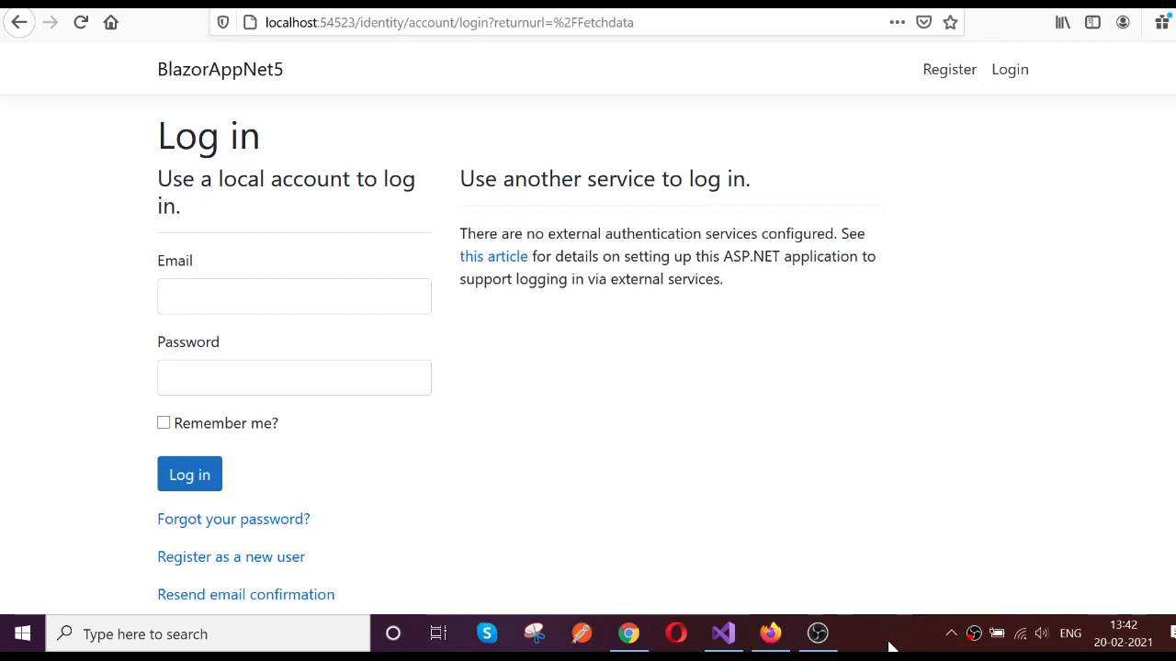
pyautogui.moveTo(514, 172)
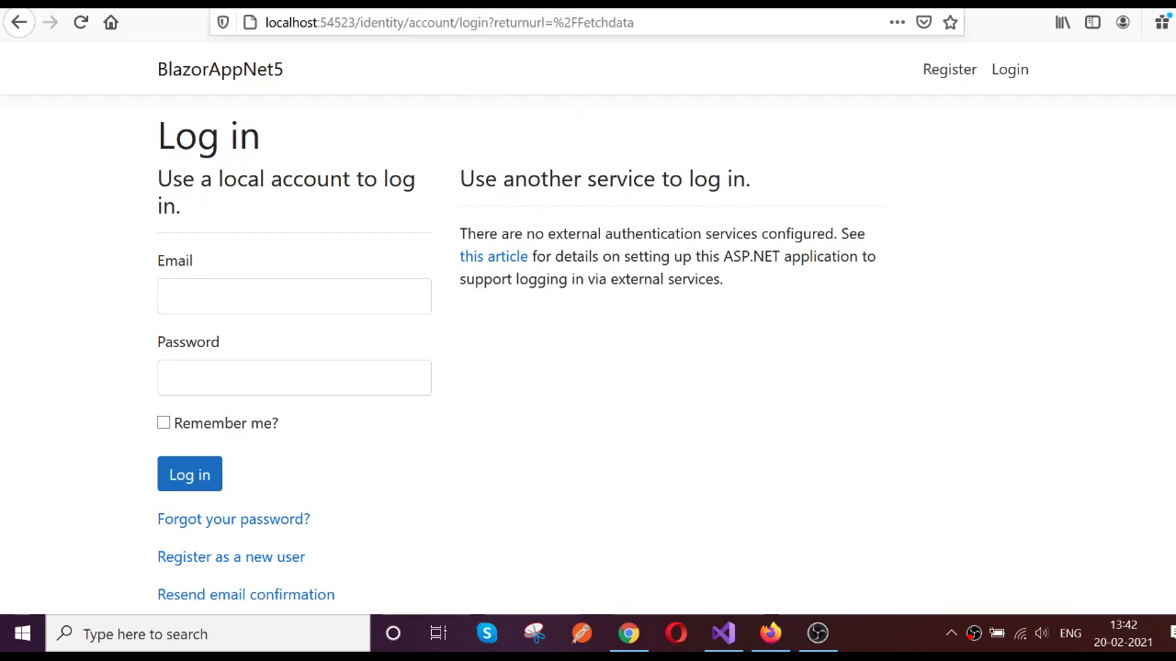
pyautogui.click(496, 22)
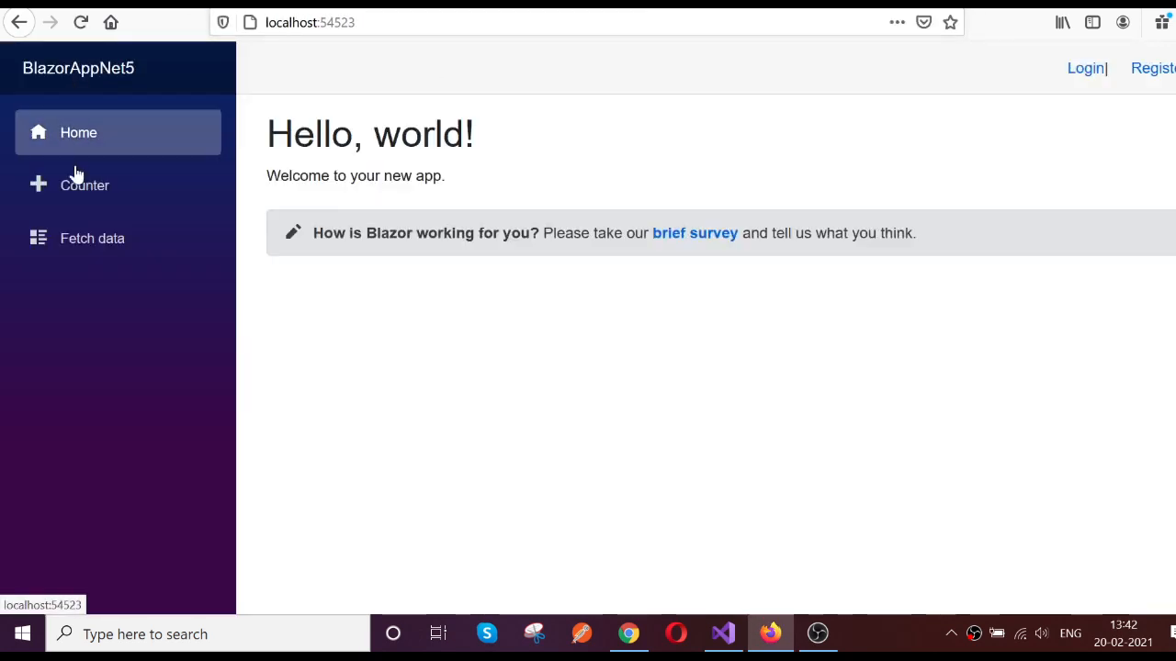
pyautogui.click(92, 239)
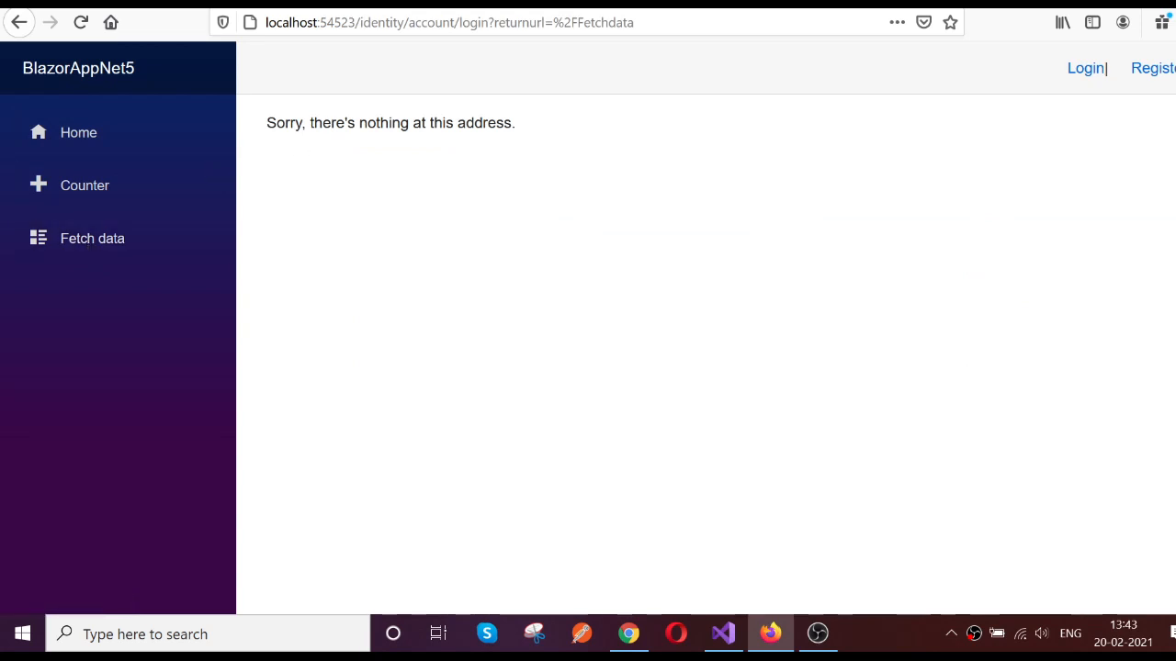
pyautogui.moveTo(92, 239)
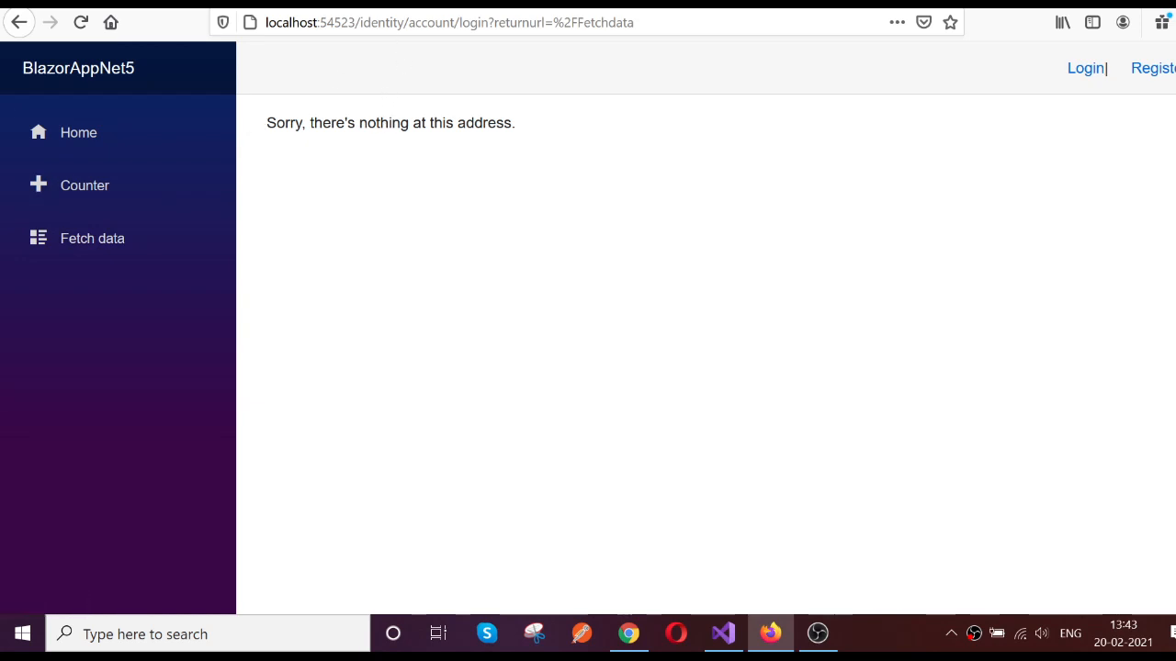
pyautogui.moveTo(264, 136)
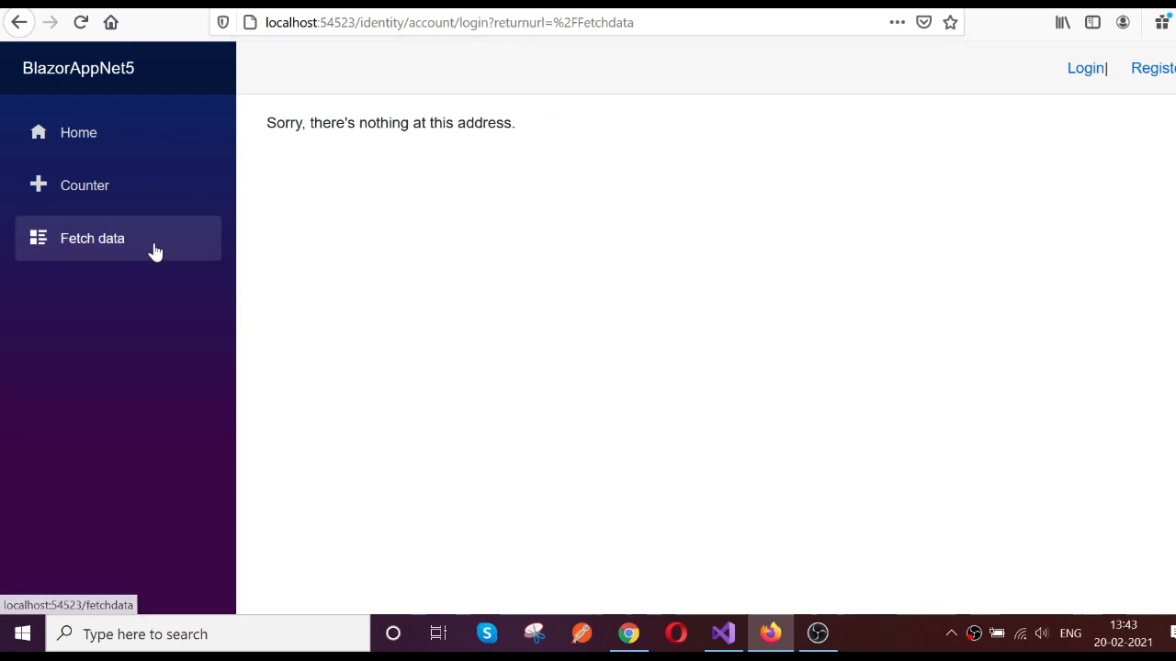
pyautogui.click(724, 634)
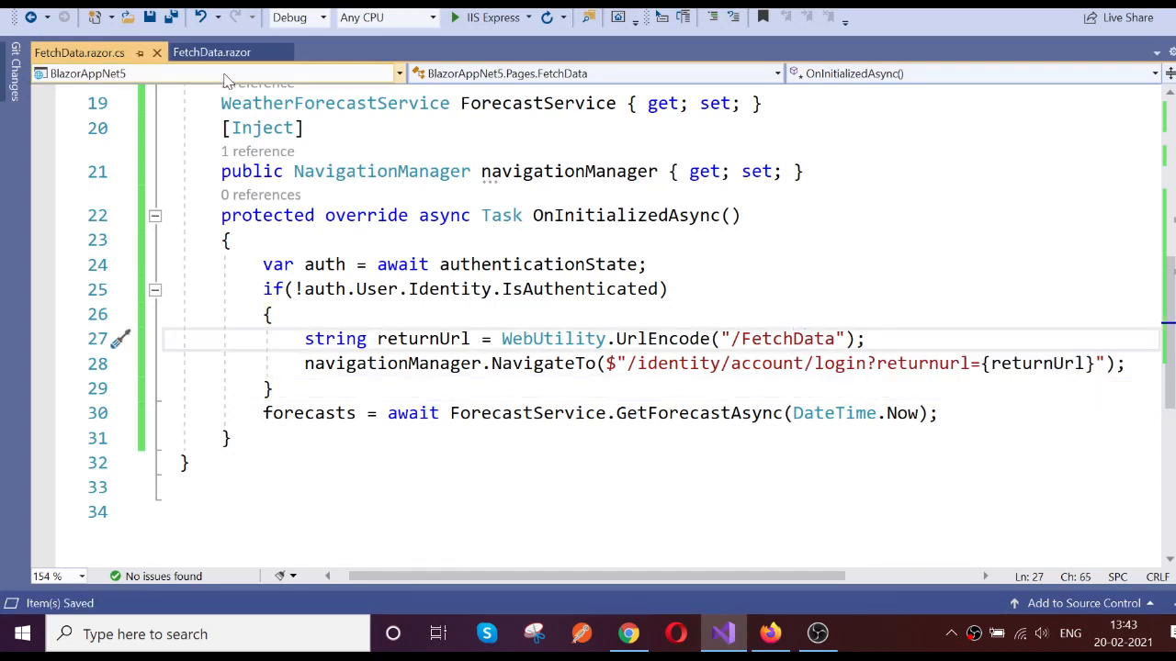
pyautogui.click(211, 51)
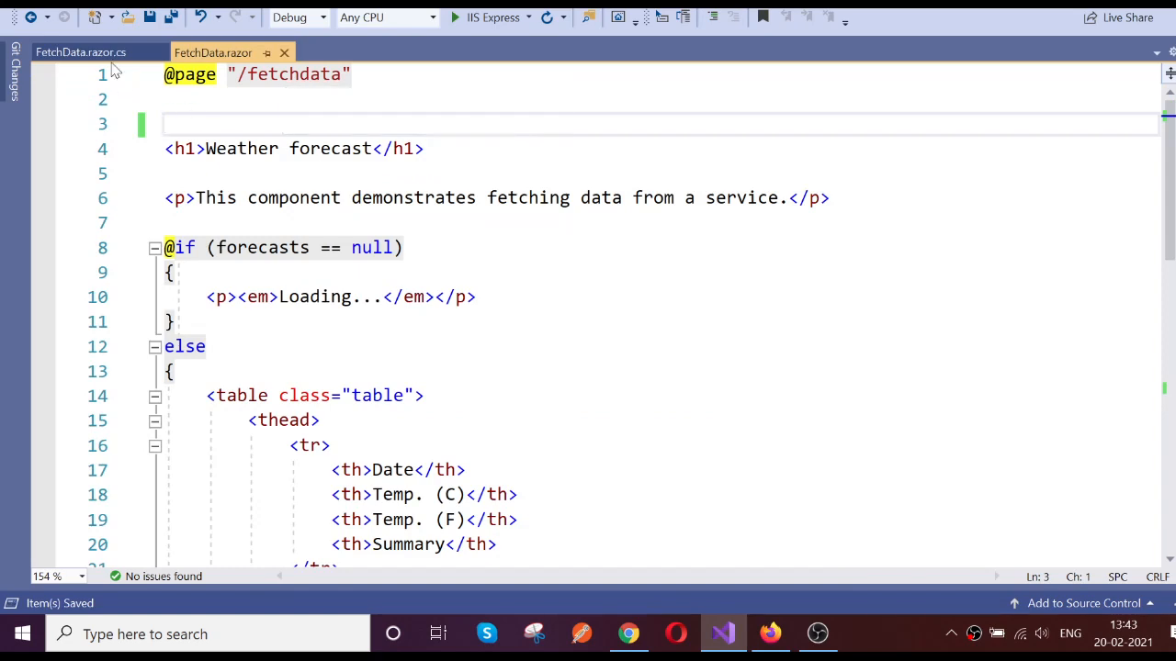
pyautogui.click(79, 52)
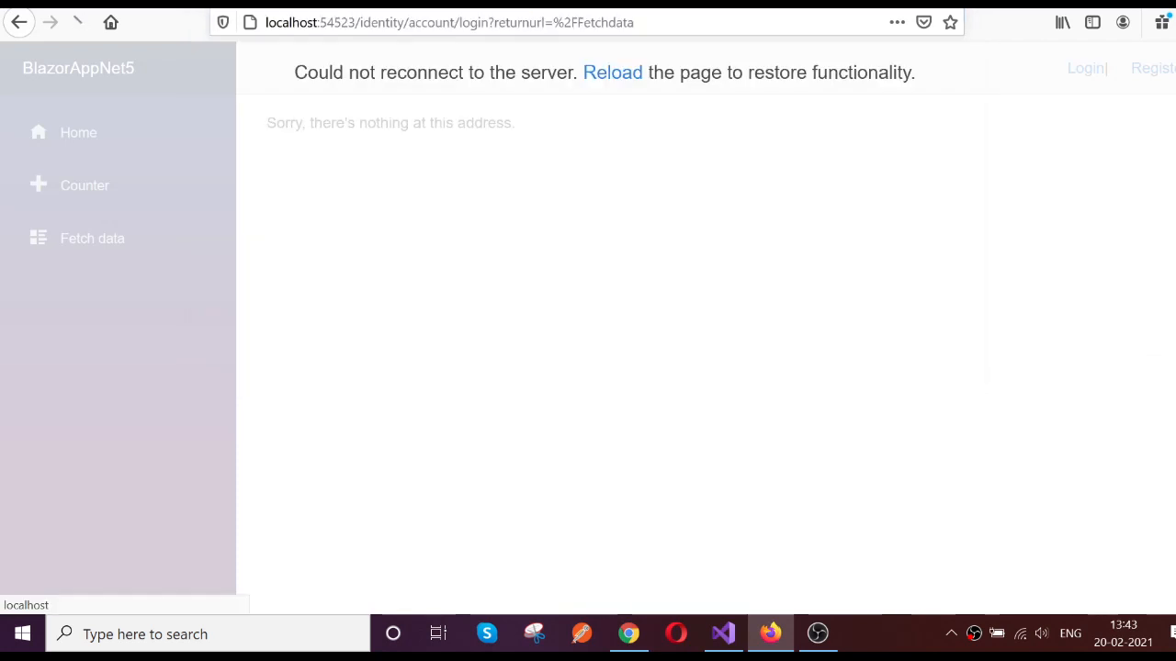
# Step: Reload the disconnected page and retry opening Fetch data while signed out
pyautogui.click(611, 73)
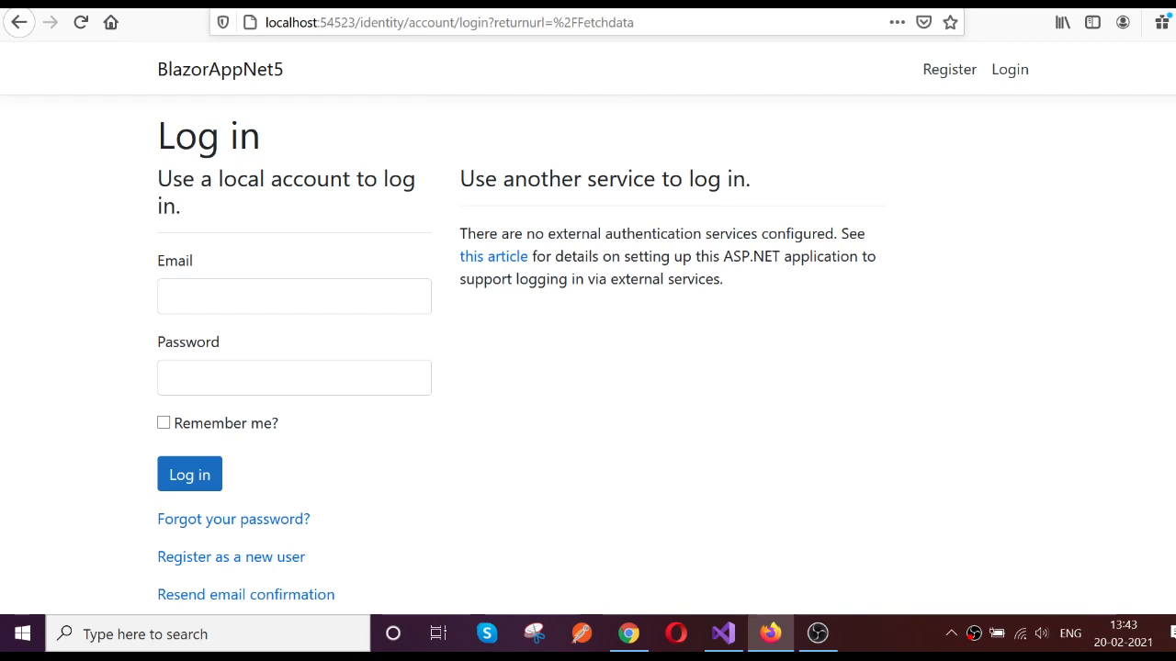
pyautogui.click(460, 22)
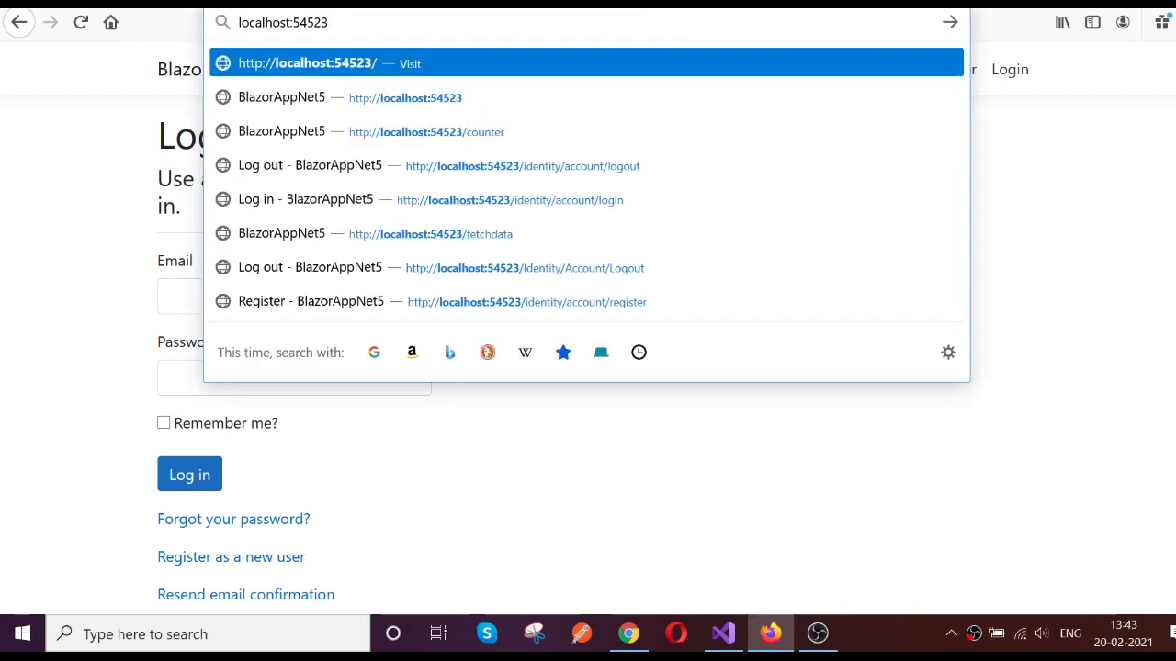
pyautogui.write('/')
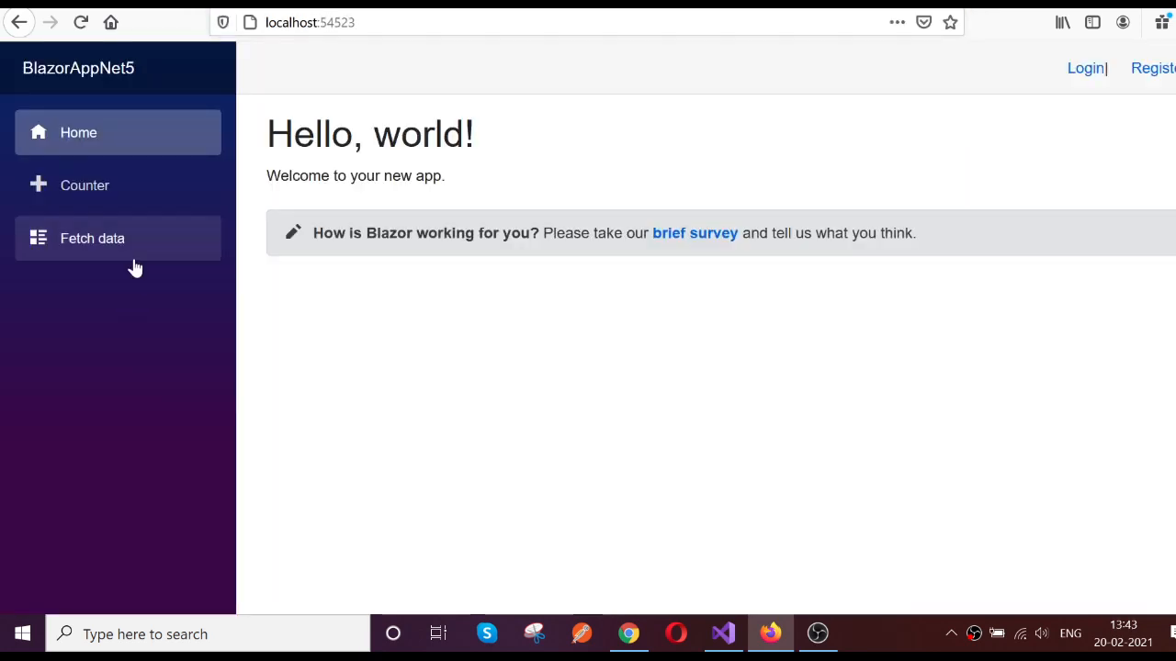
pyautogui.click(91, 239)
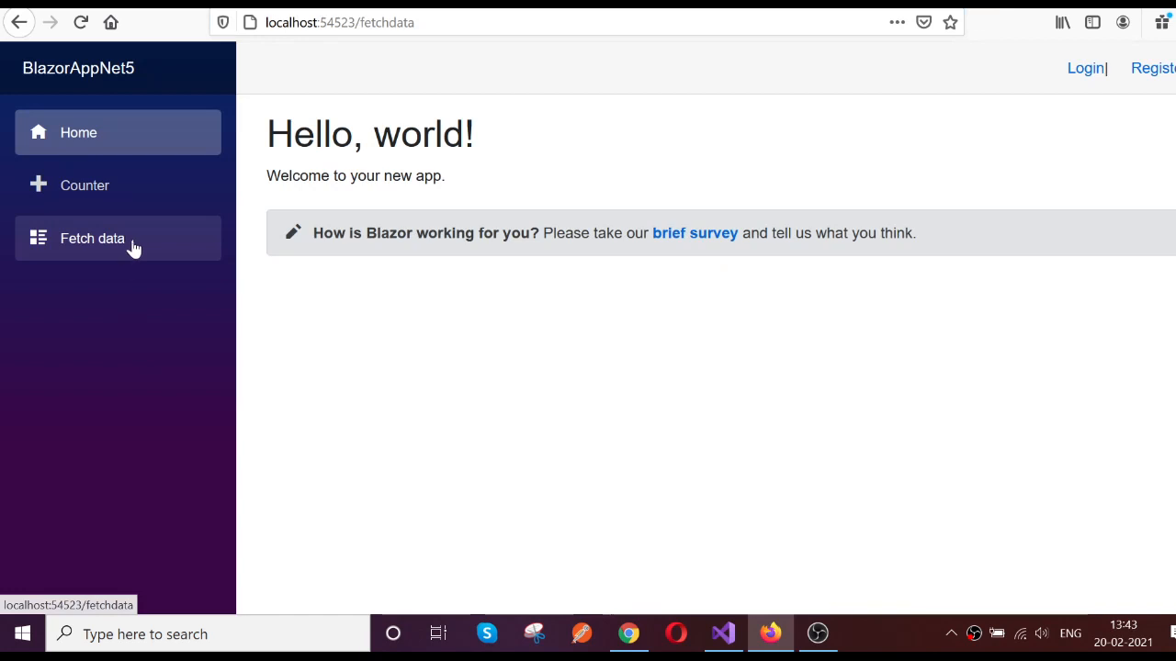
pyautogui.click(92, 239)
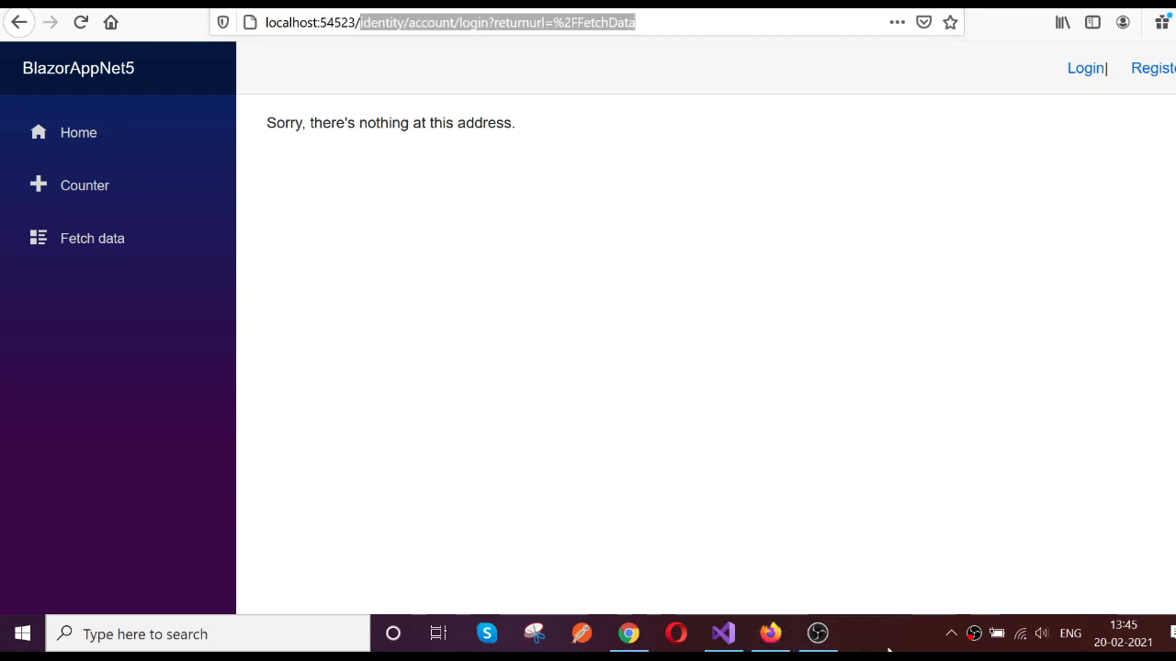
# Step: Enter localhost:54523/fetchdata in the address bar to land on the Identity login page
pyautogui.click(496, 22)
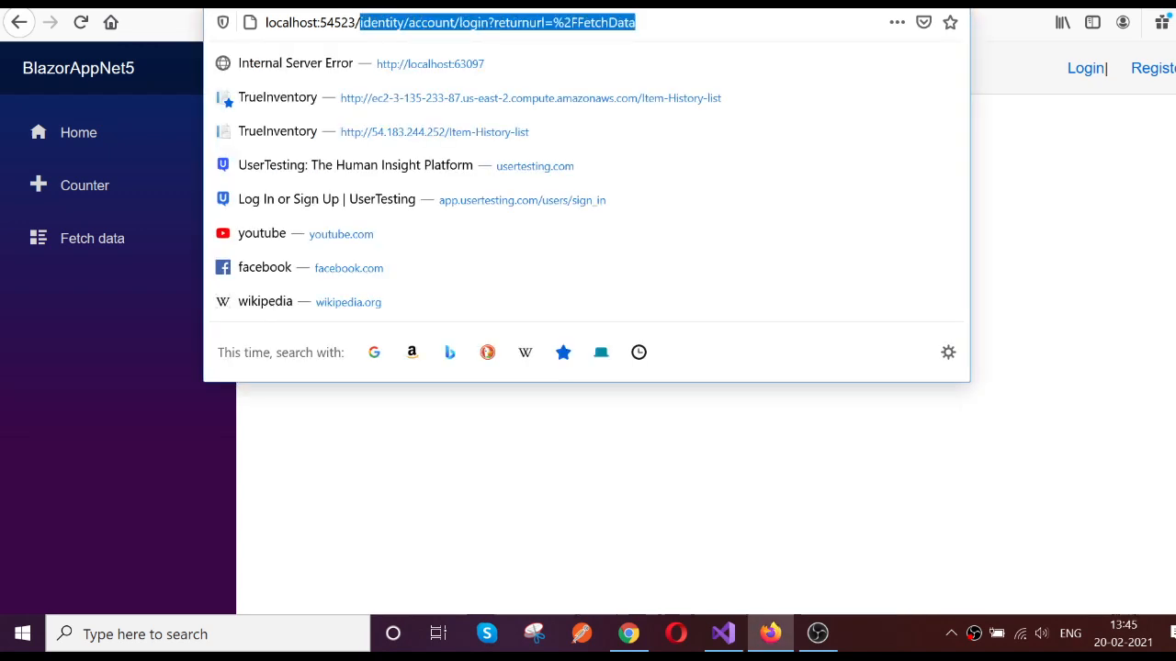
pyautogui.write('localhost:54523/f')
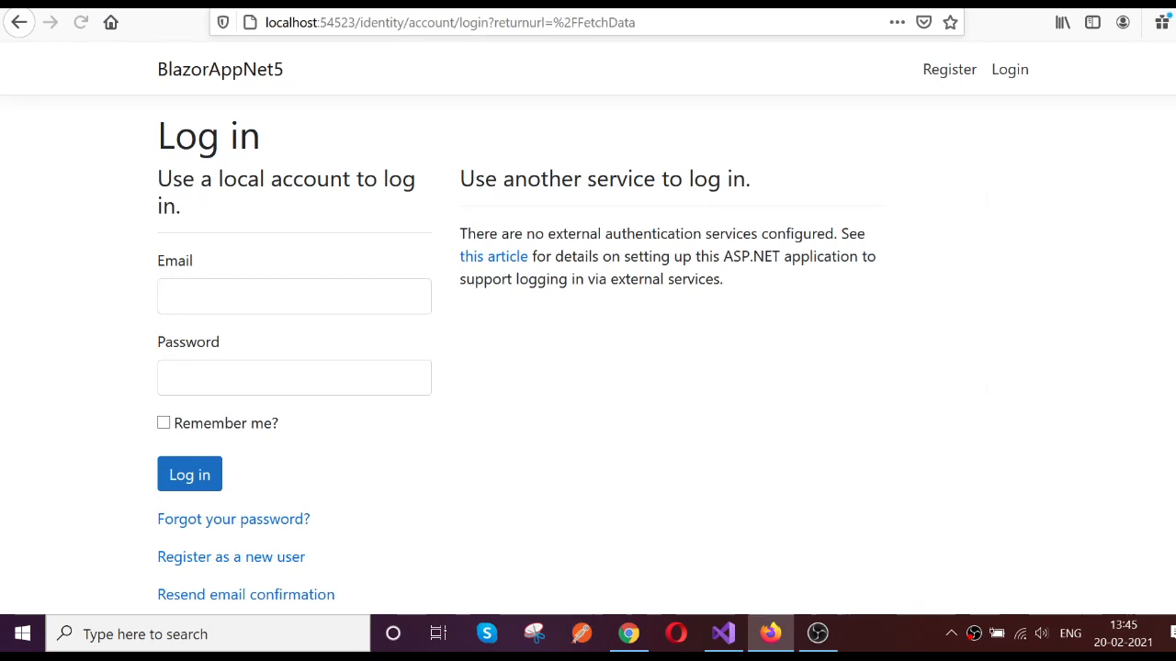
pyautogui.moveTo(311, 143)
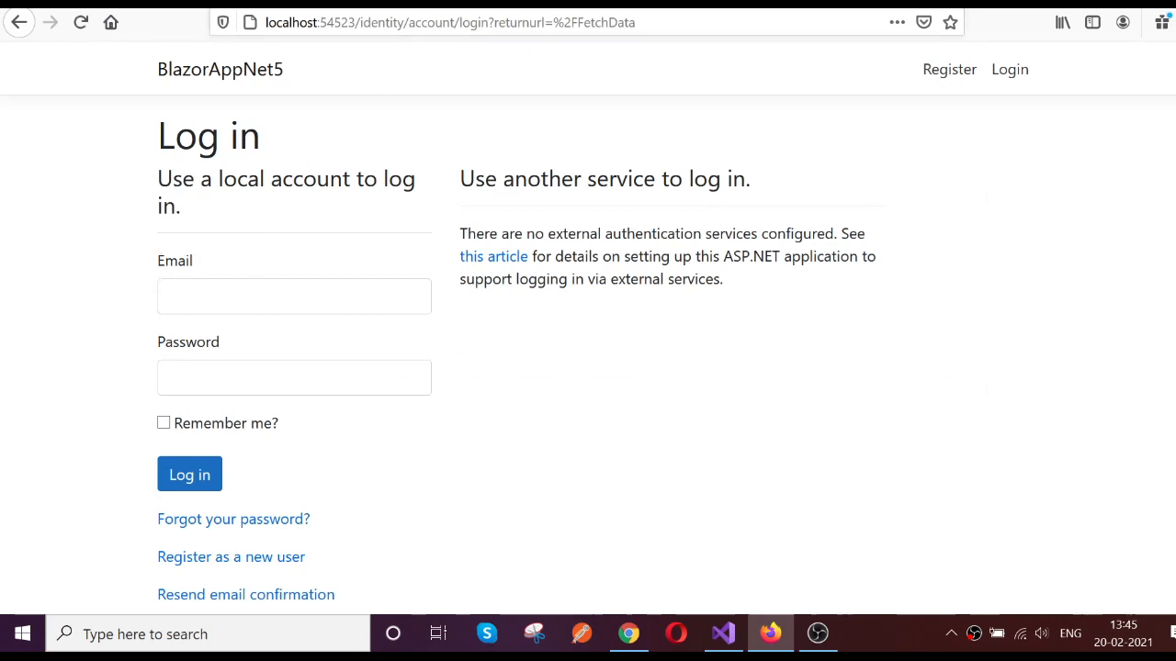
pyautogui.click(294, 296)
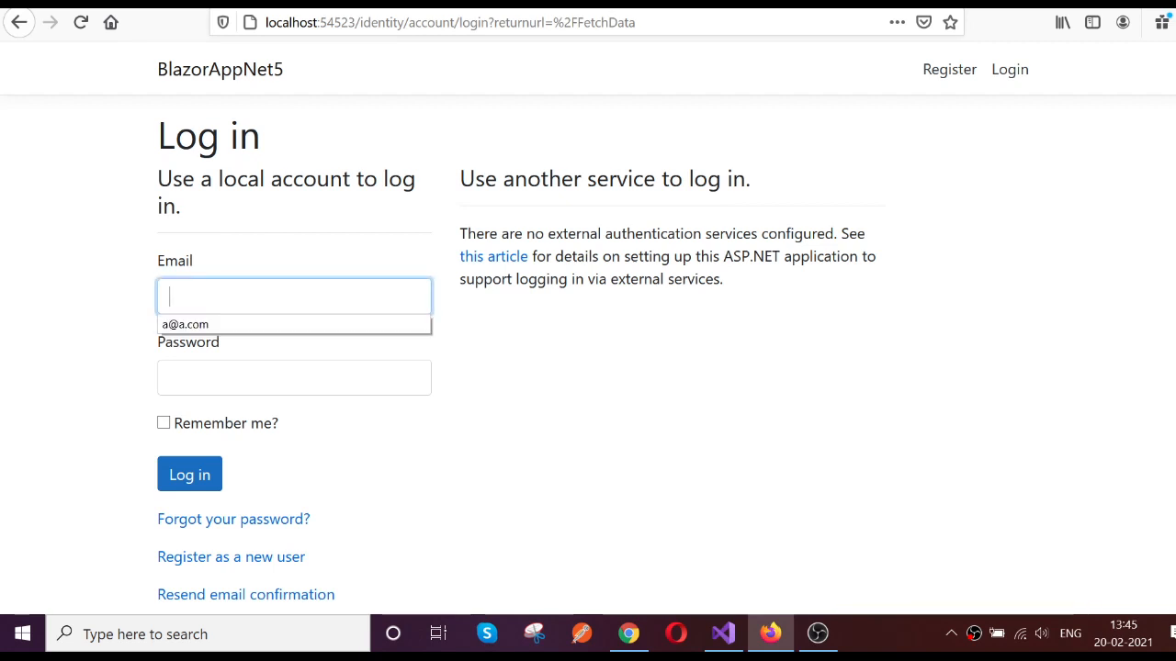
pyautogui.write('••')
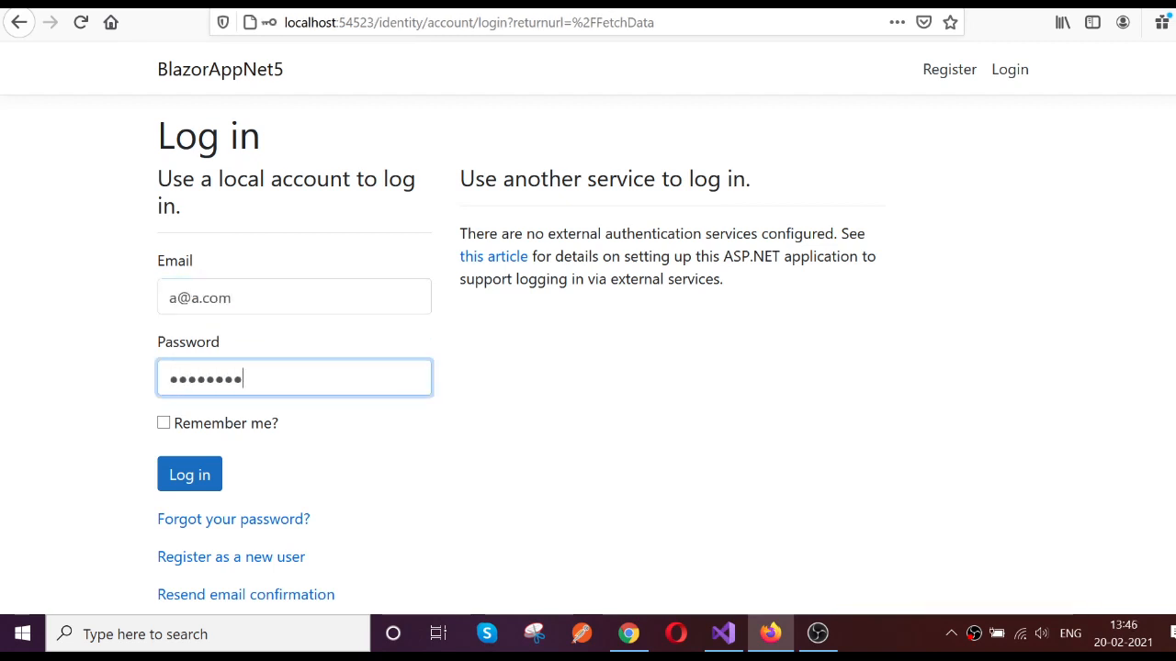
pyautogui.click(189, 474)
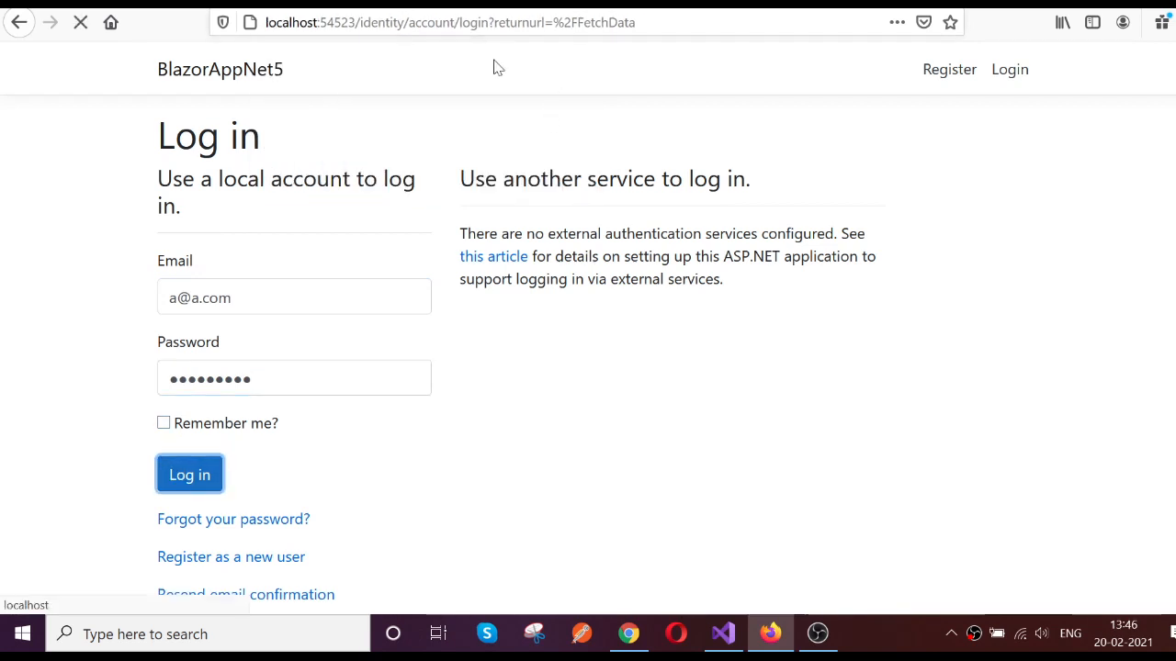
pyautogui.moveTo(474, 67)
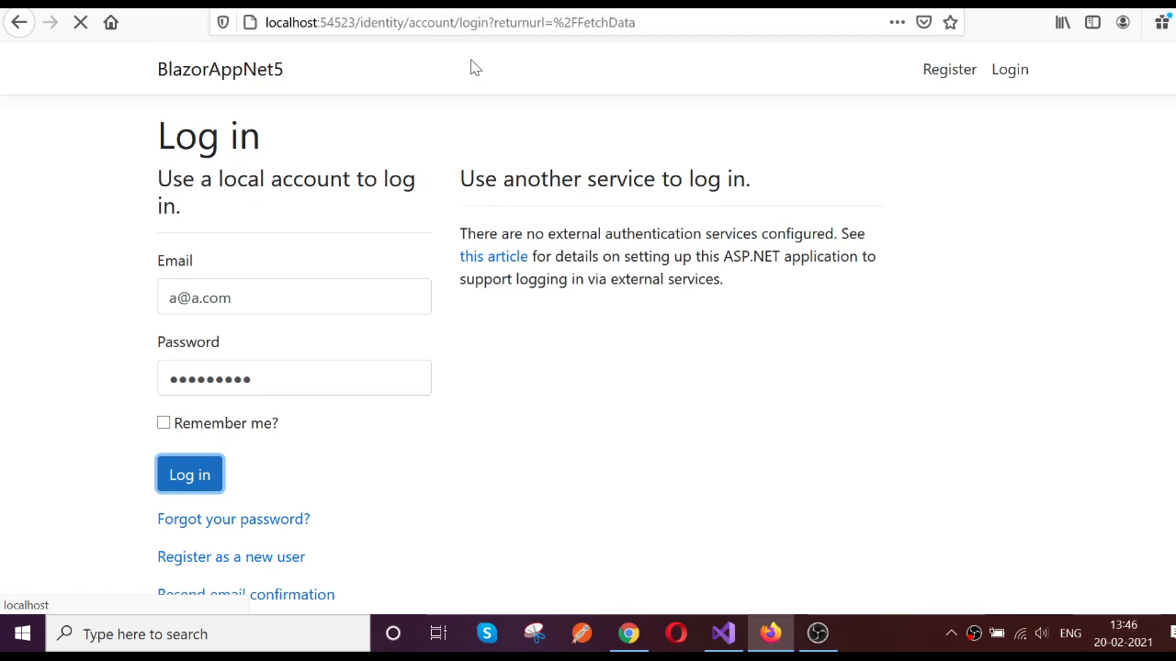
pyautogui.moveTo(614, 485)
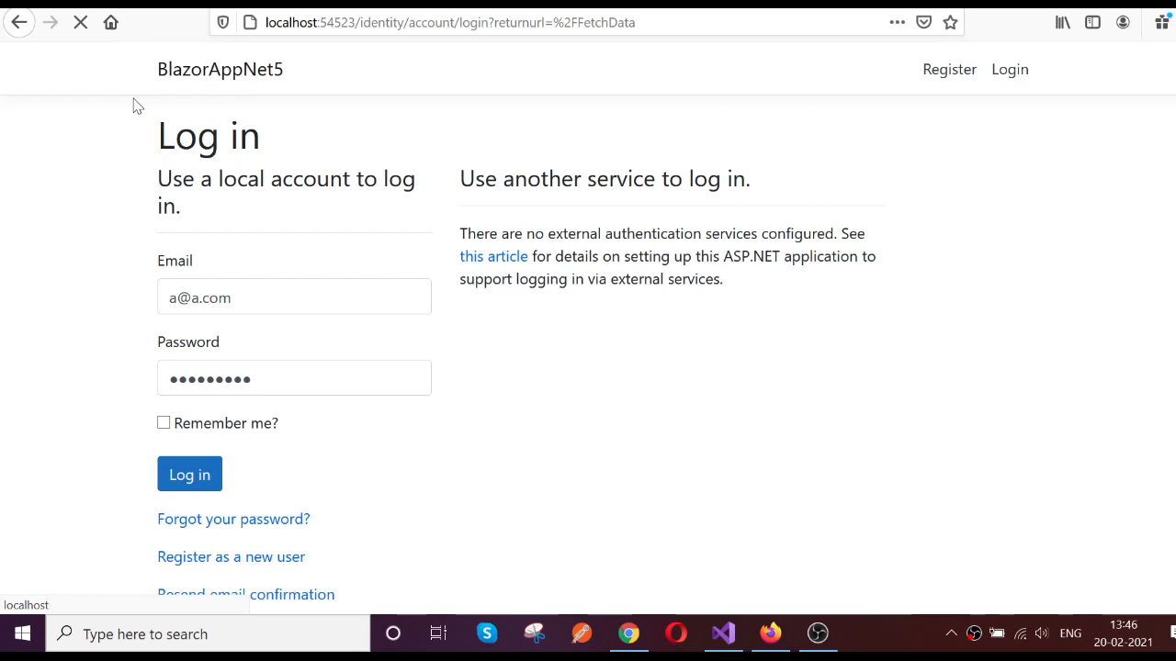
pyautogui.moveTo(776, 493)
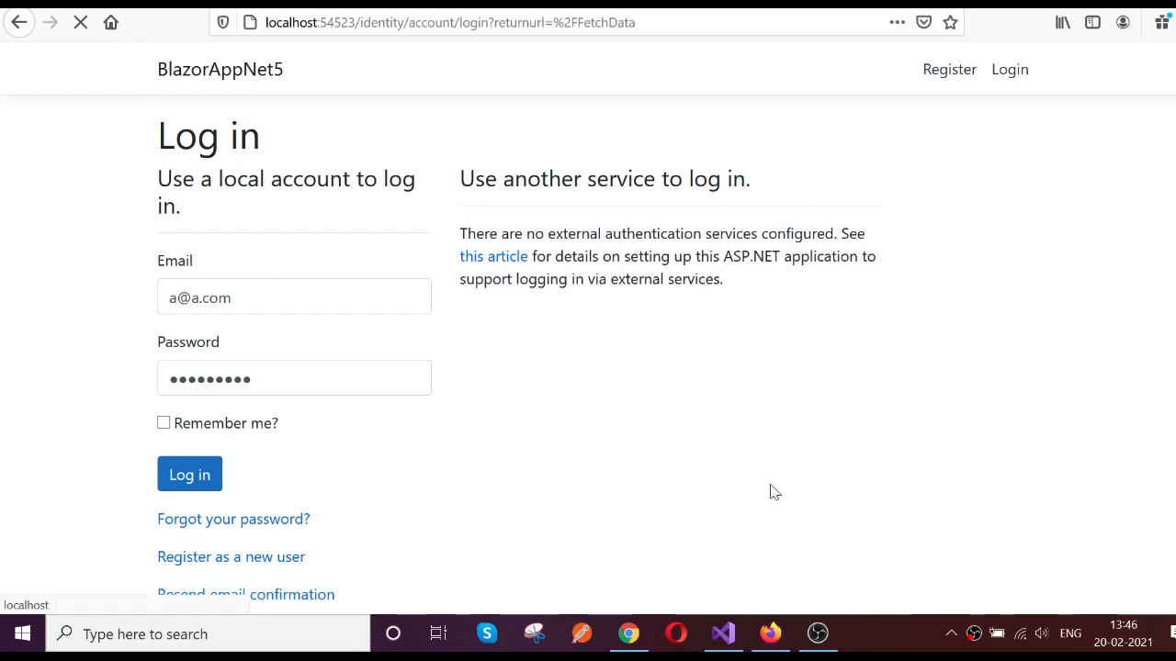
pyautogui.moveTo(474, 389)
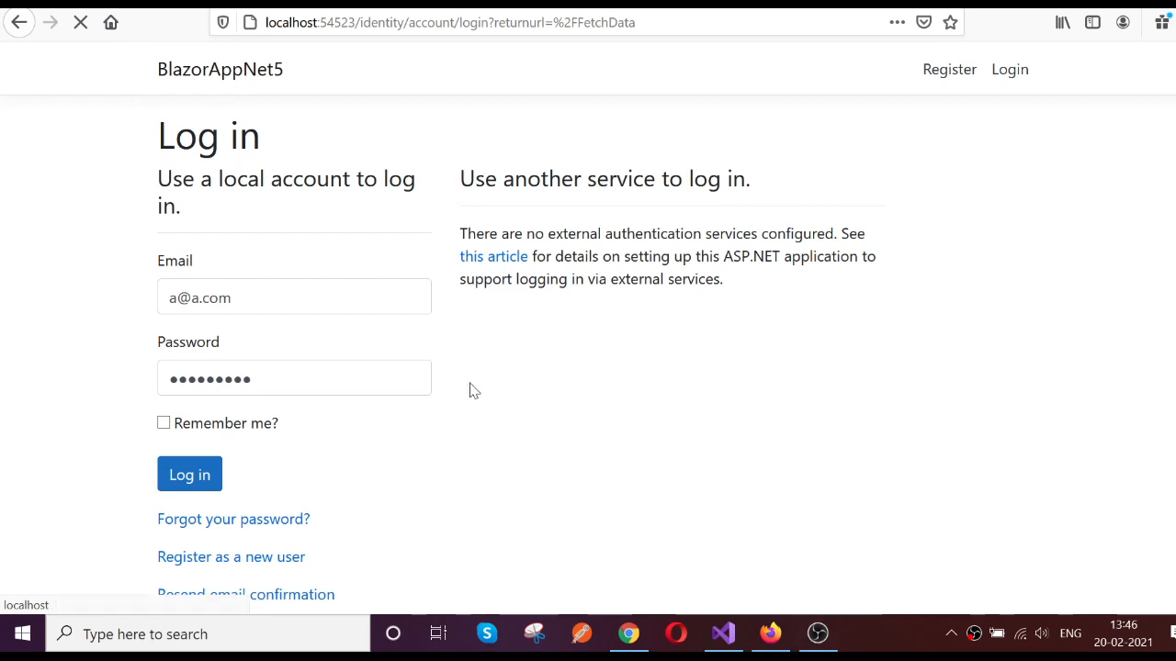
pyautogui.moveTo(353, 214)
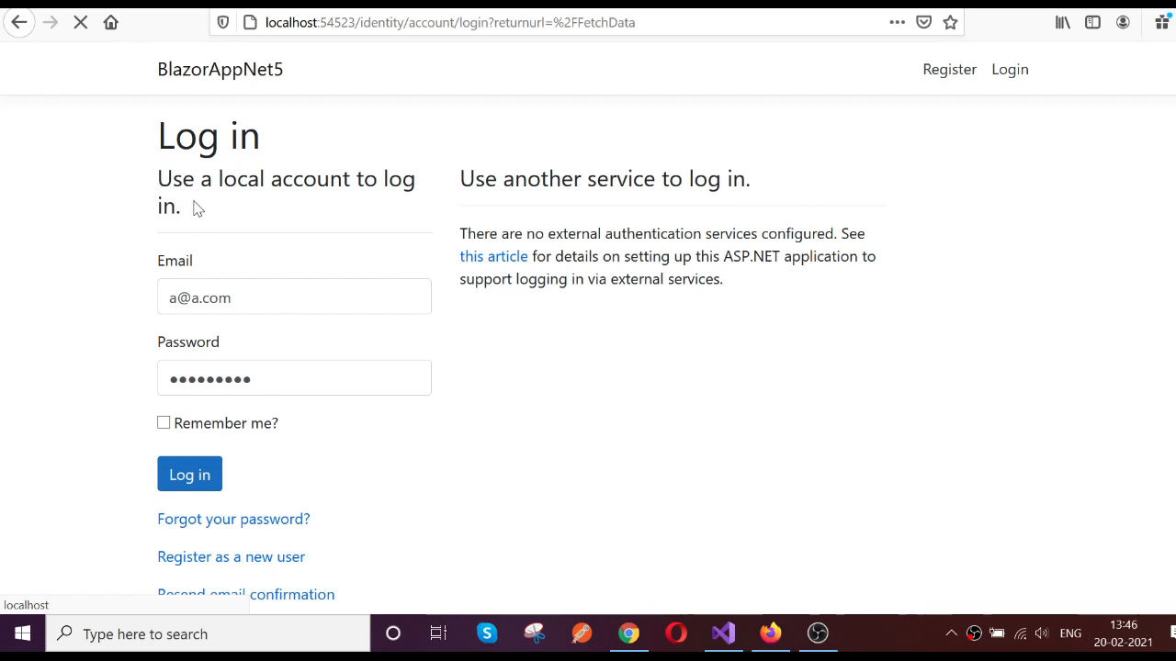
pyautogui.click(189, 474)
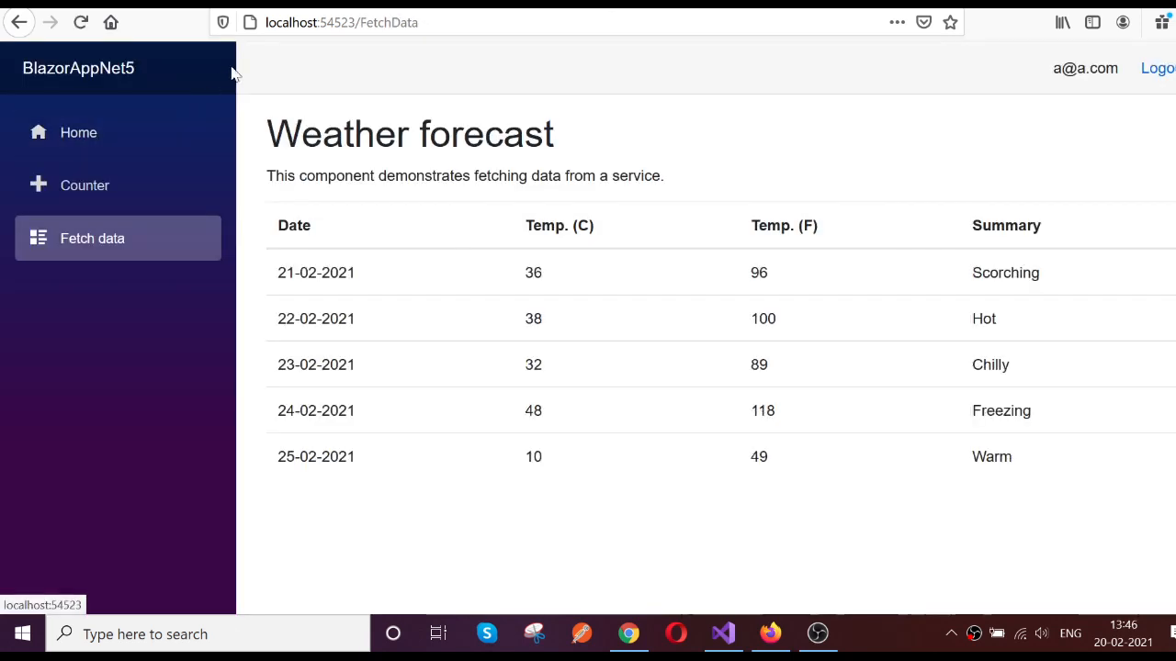
# Step: Reload the signed-in forecast for fresh weather data, then go to the Identity log-out page
pyautogui.click(342, 22)
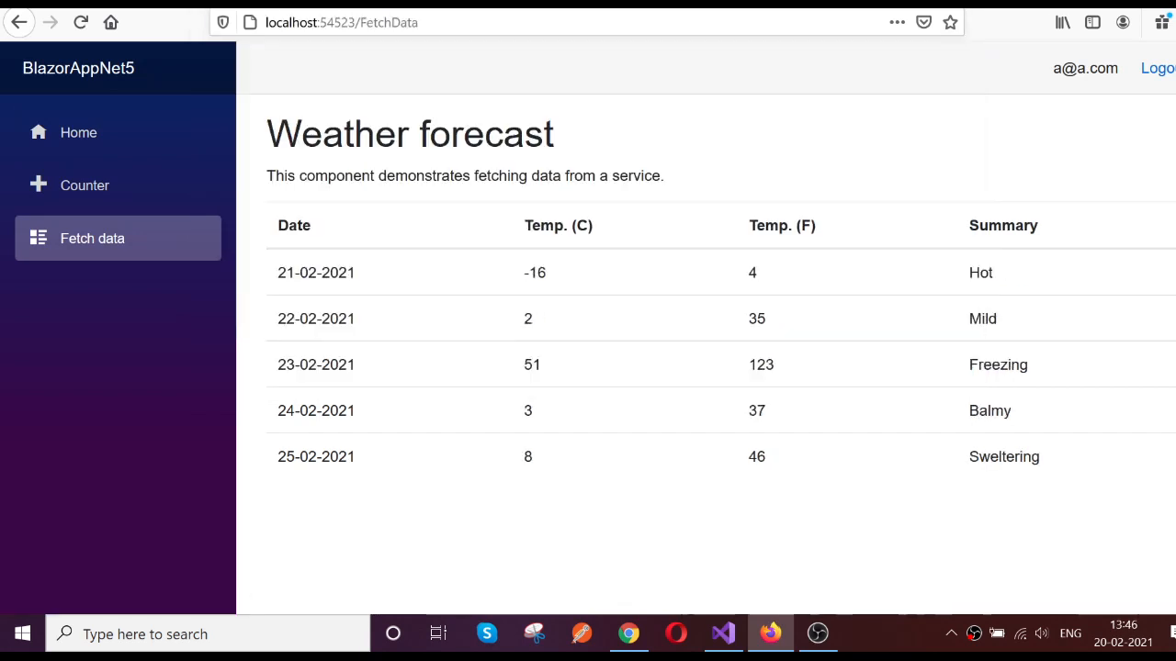
pyautogui.moveTo(1070, 83)
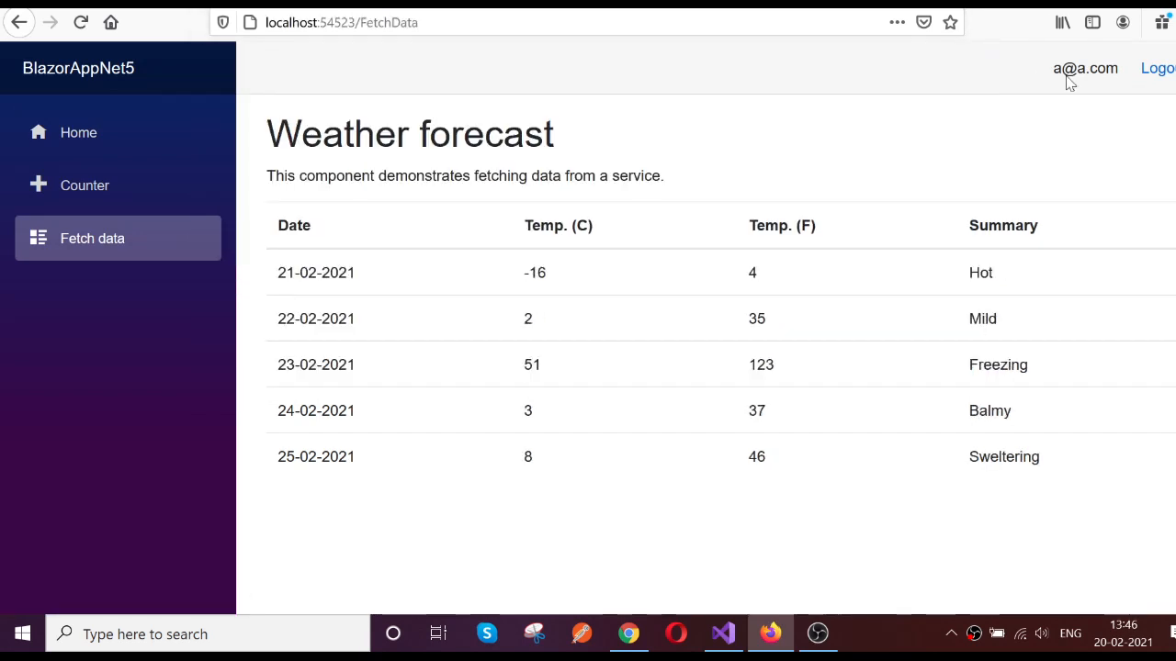
pyautogui.click(342, 22)
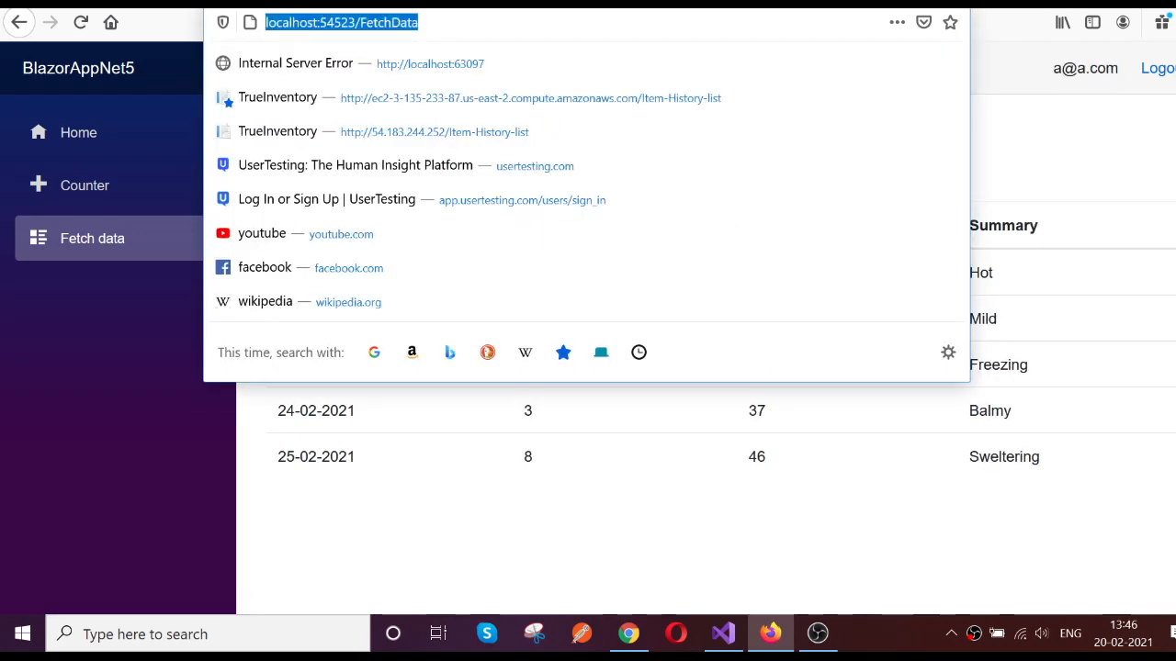
pyautogui.press('Escape')
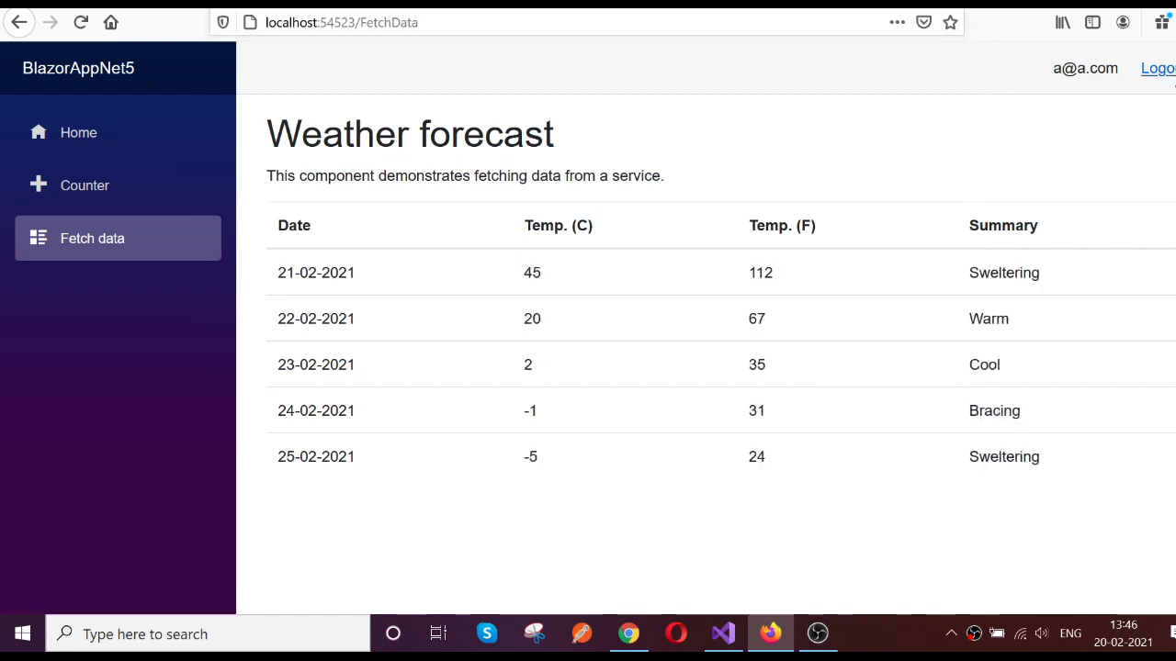
pyautogui.click(1158, 68)
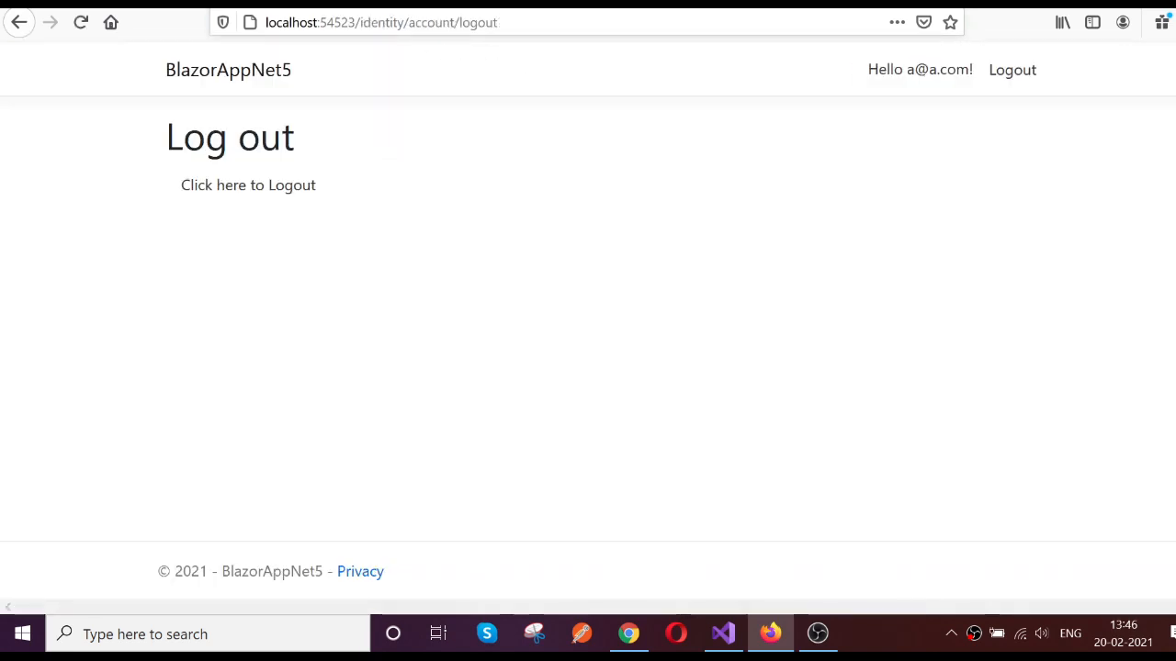
# Step: Confirm logout, revisit localhost to get redirected to login with returnurl=%2FFetchData, and return to Visual Studio
pyautogui.click(248, 184)
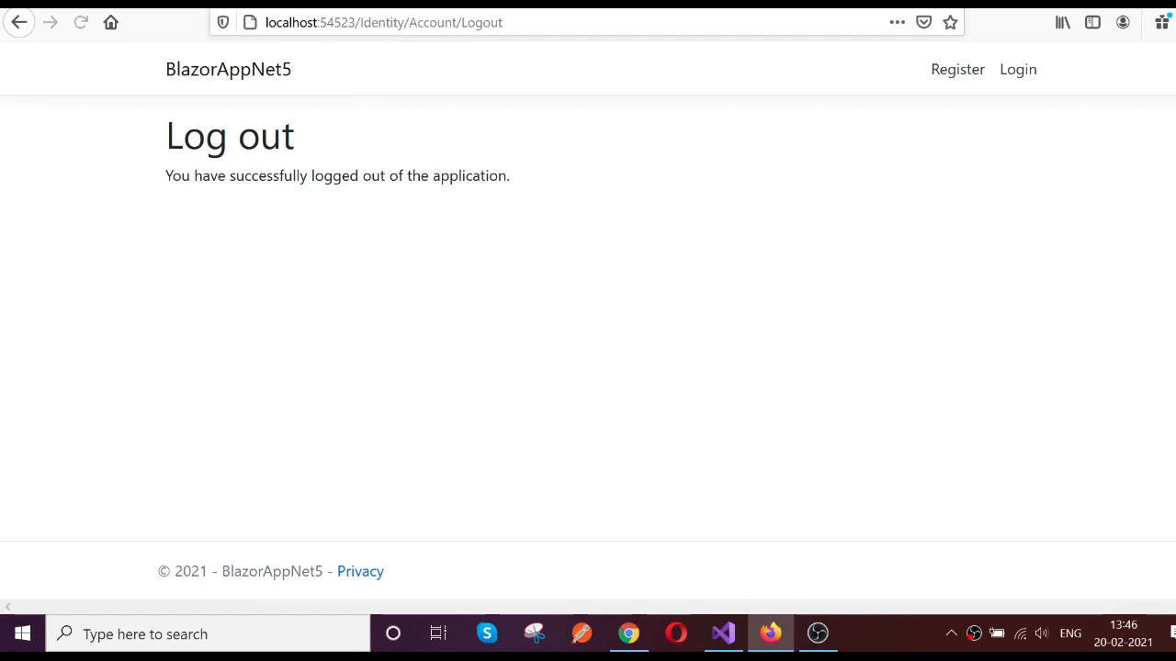
pyautogui.click(384, 22)
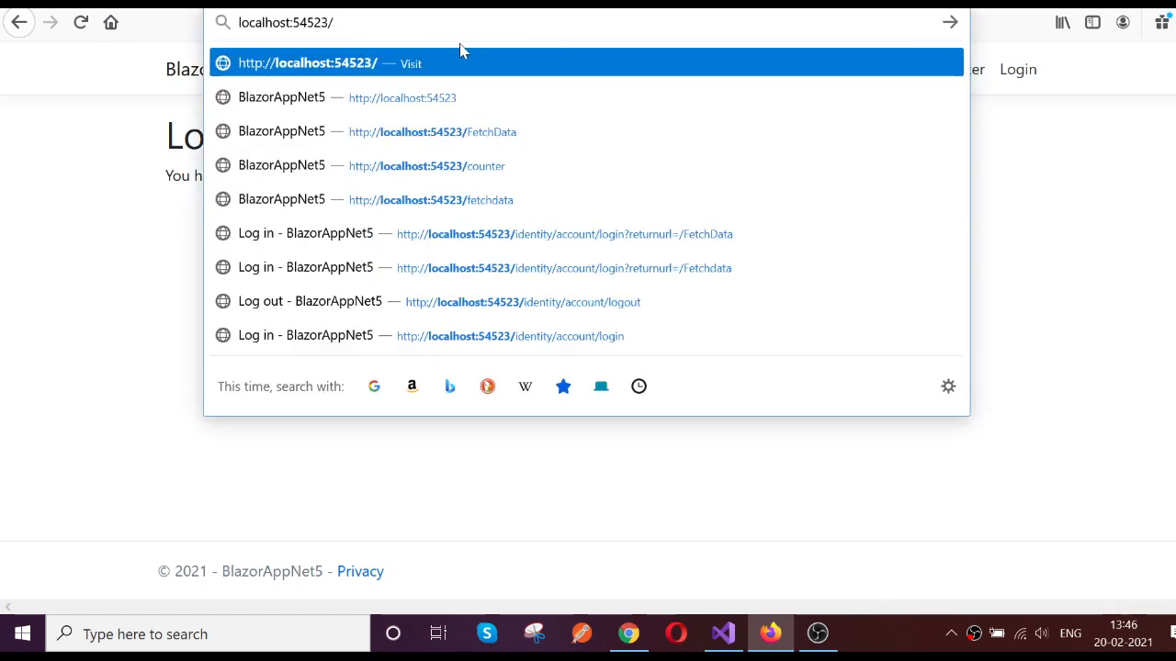
pyautogui.click(564, 233)
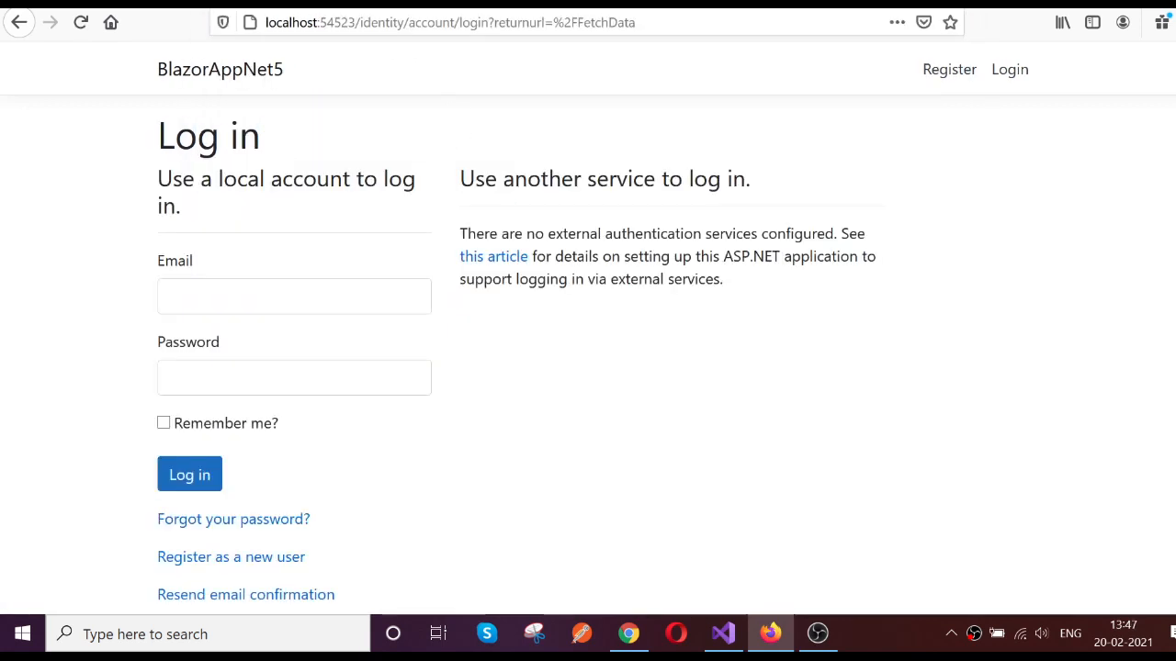
pyautogui.moveTo(487, 77)
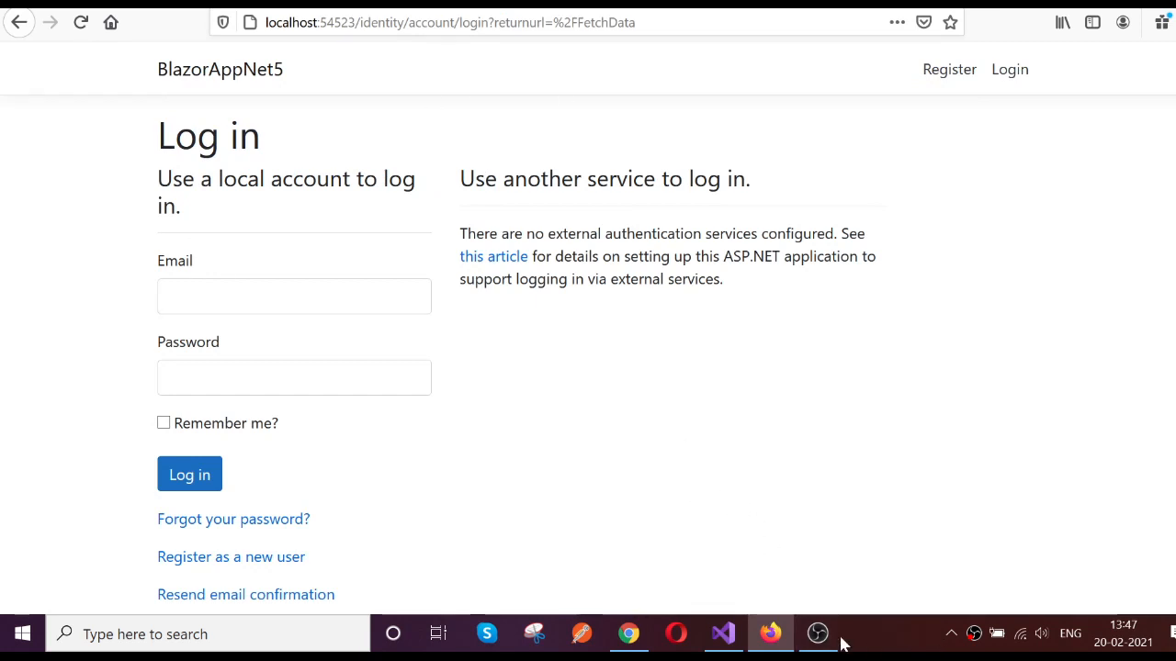
pyautogui.click(723, 634)
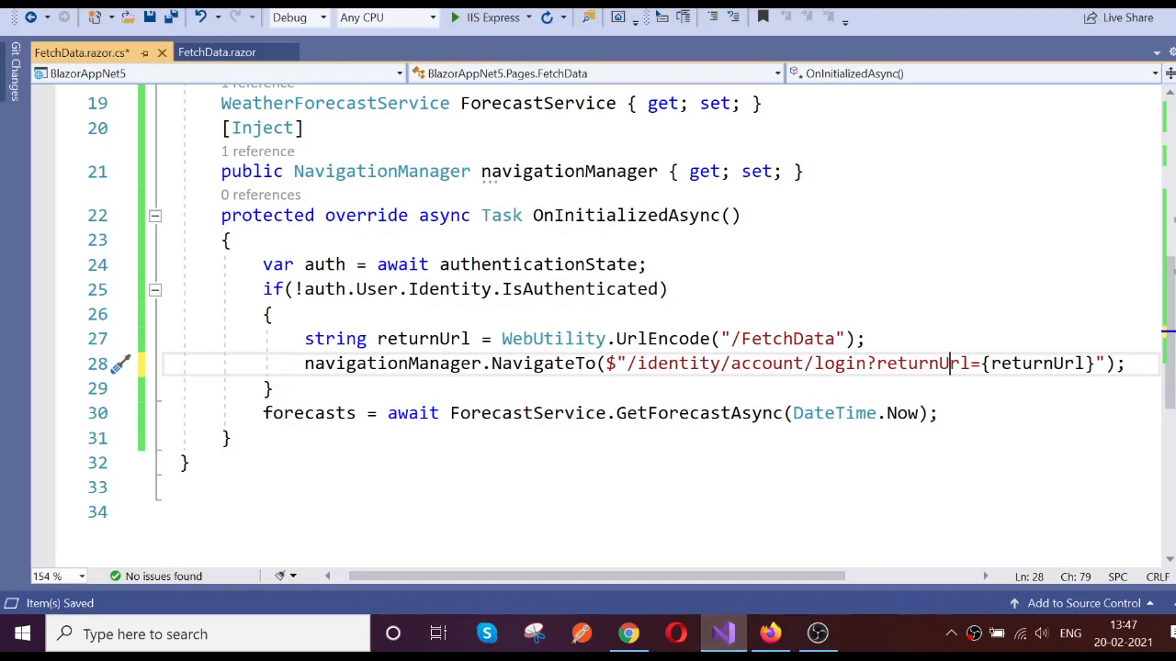